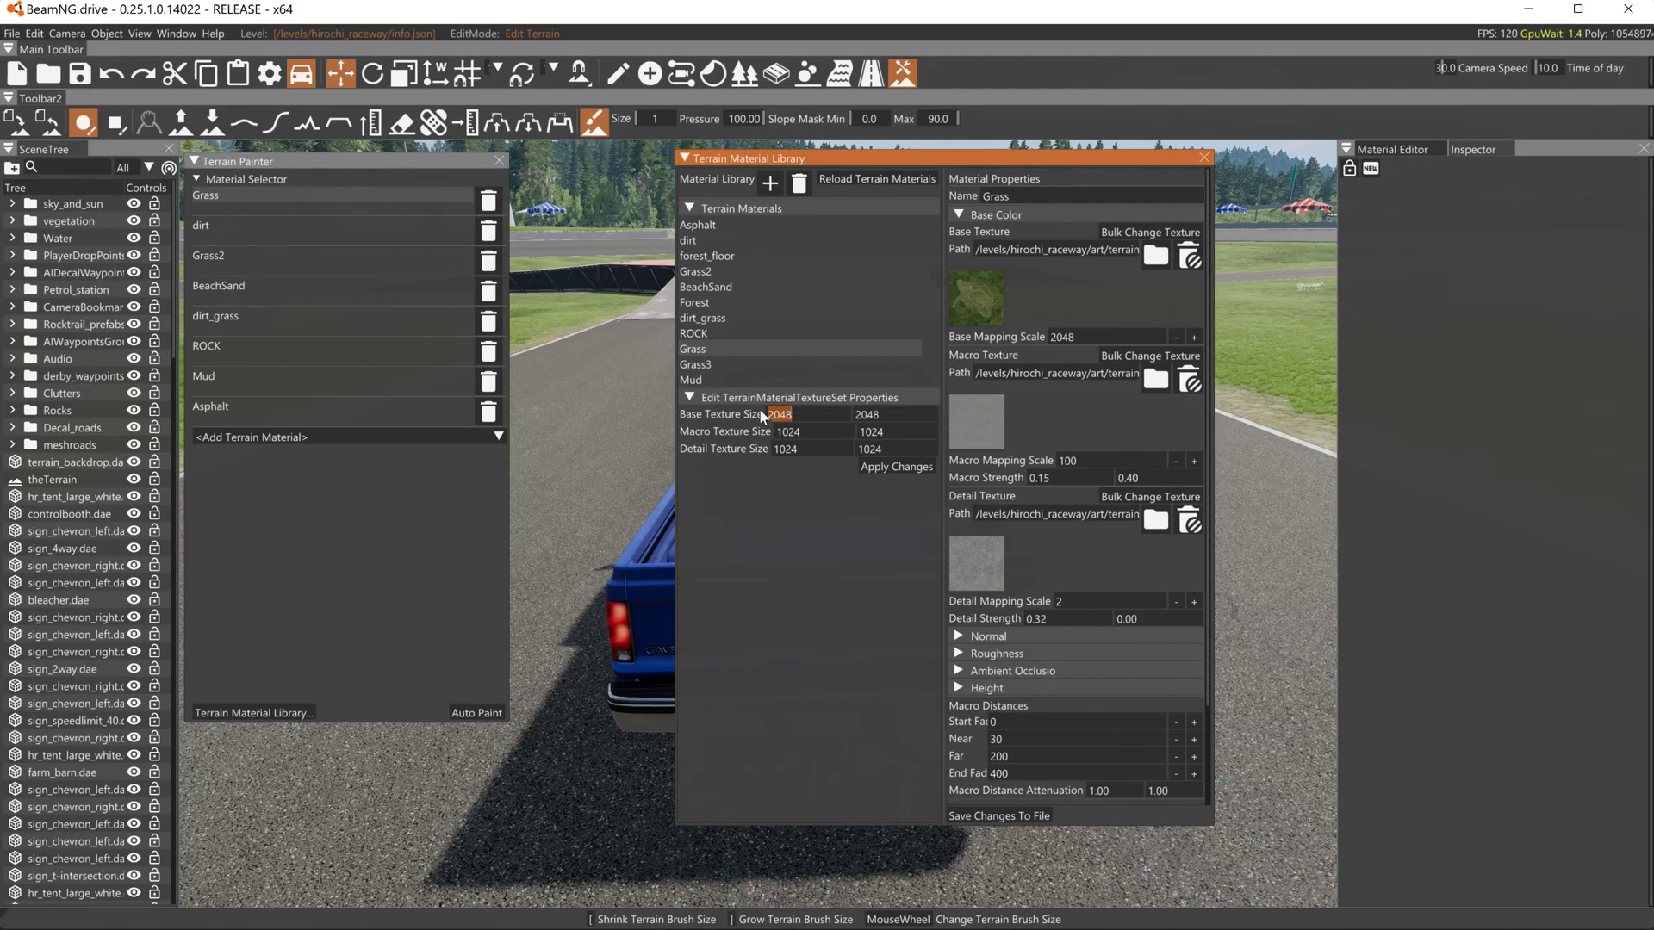
mouse_move(772, 425)
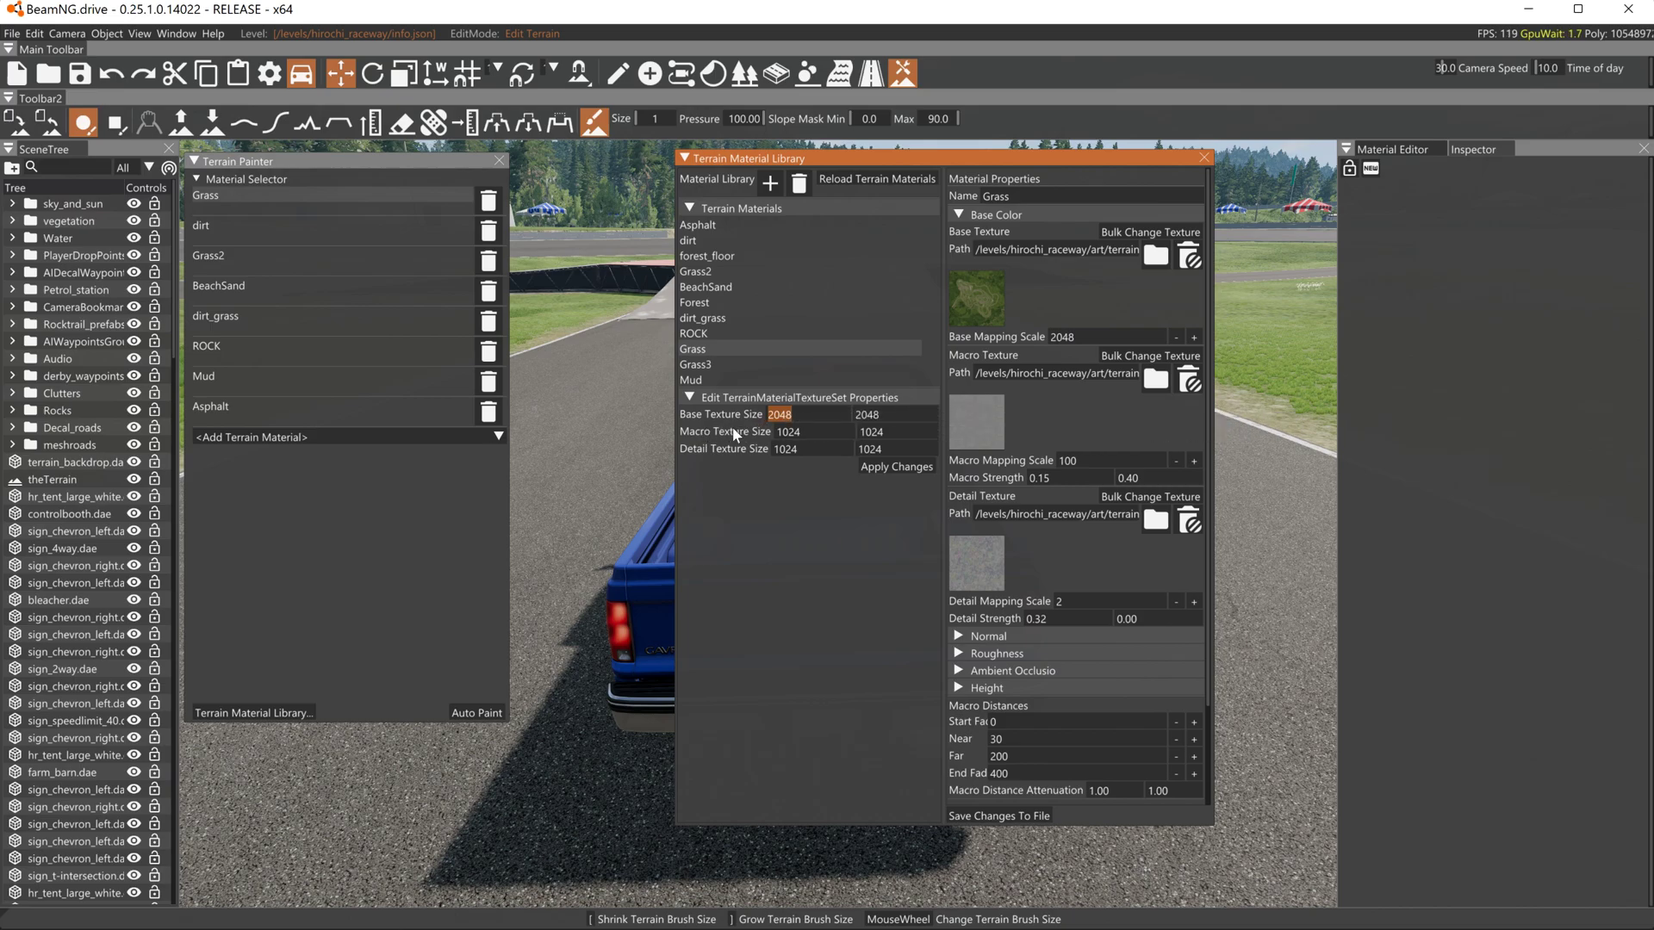
mouse_move(754, 455)
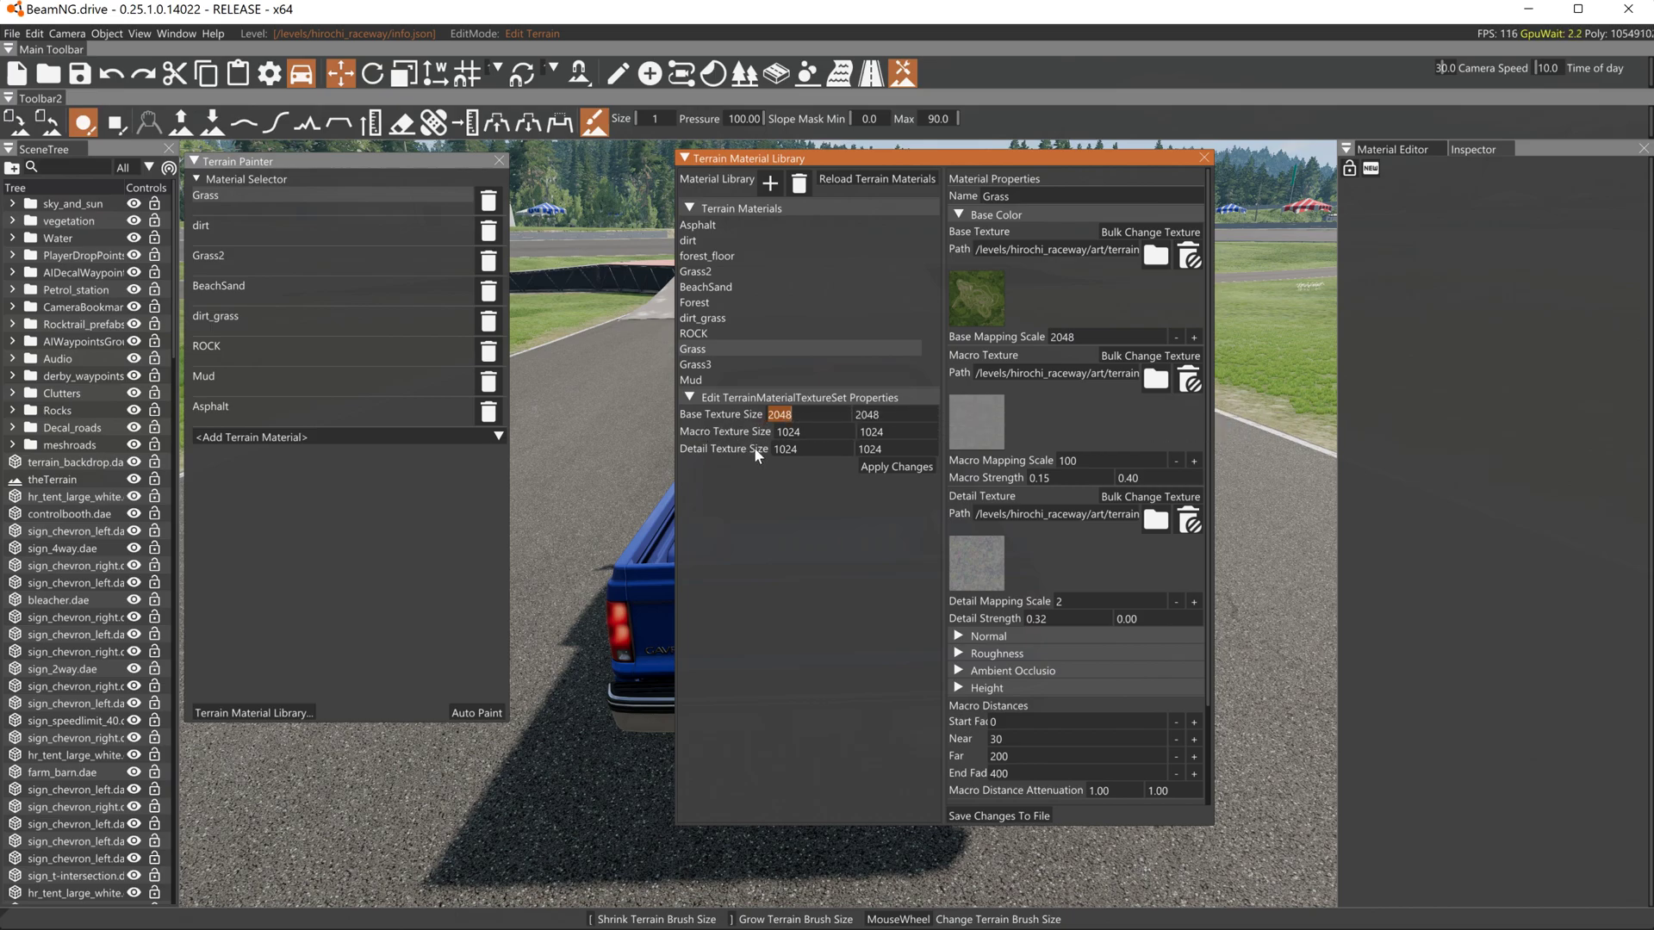
mouse_move(744, 439)
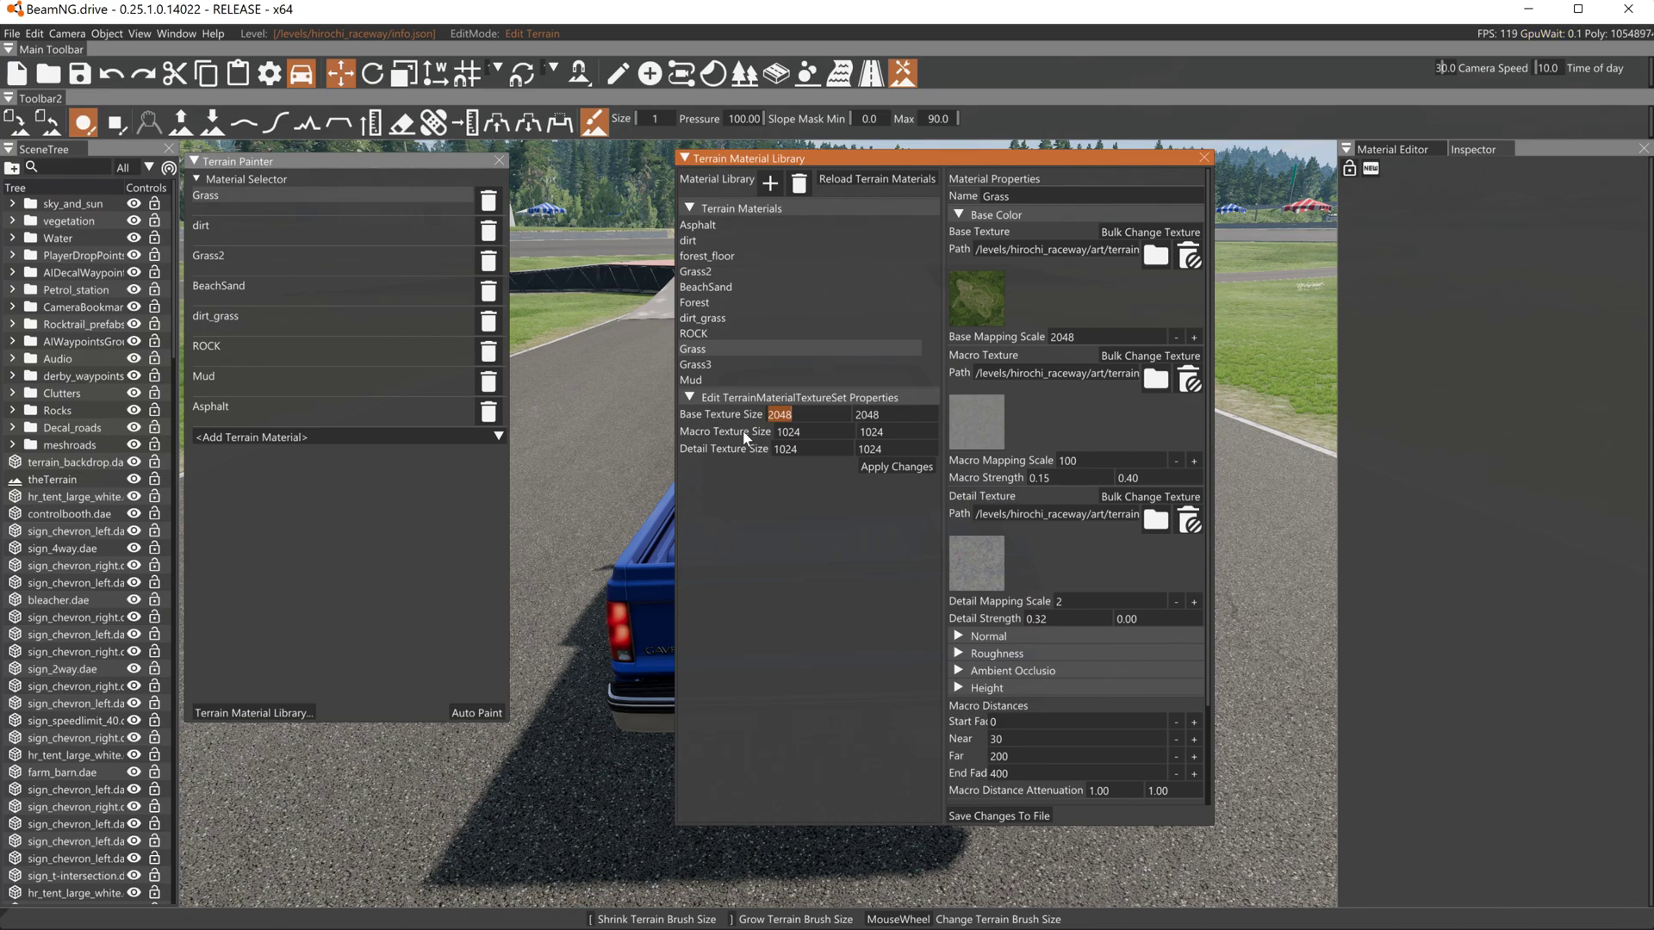
mouse_move(778, 414)
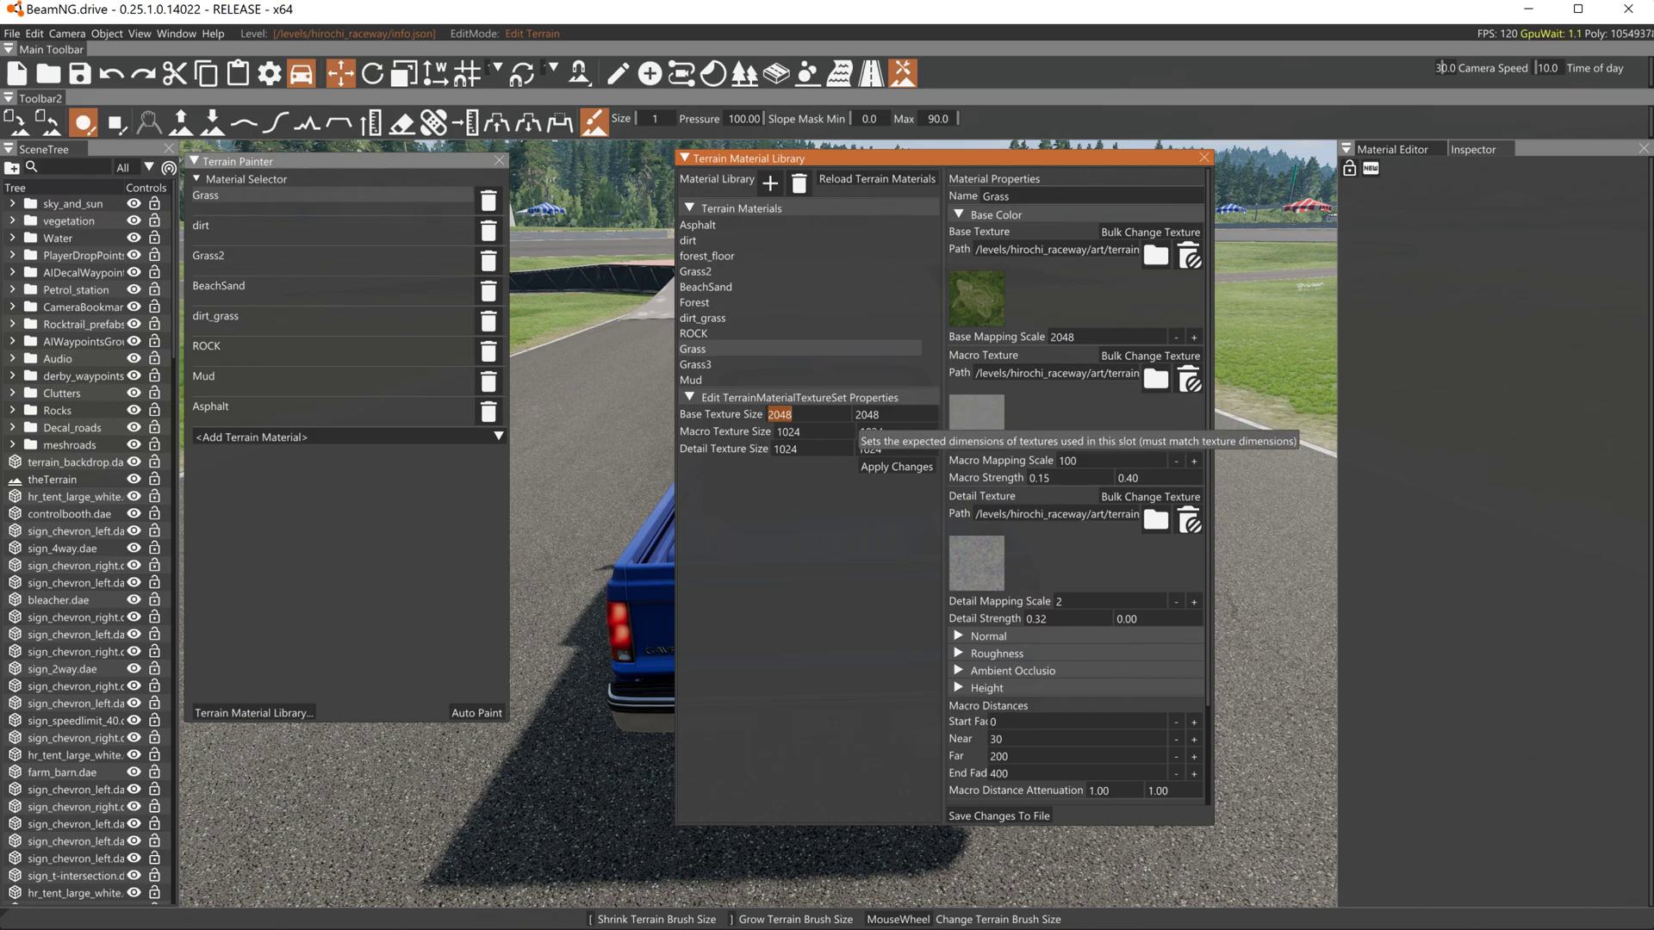
mouse_move(742, 455)
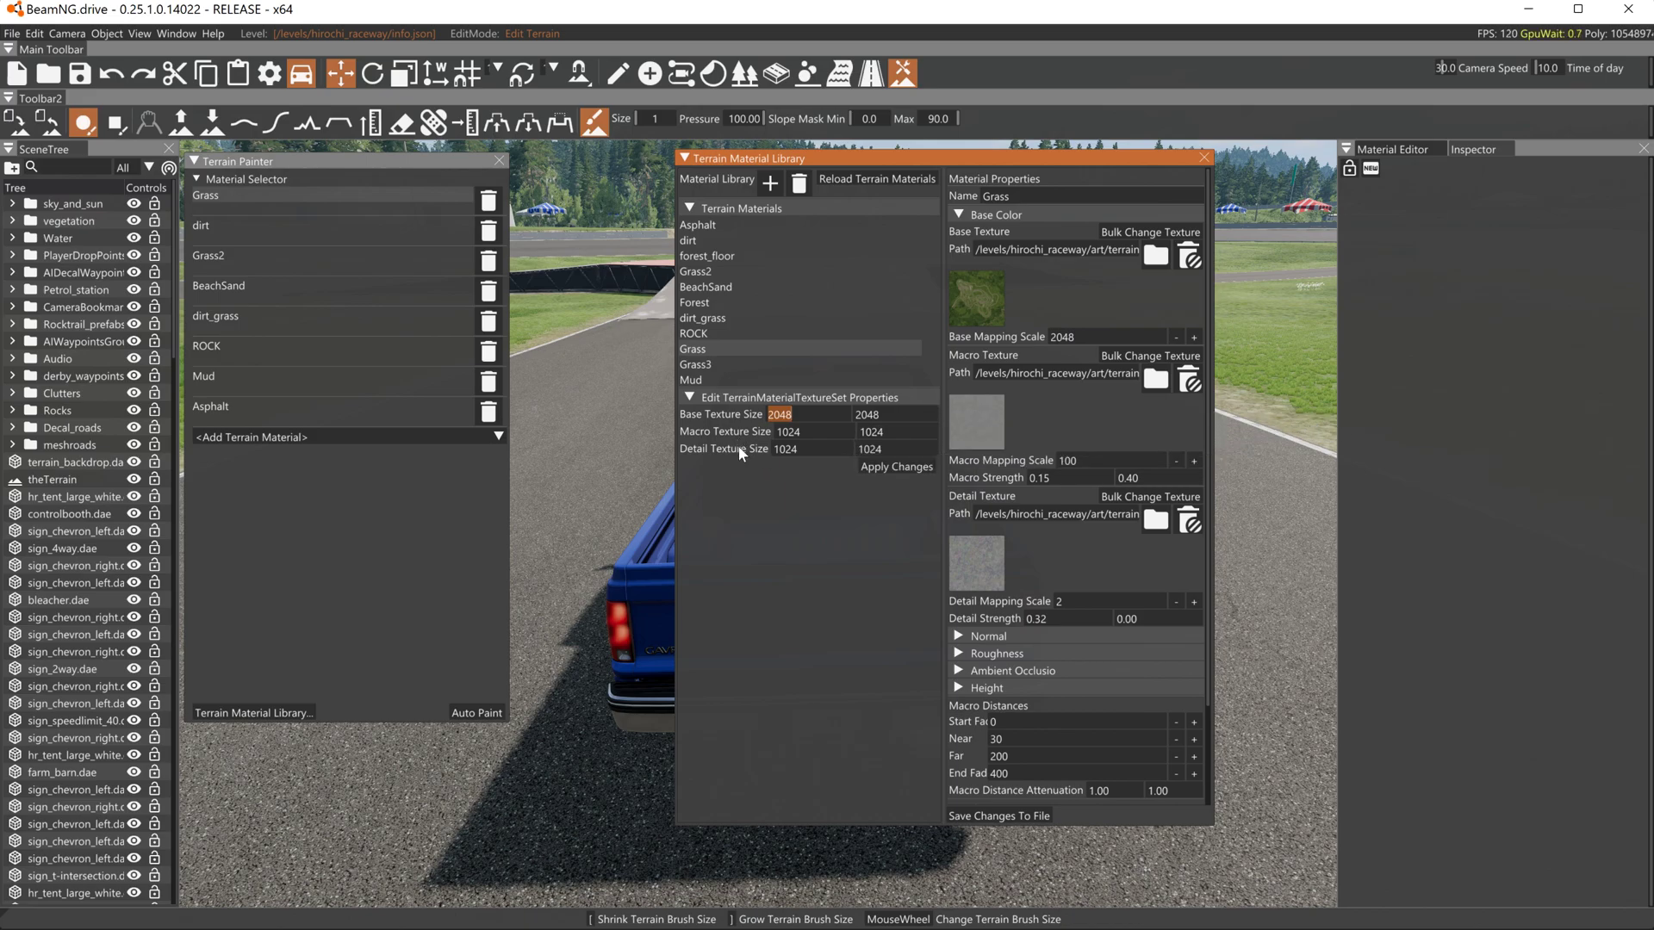
mouse_move(741, 455)
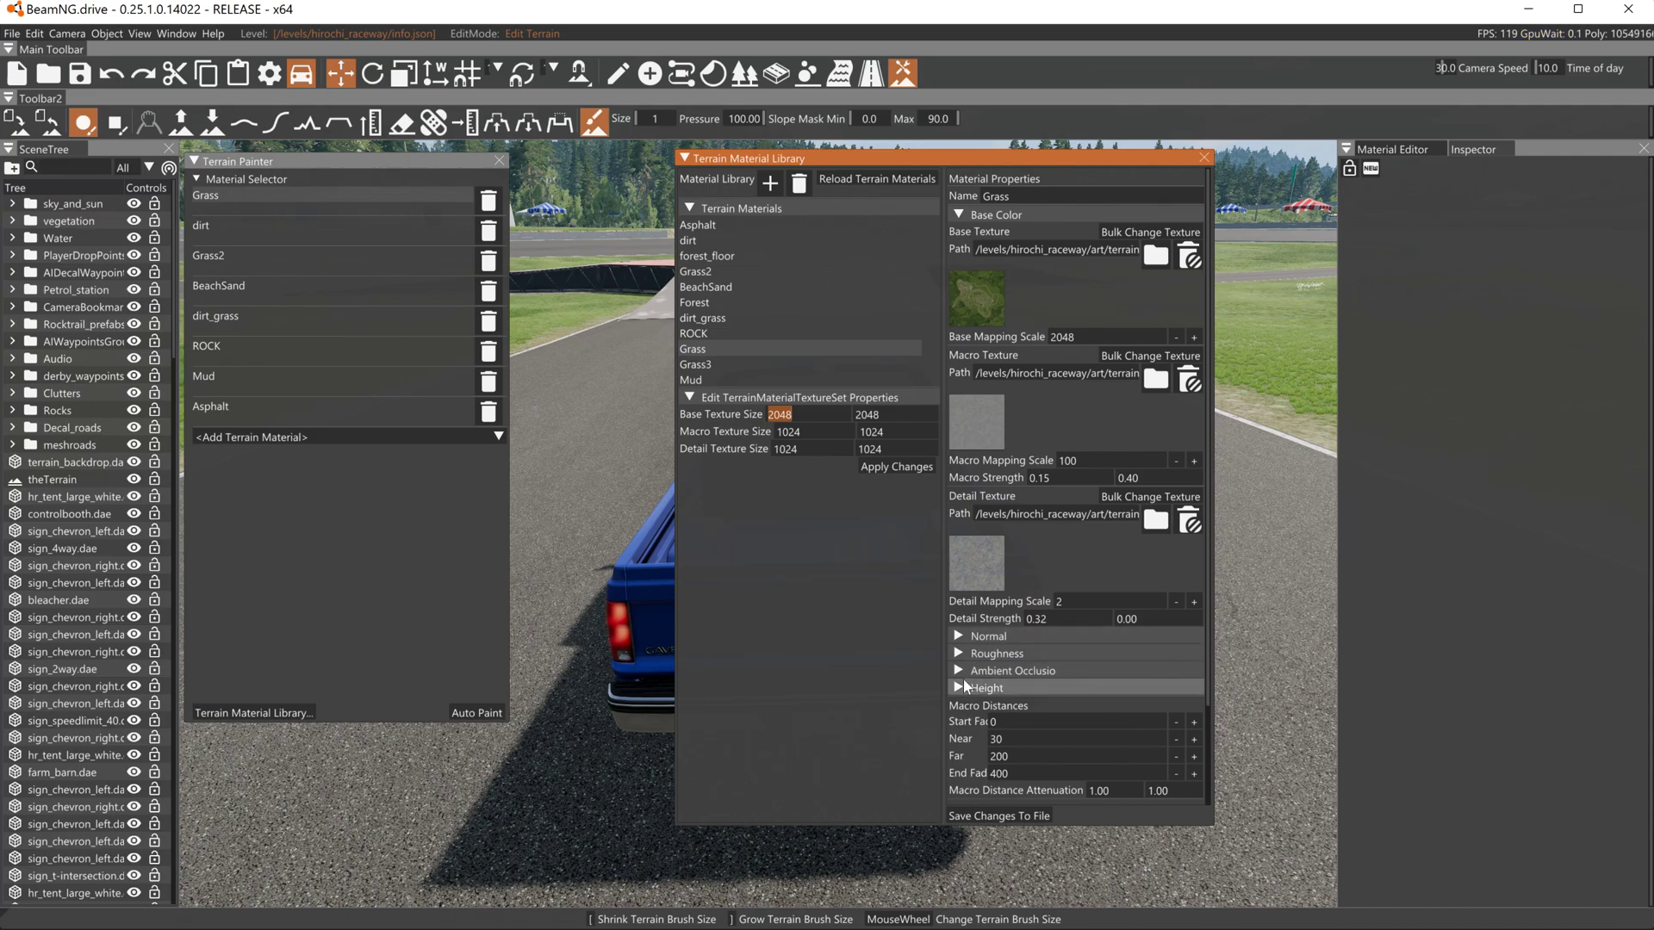
Collapse the Grass material's Base Color group and expand its Height textures.
left_click(958, 214)
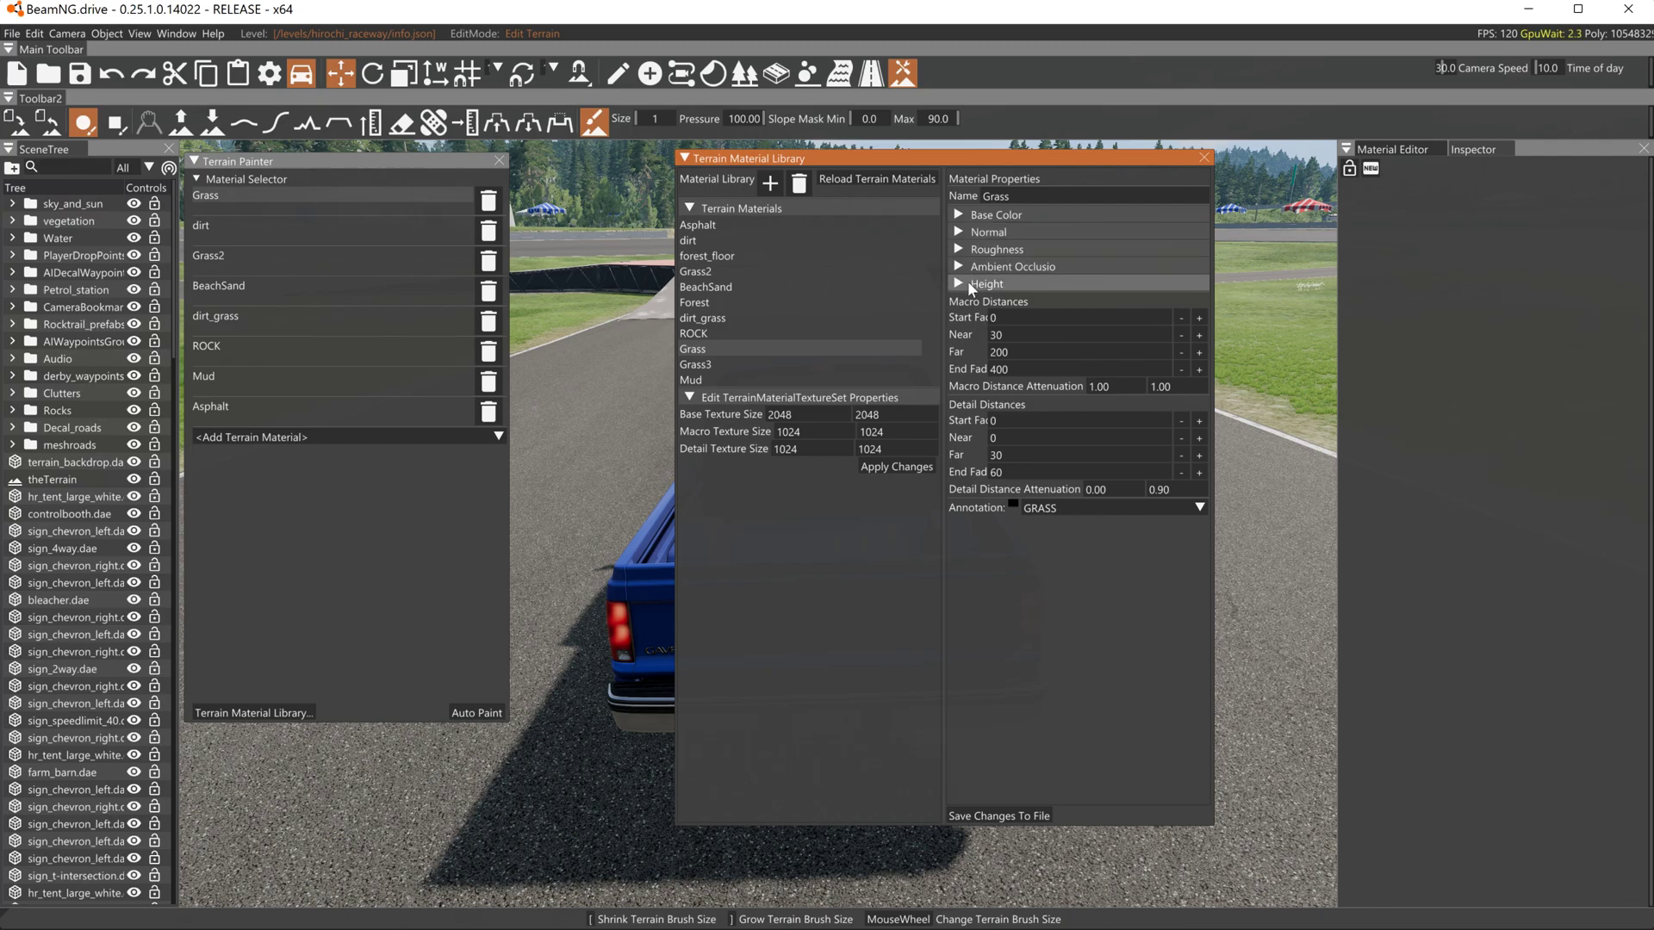
left_click(959, 283)
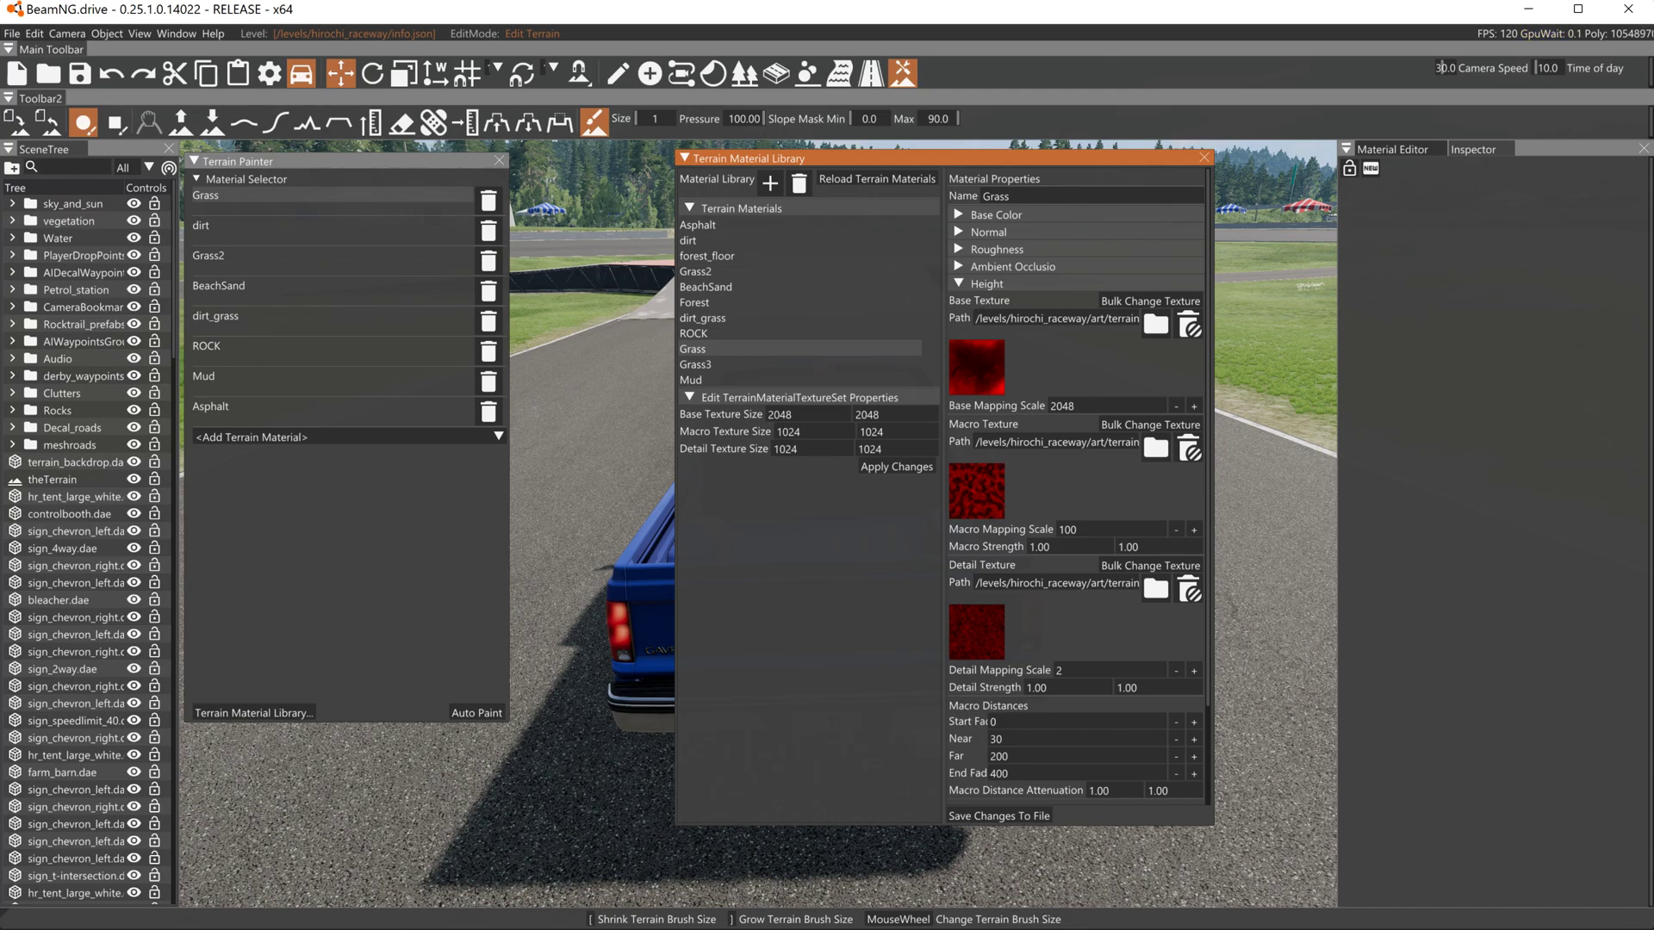
mouse_move(1001, 574)
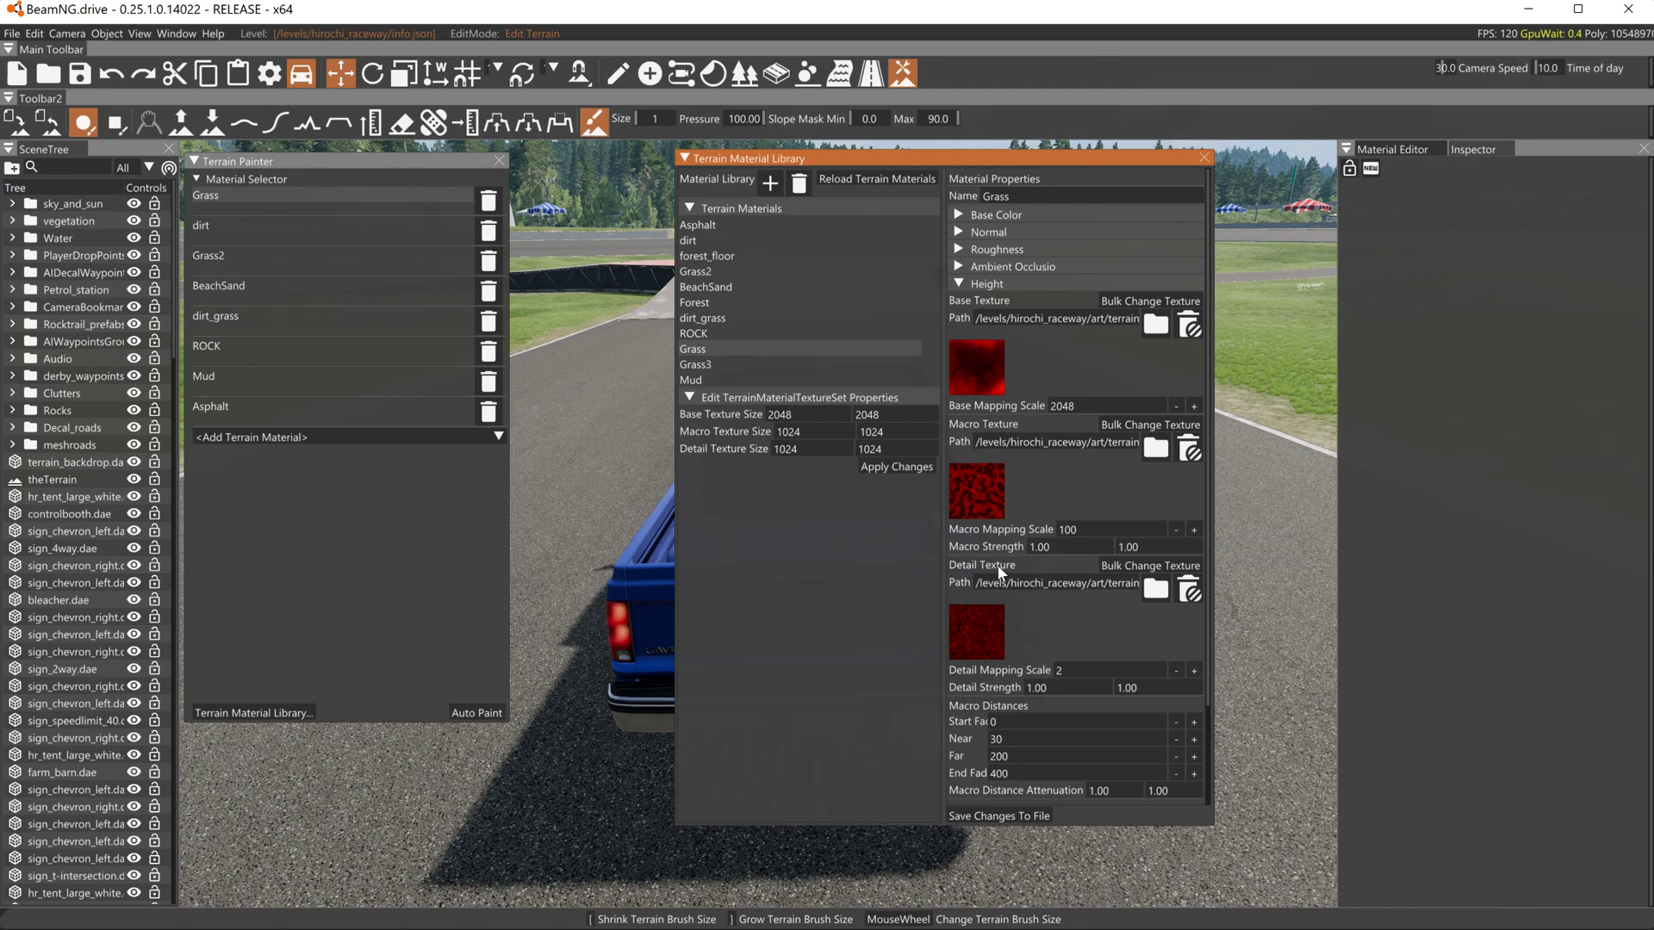
mouse_move(964, 365)
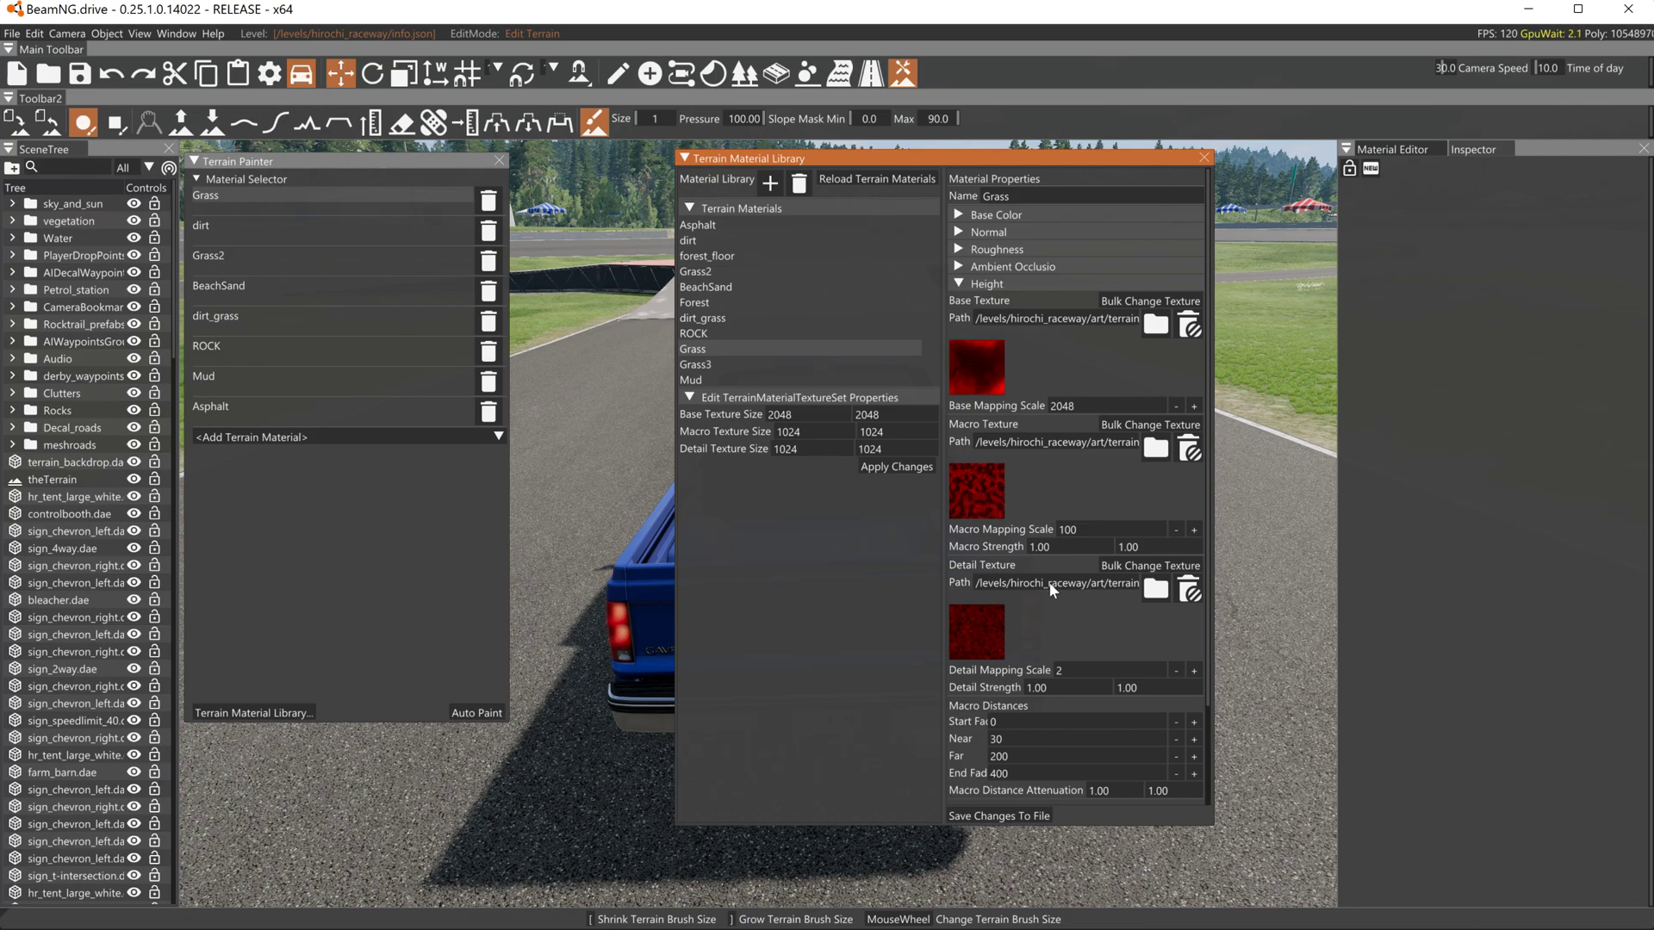
mouse_move(1016, 618)
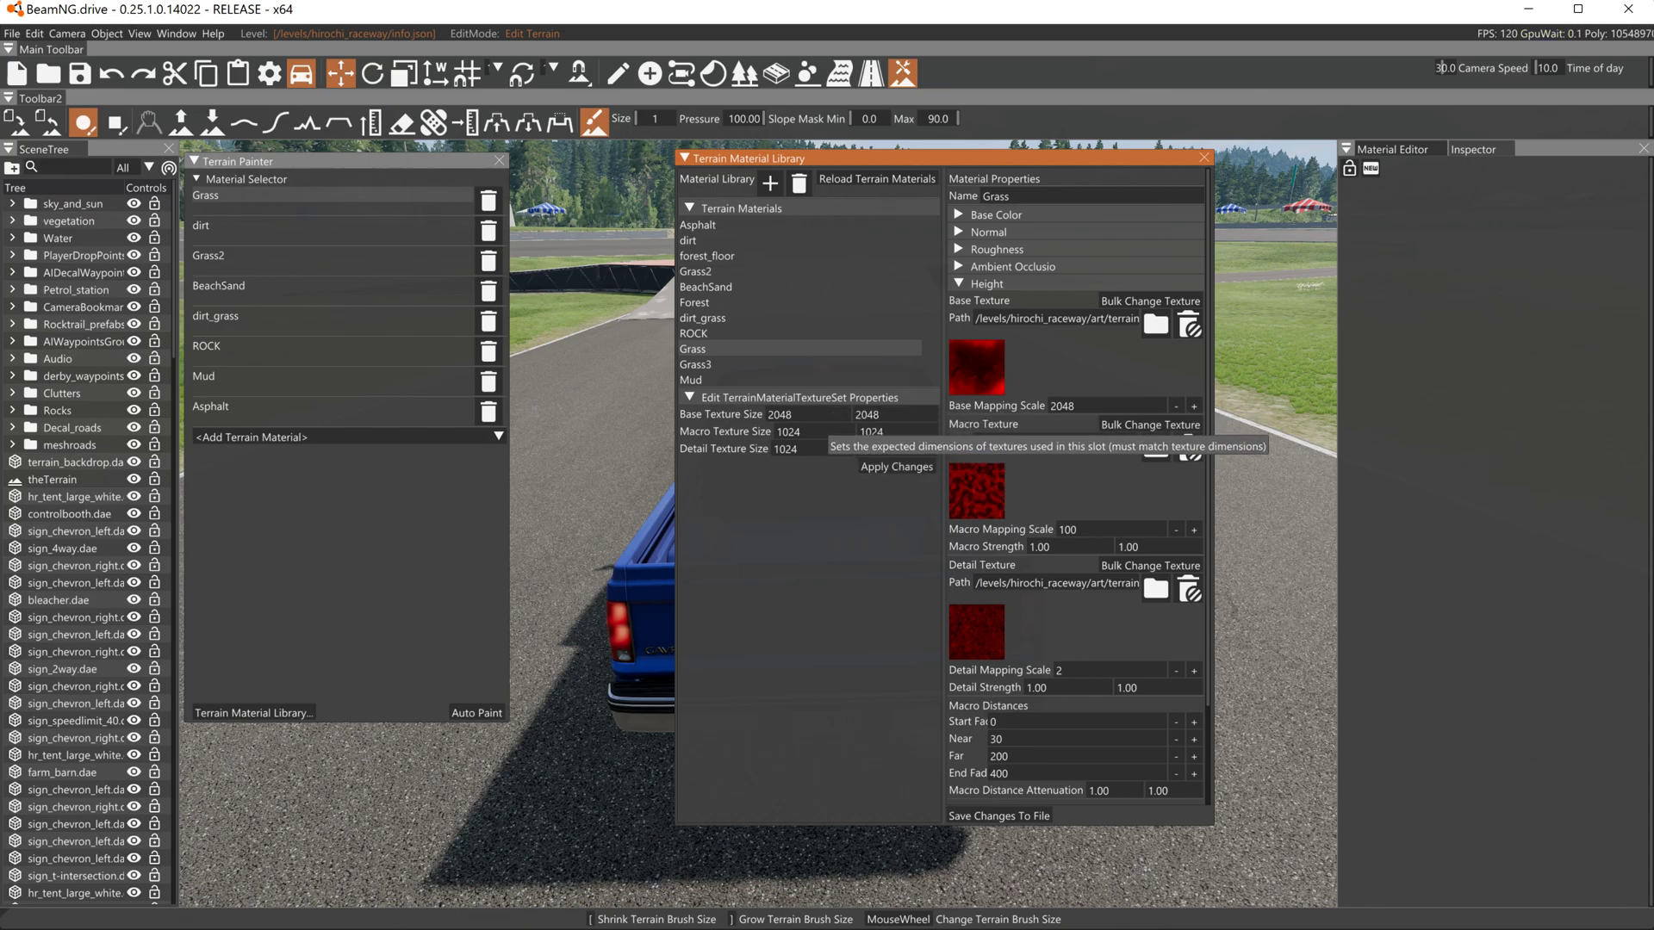
mouse_move(967, 359)
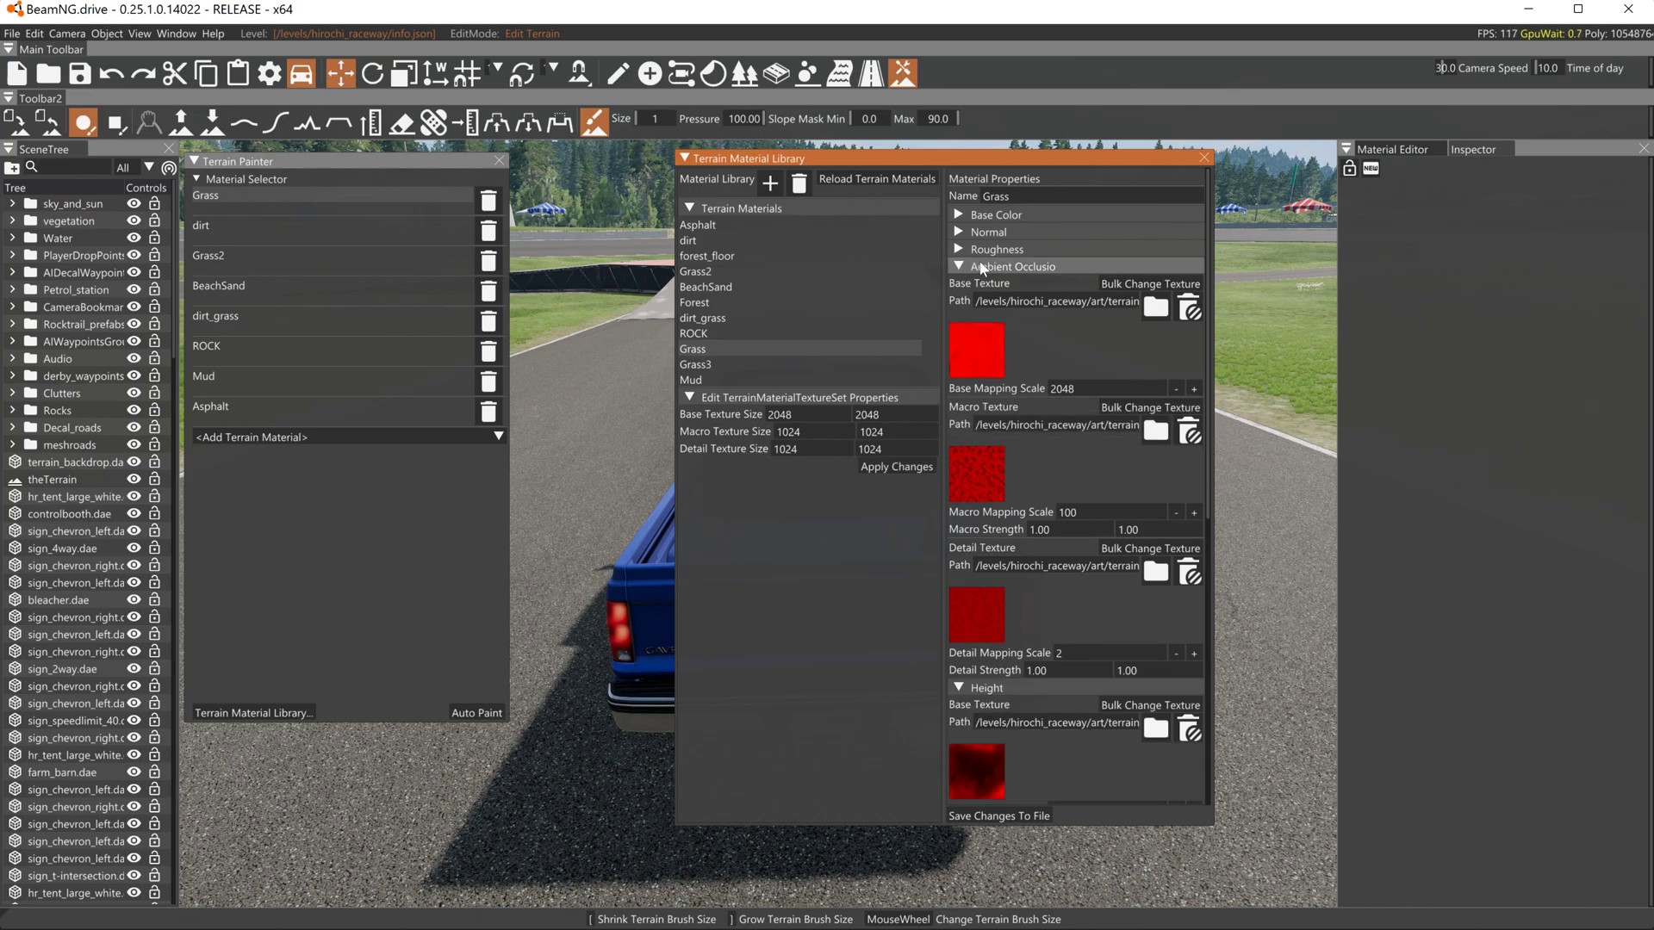
mouse_move(961, 344)
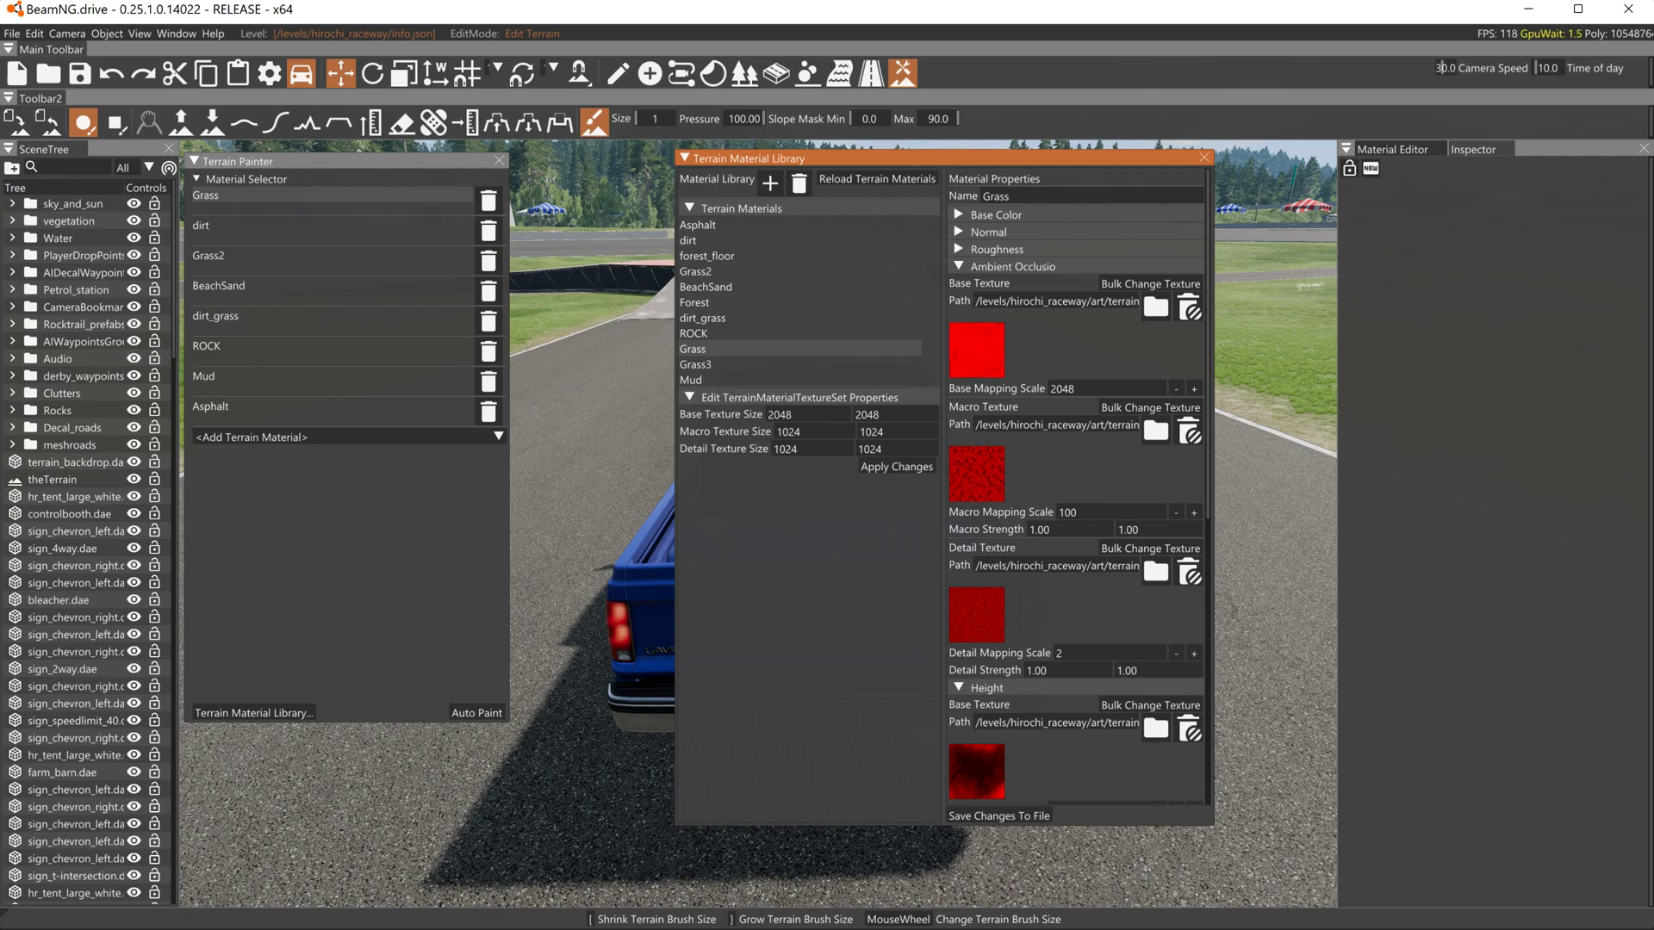
mouse_move(1058, 503)
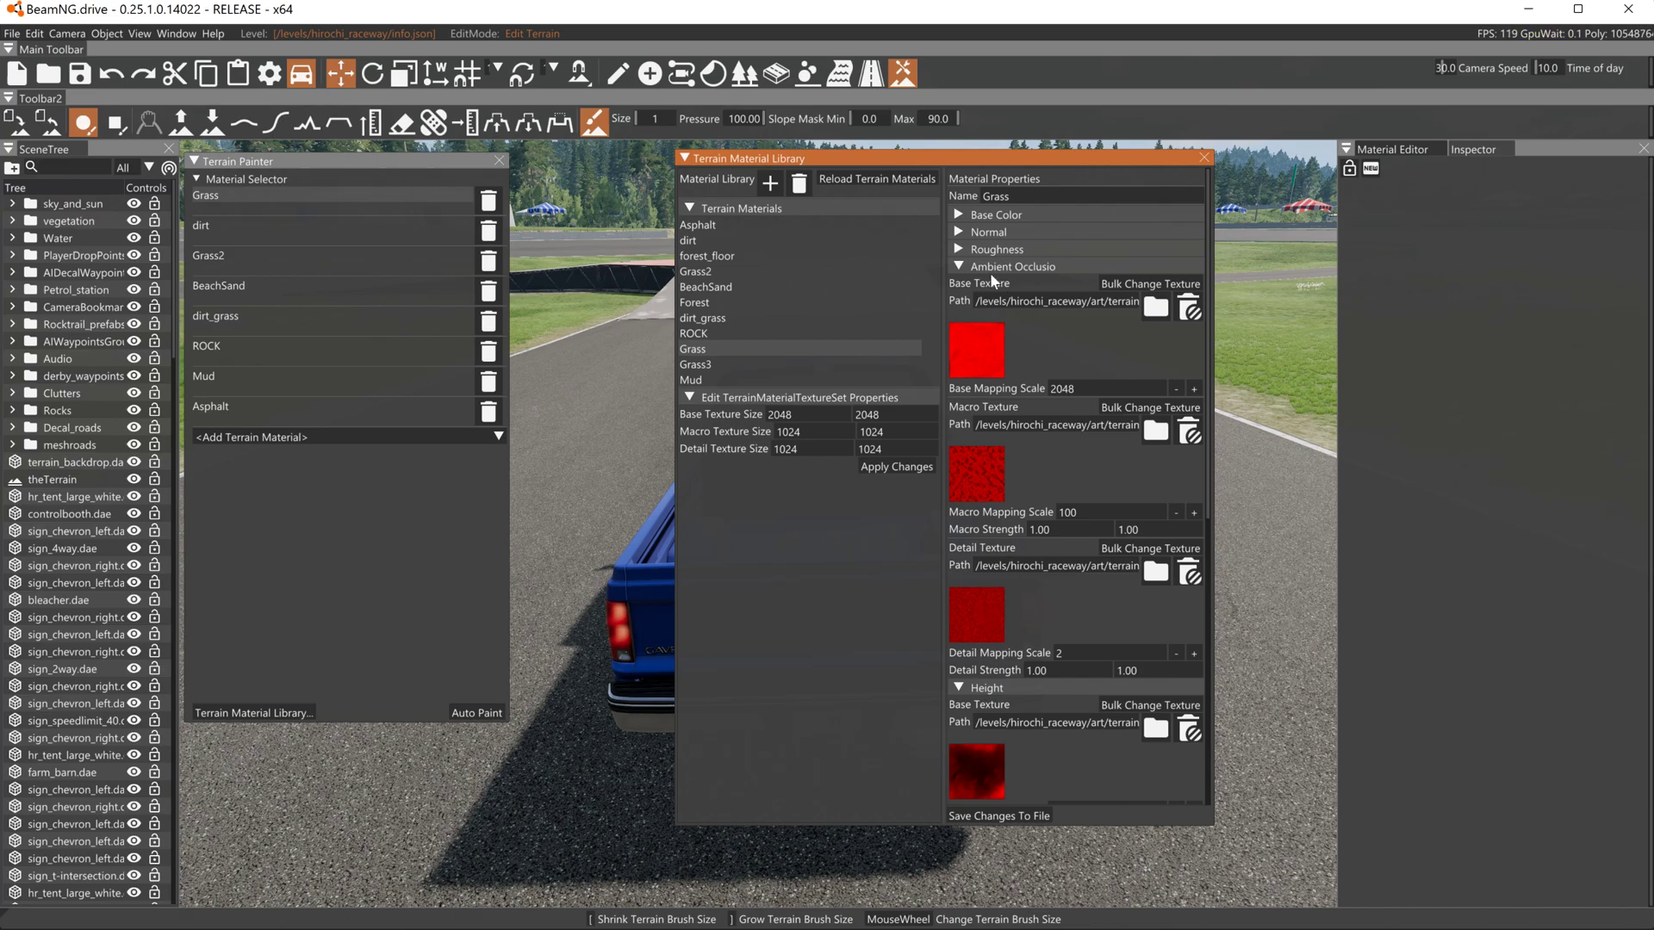
mouse_move(1044, 293)
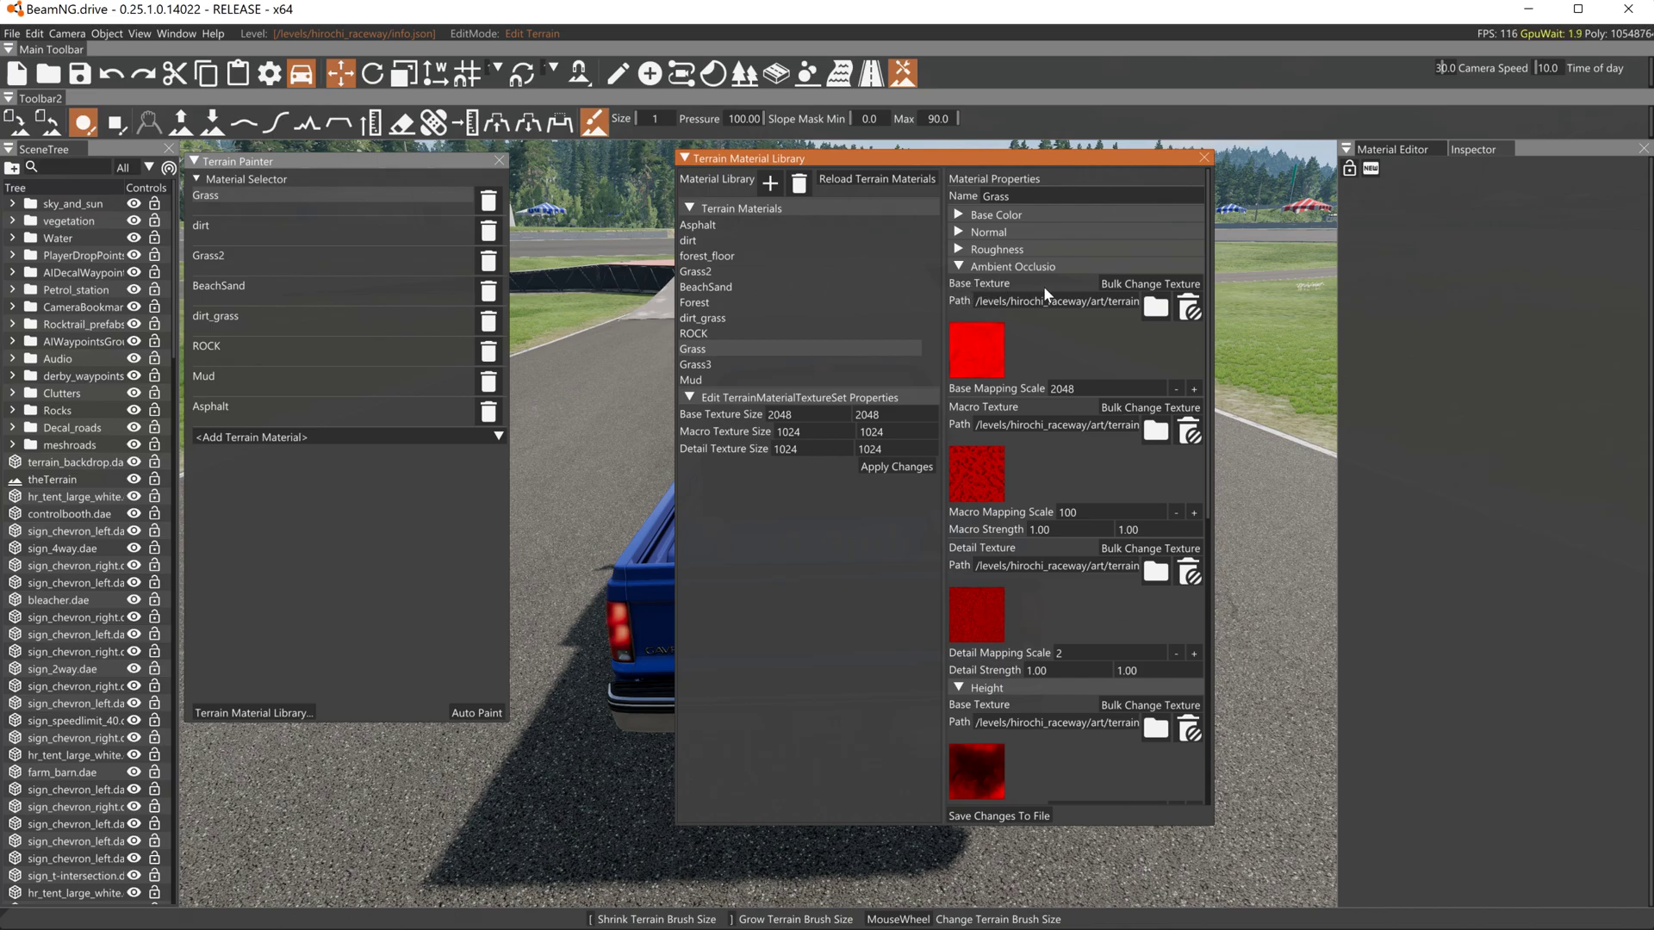
mouse_move(865, 413)
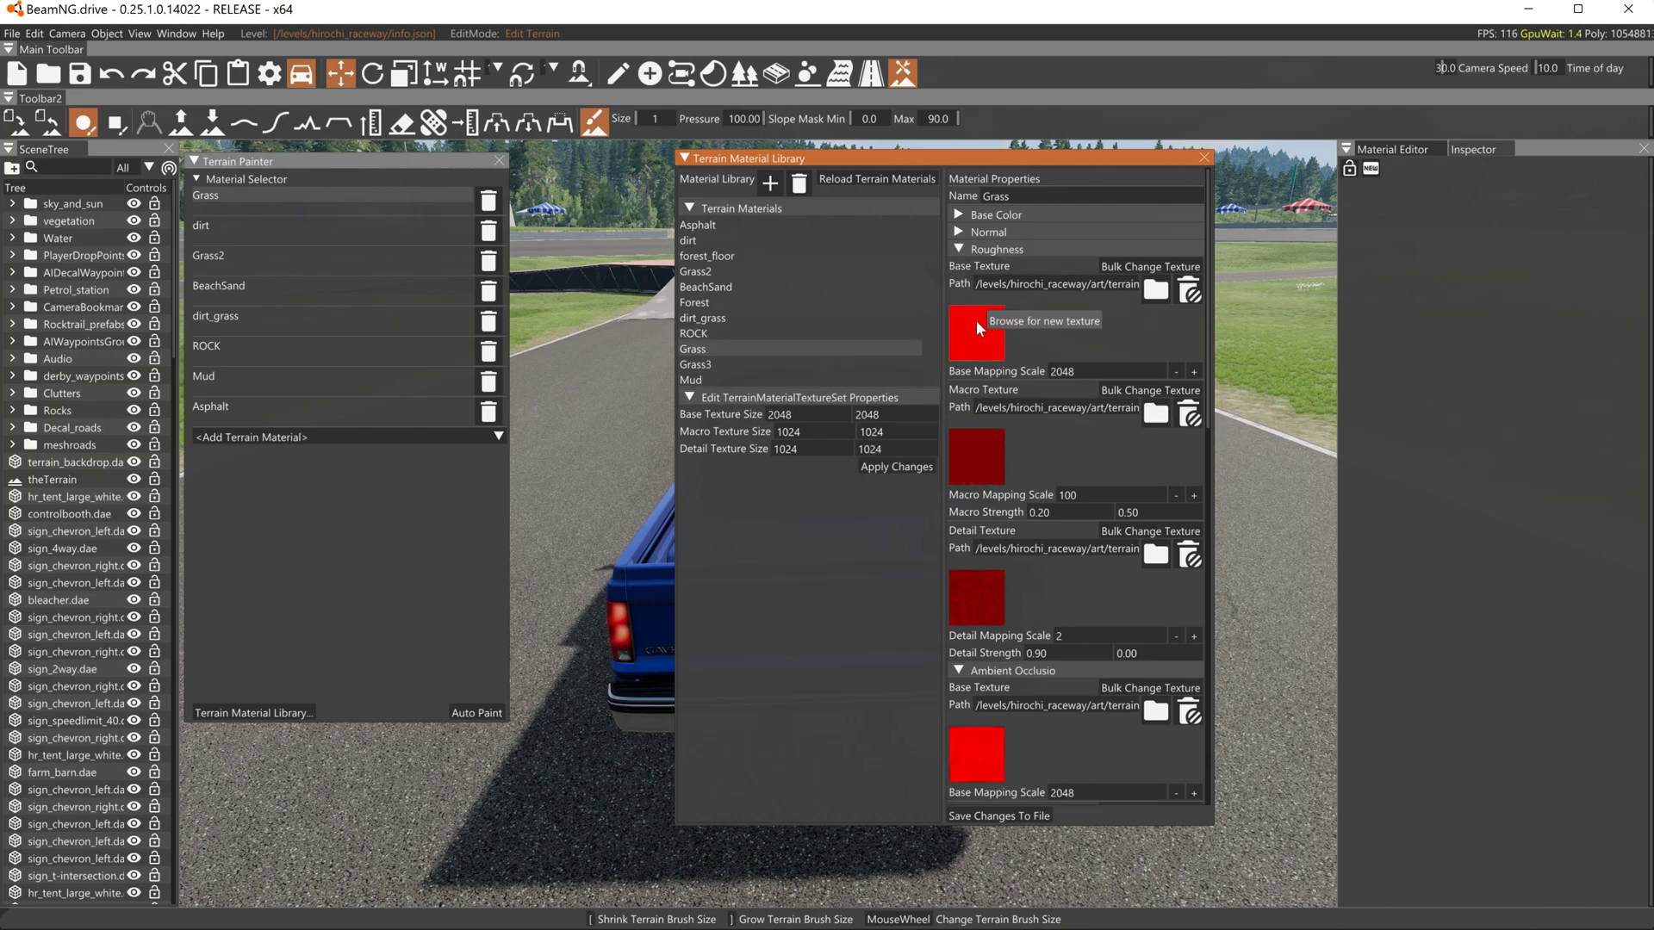
mouse_move(978, 333)
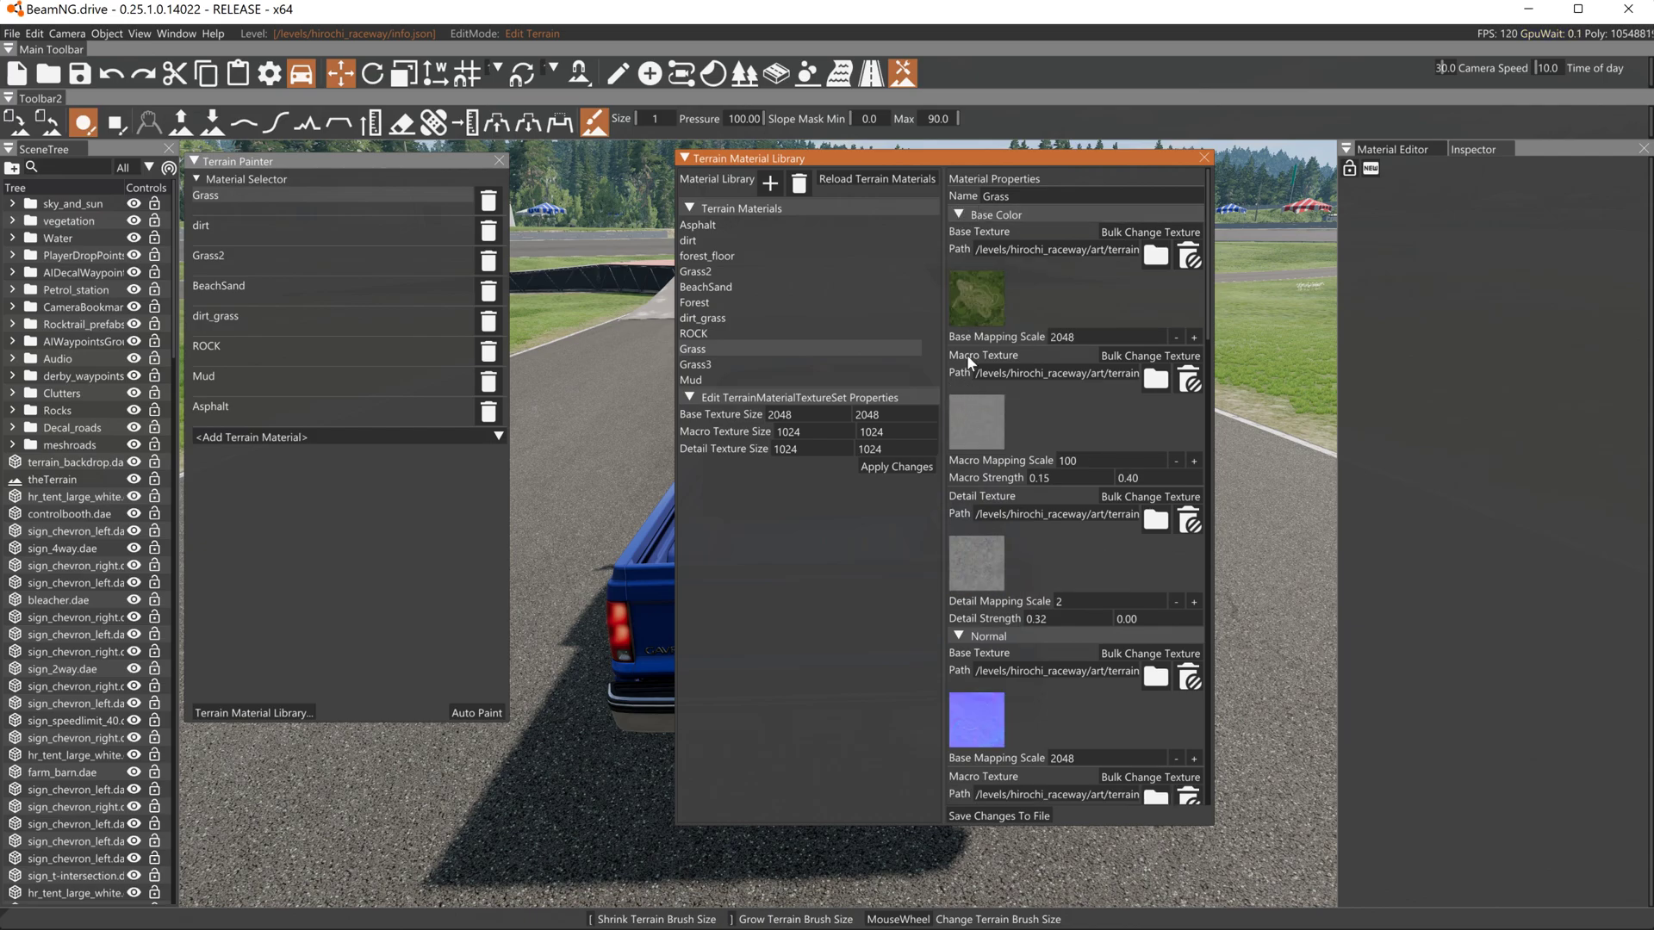
Collapse Base Color, Normal and Ambient Occlusion groups, then re-expand Ambient Occlusion and Normal.
left_click(958, 213)
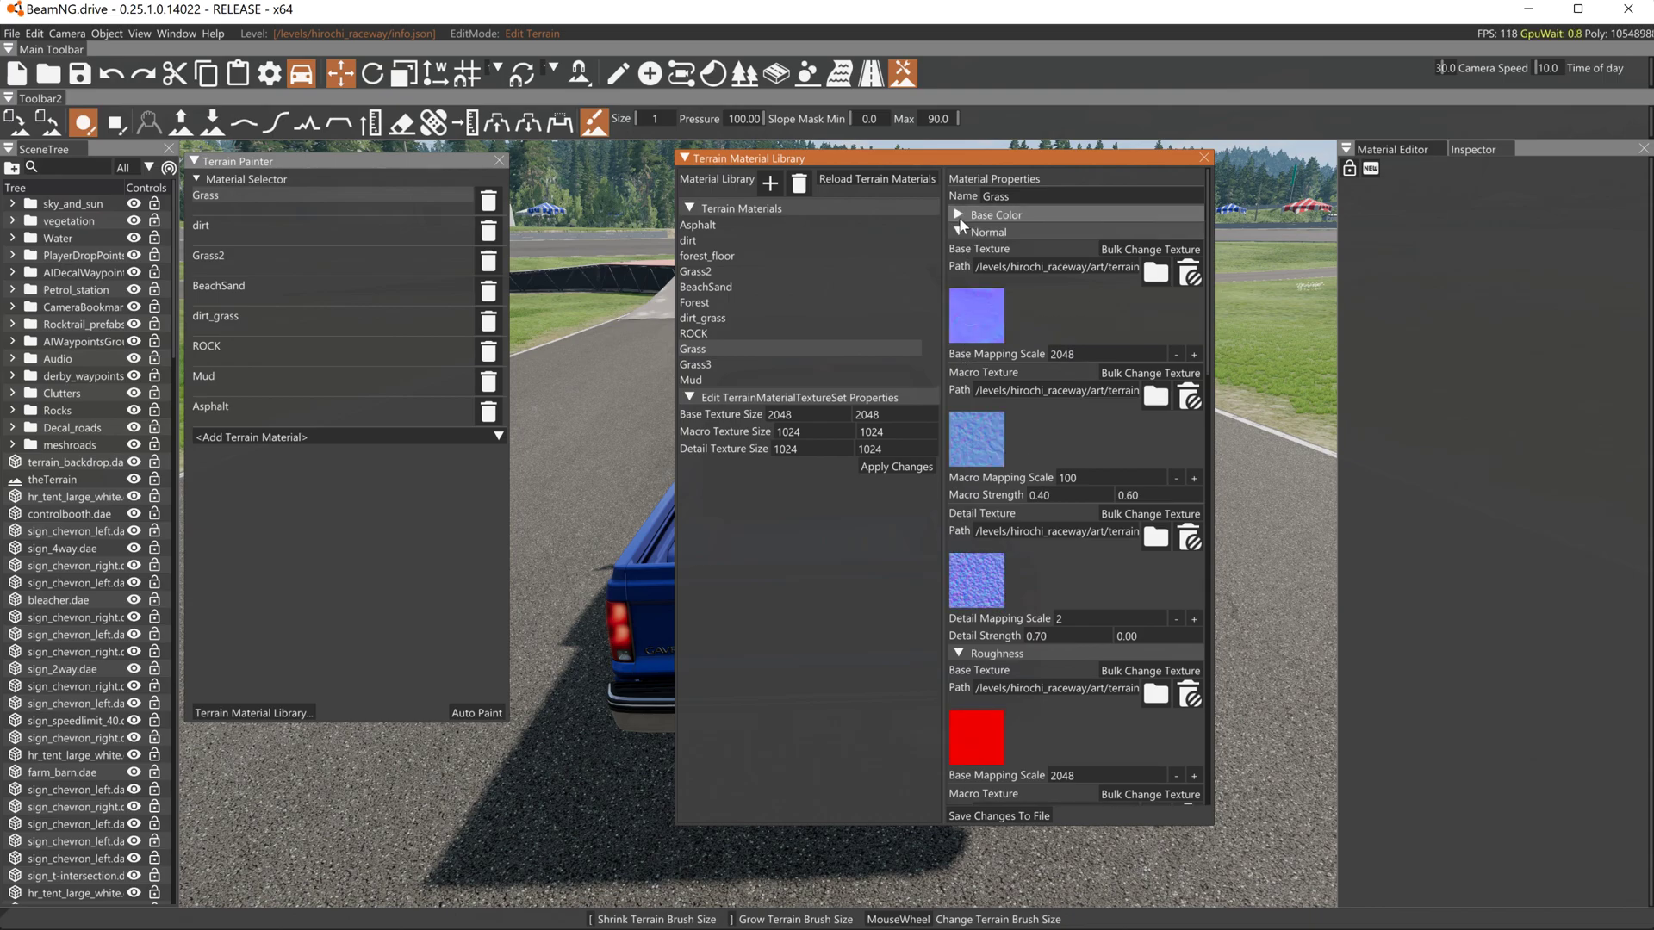
left_click(958, 213)
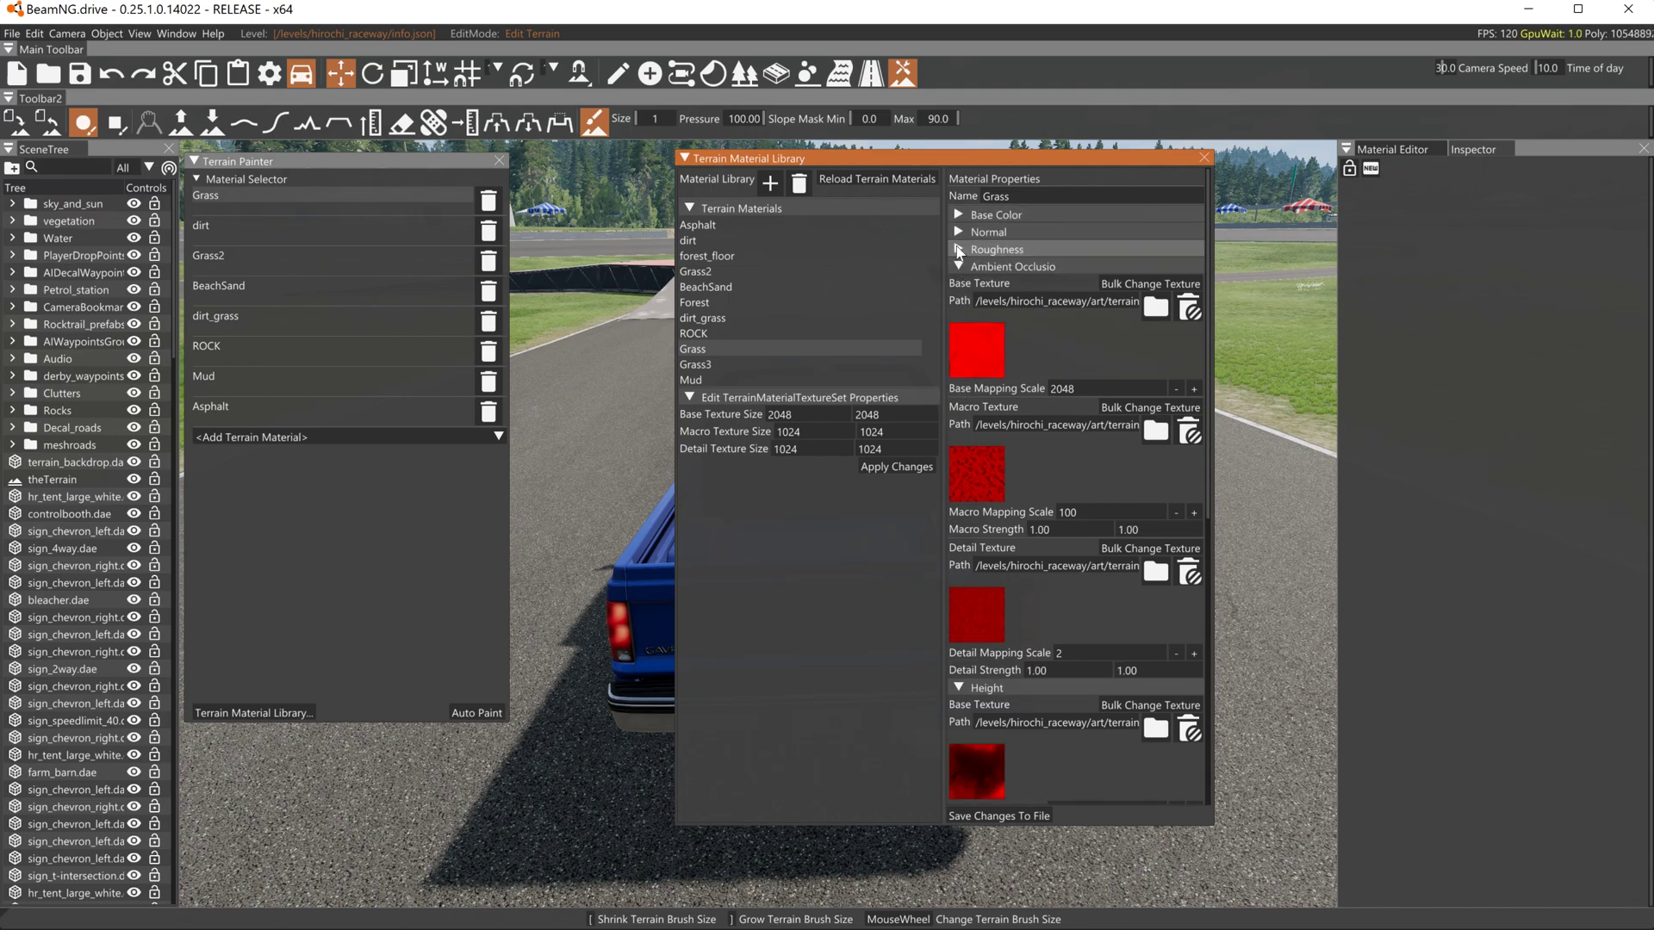
left_click(987, 282)
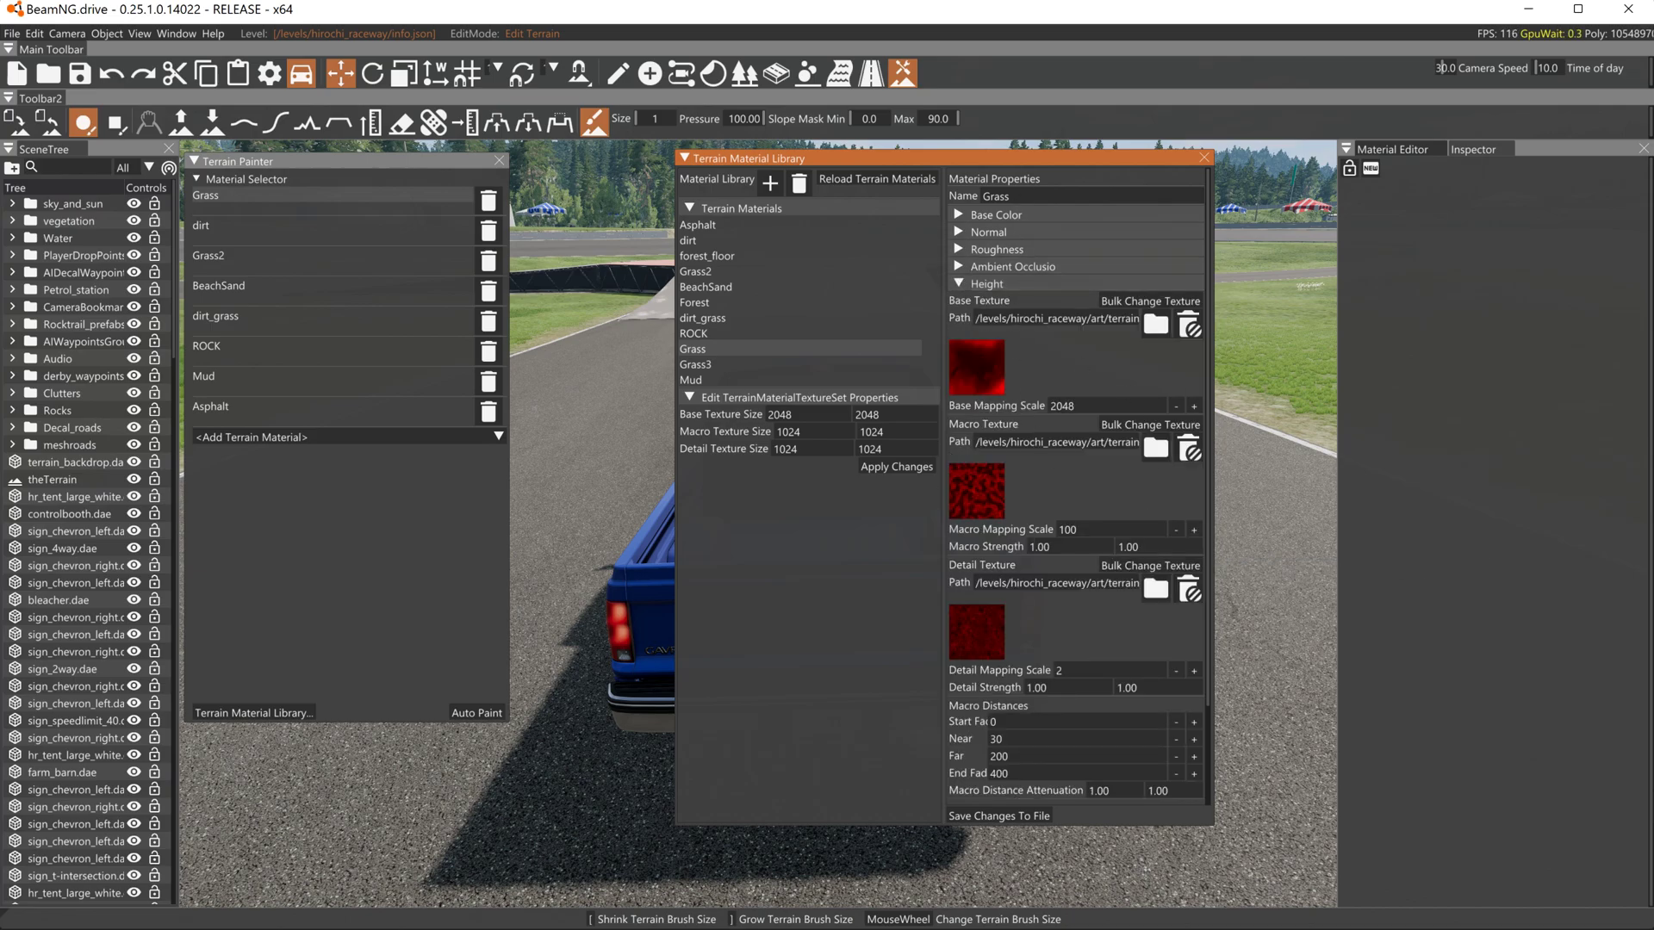
mouse_move(1040, 688)
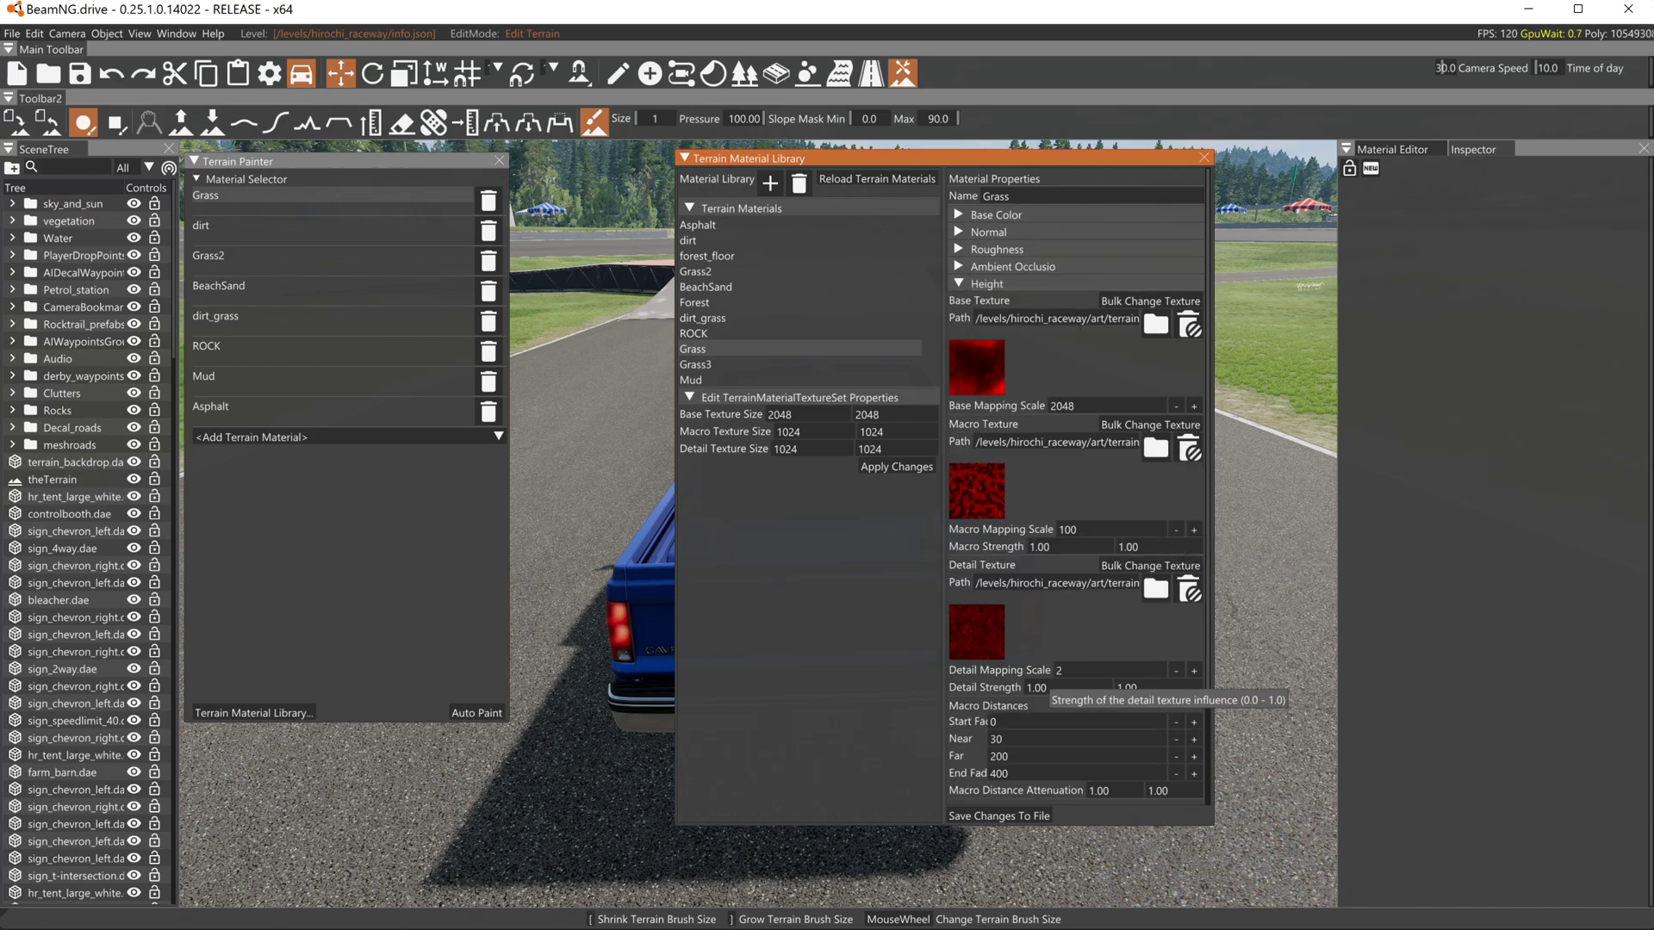
mouse_move(1020, 368)
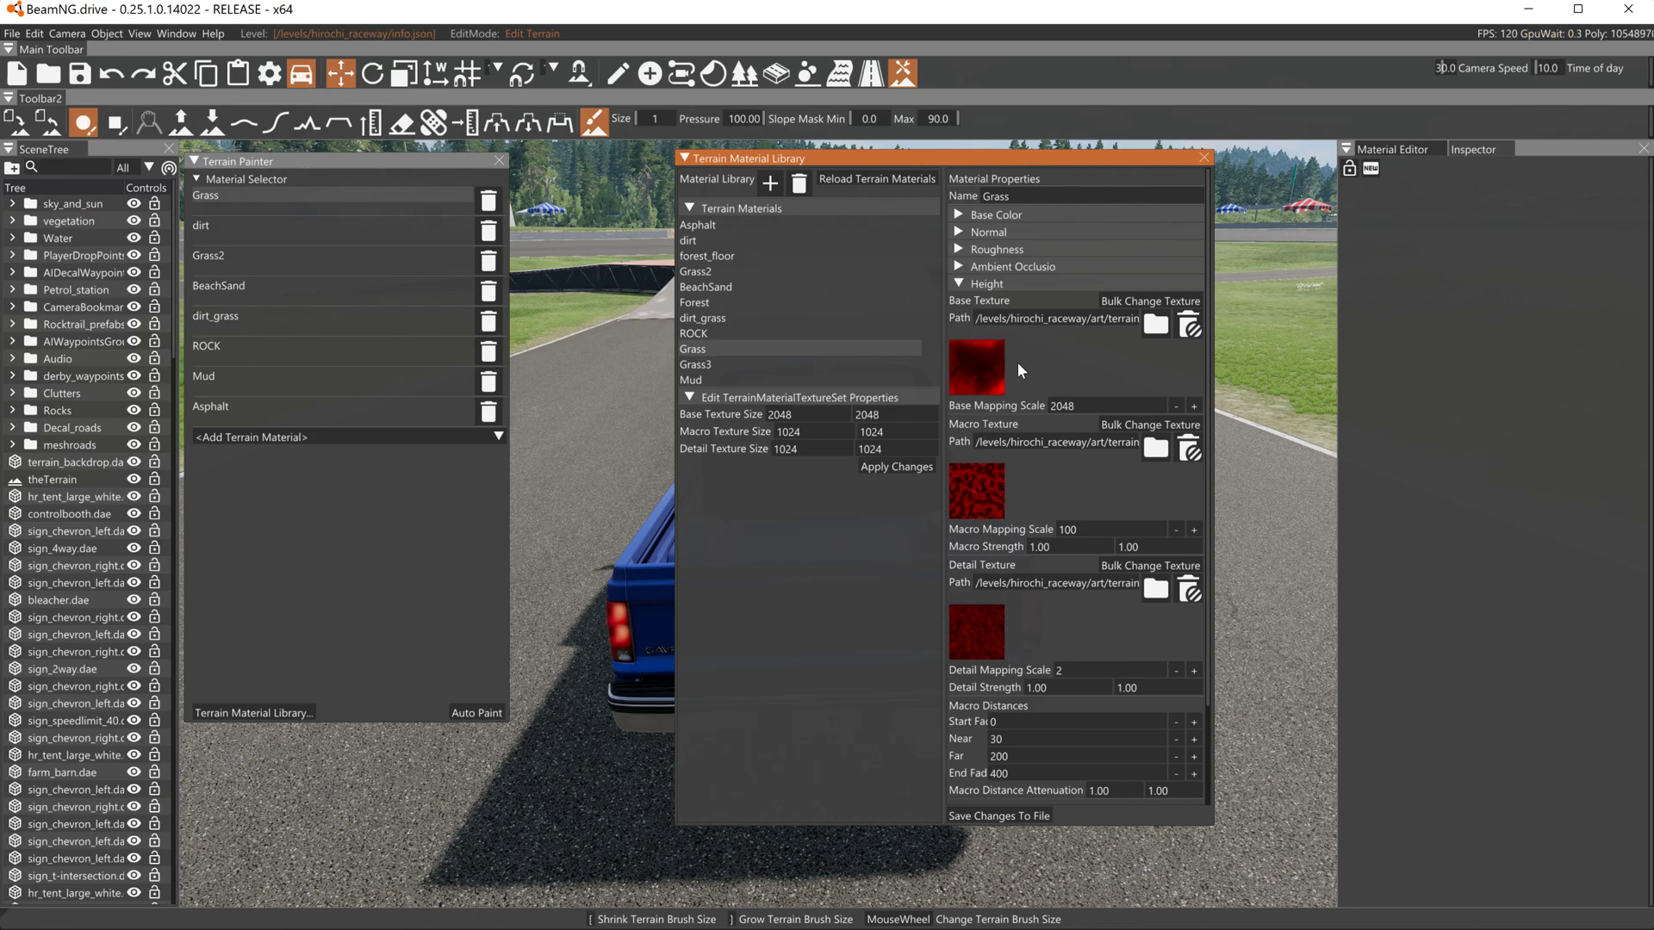
mouse_move(985, 563)
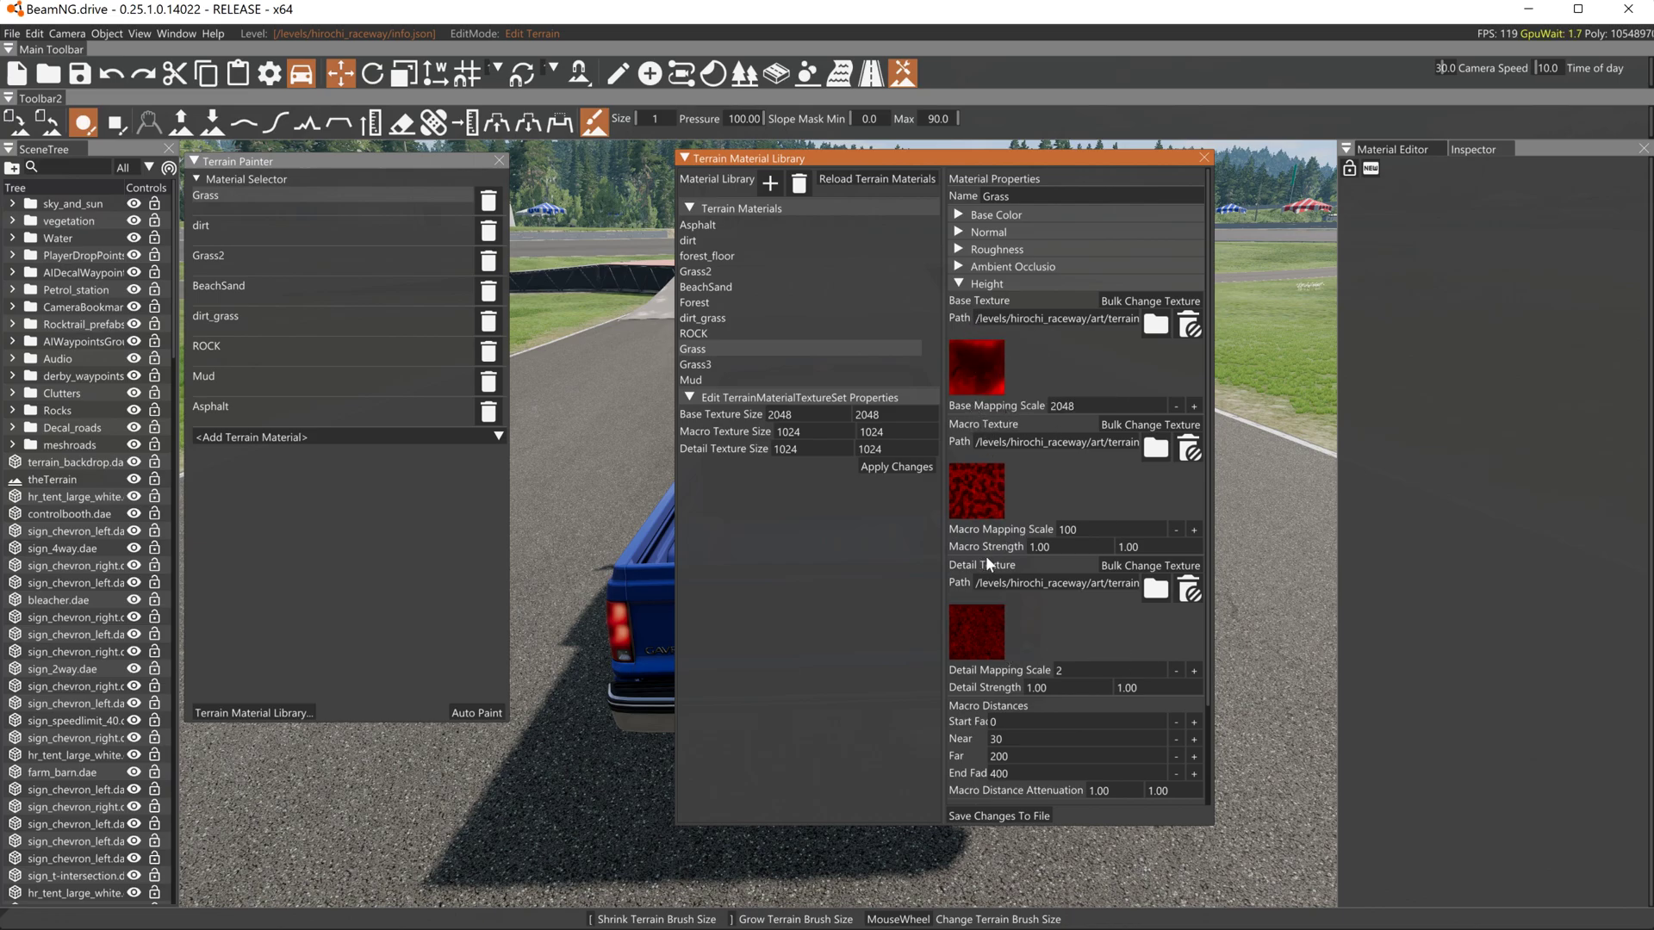
left_click(963, 265)
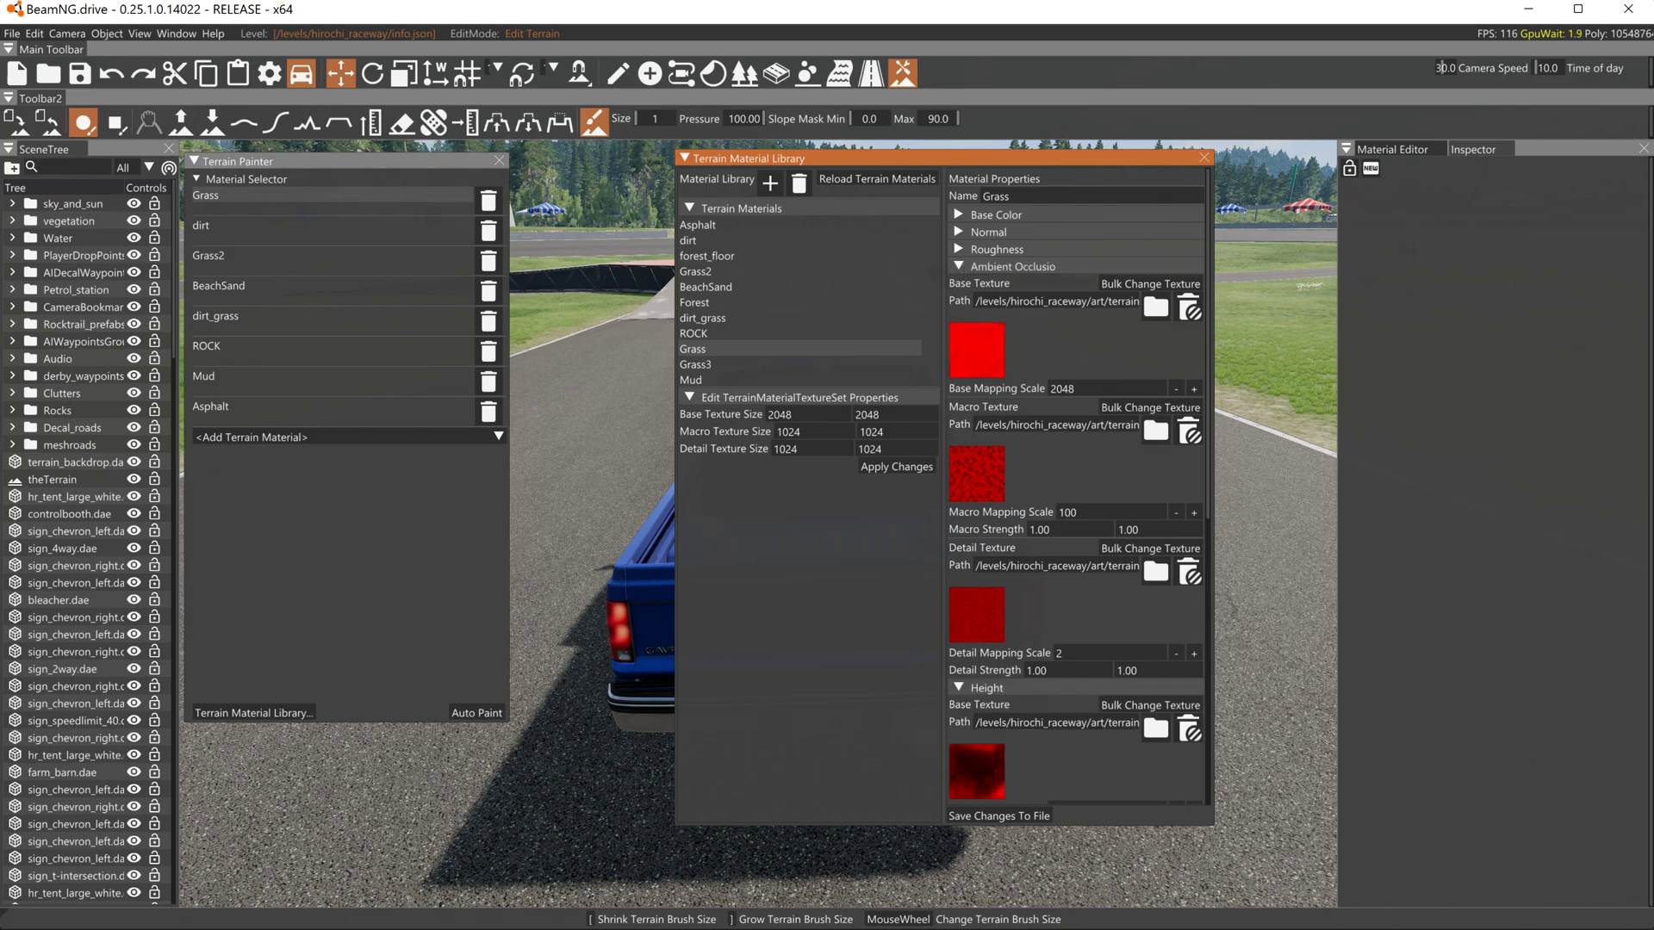
mouse_move(977, 360)
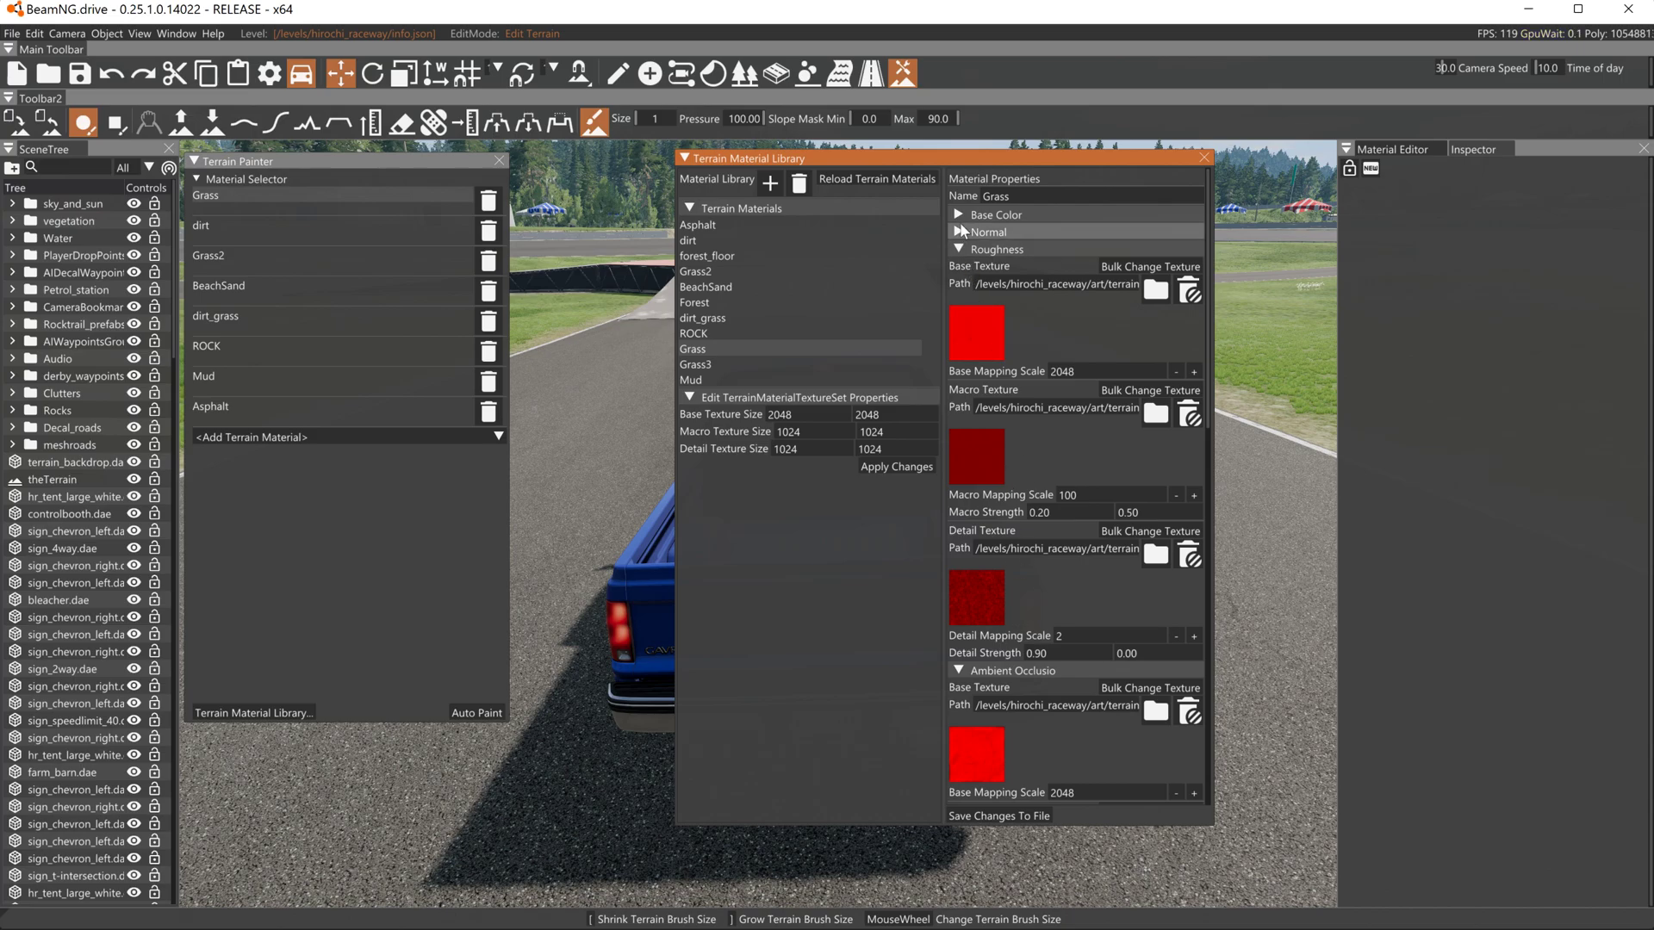
left_click(959, 231)
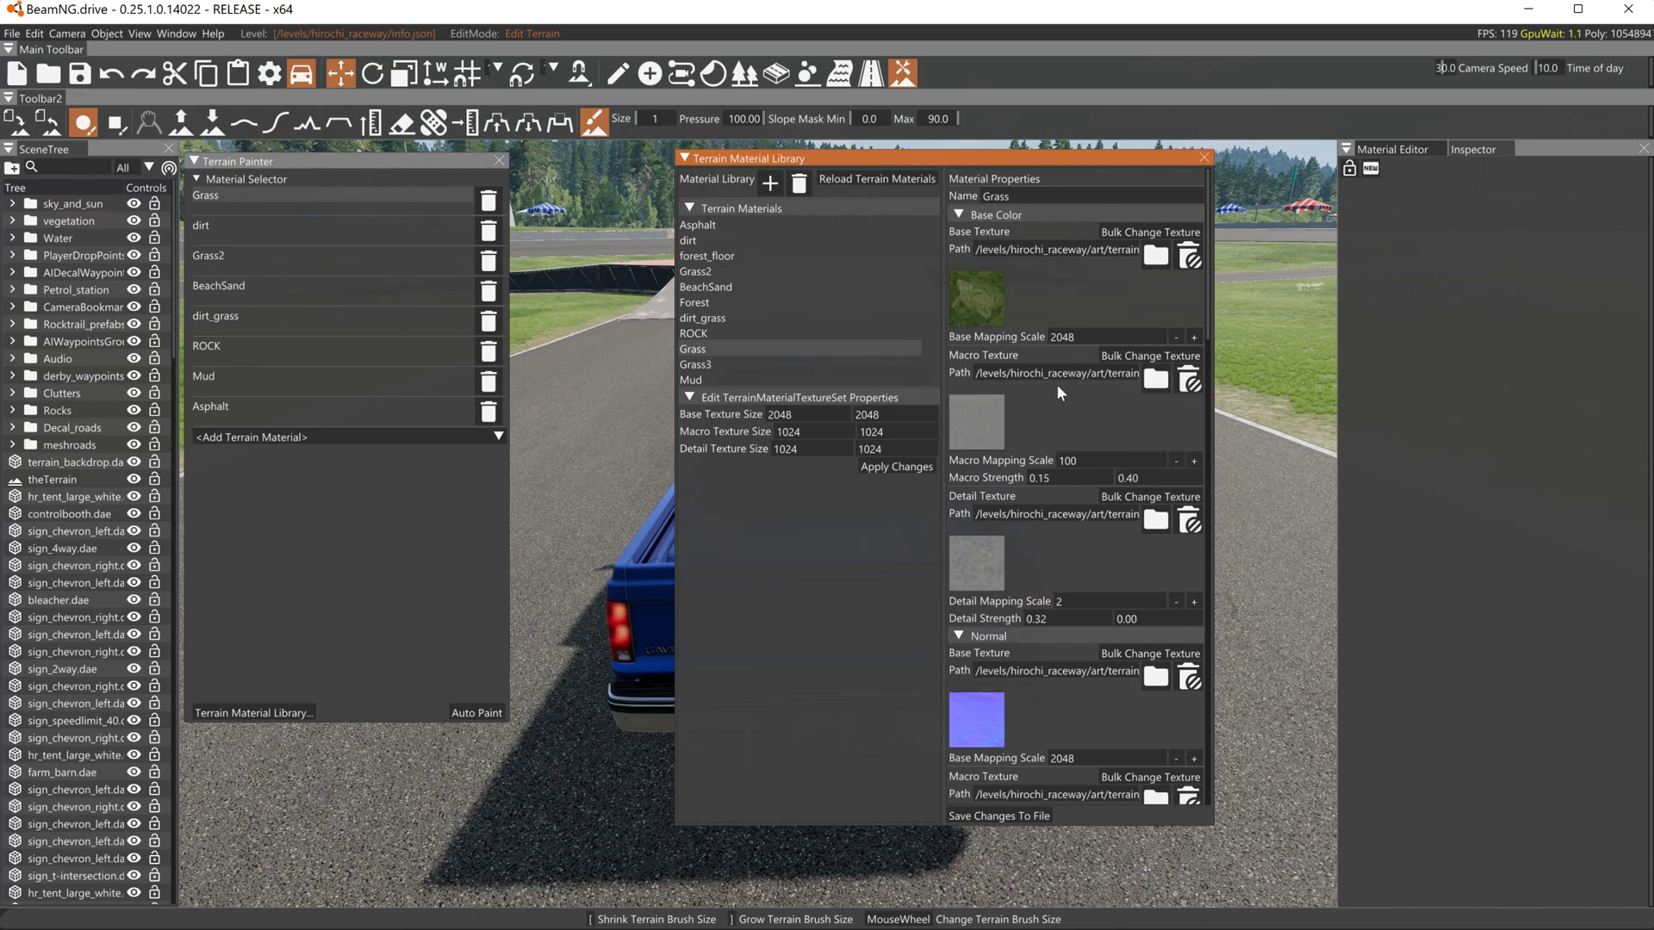
mouse_move(1020, 303)
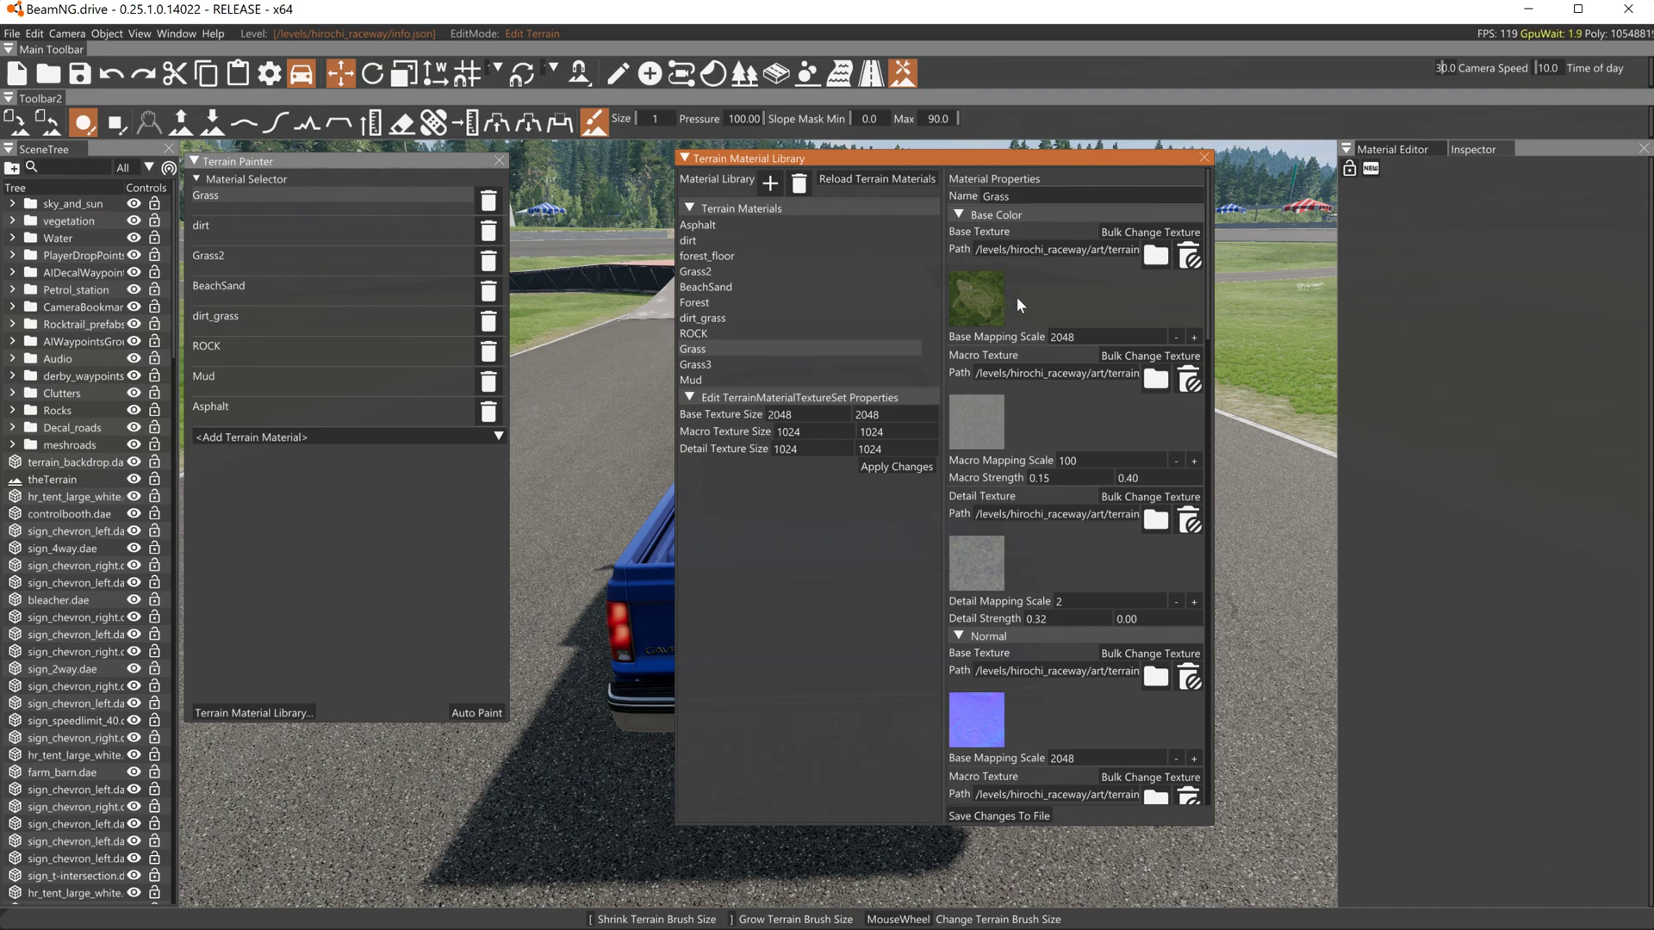
mouse_move(1037, 586)
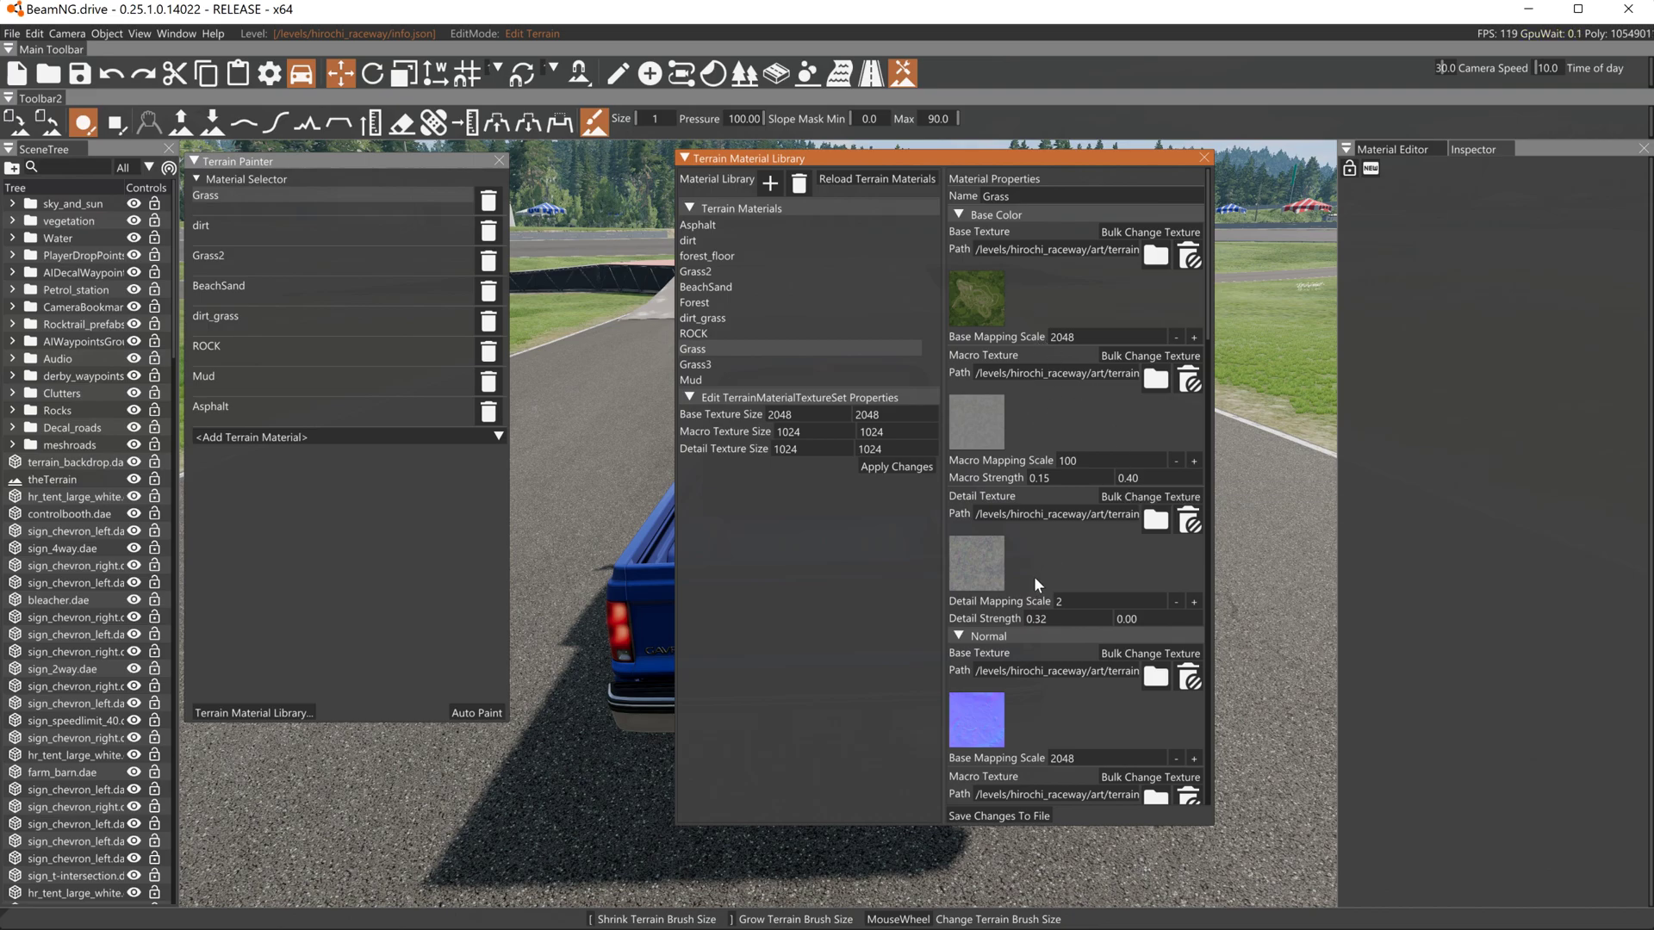
mouse_move(1073, 396)
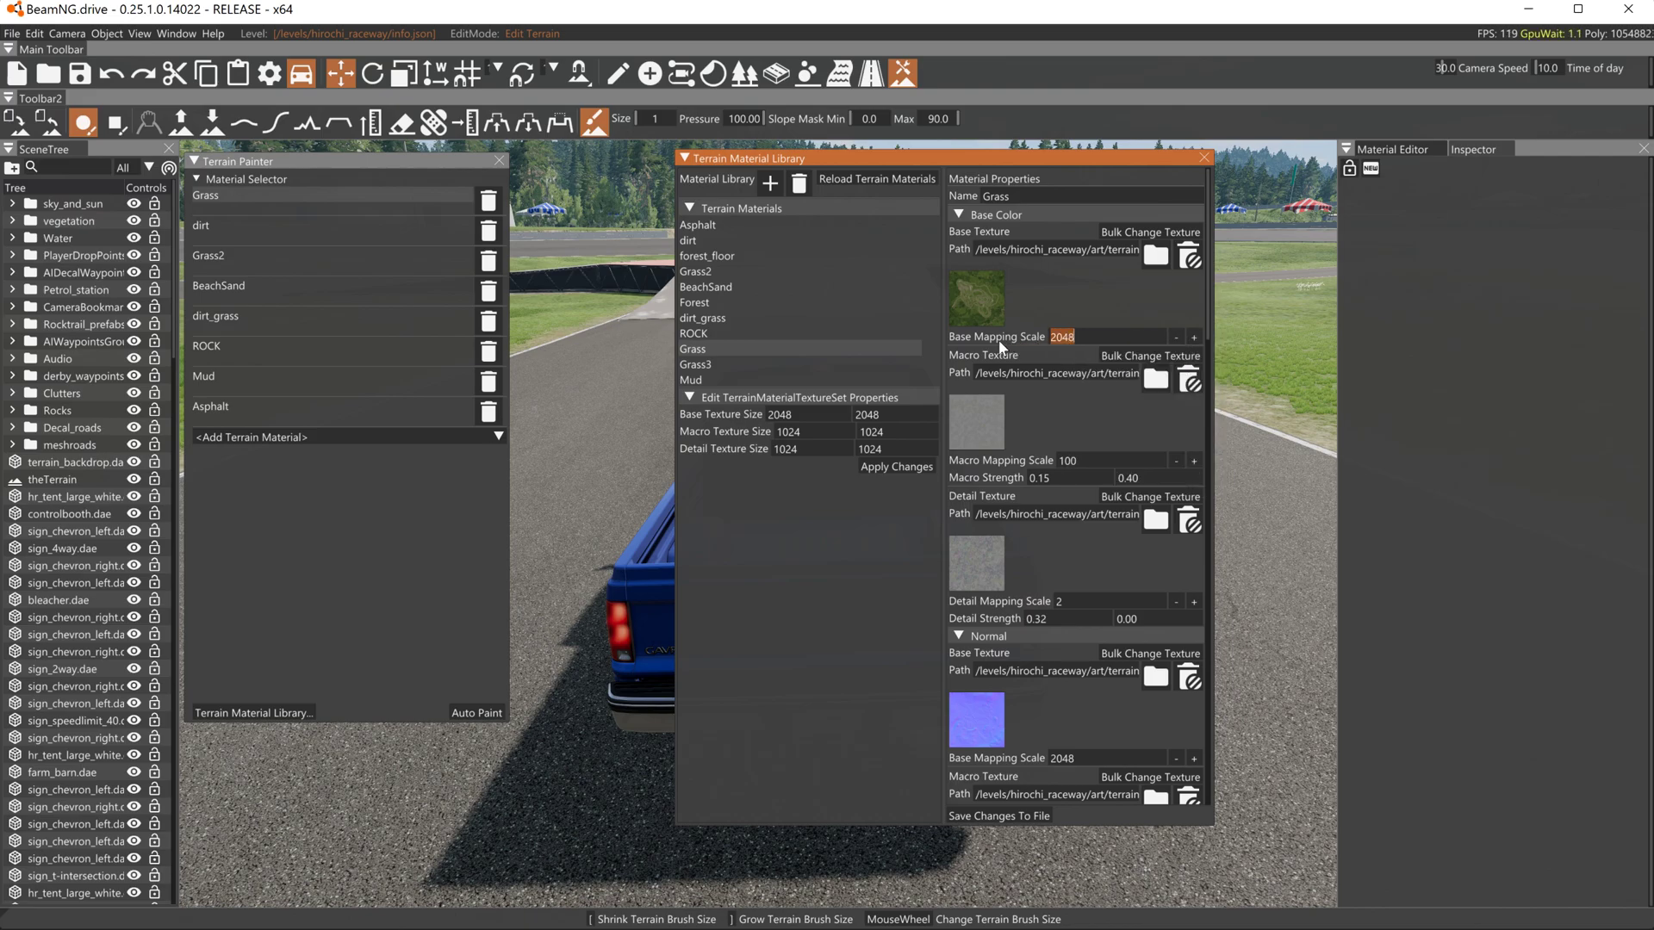
scroll("down", 3)
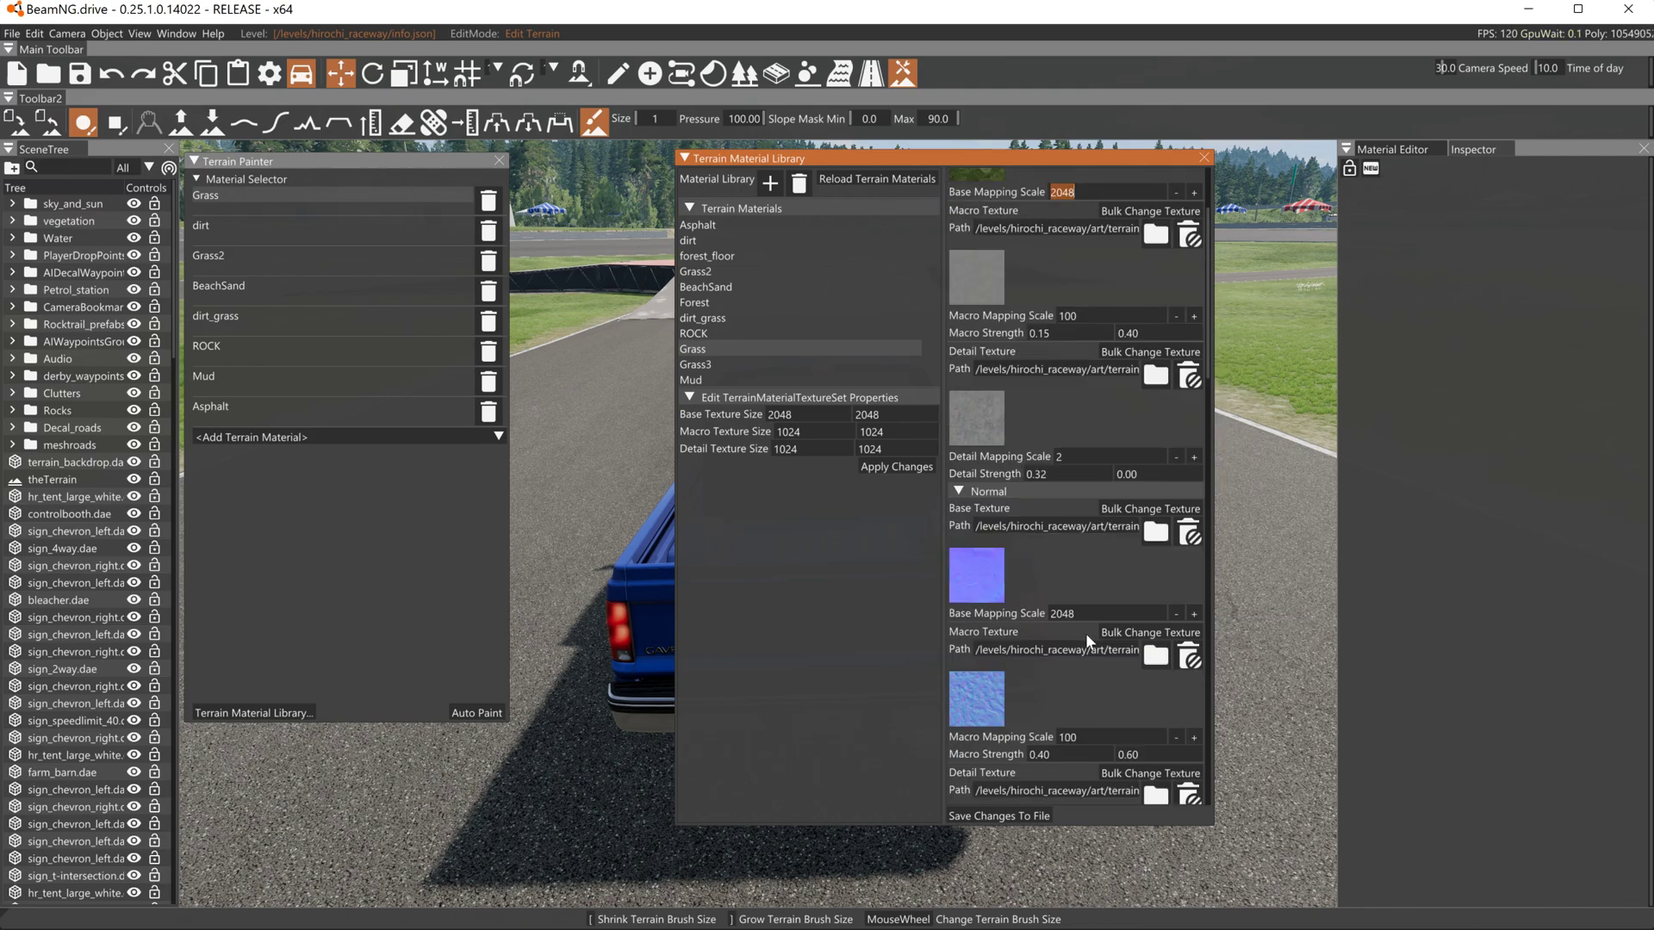
scroll("down", 3)
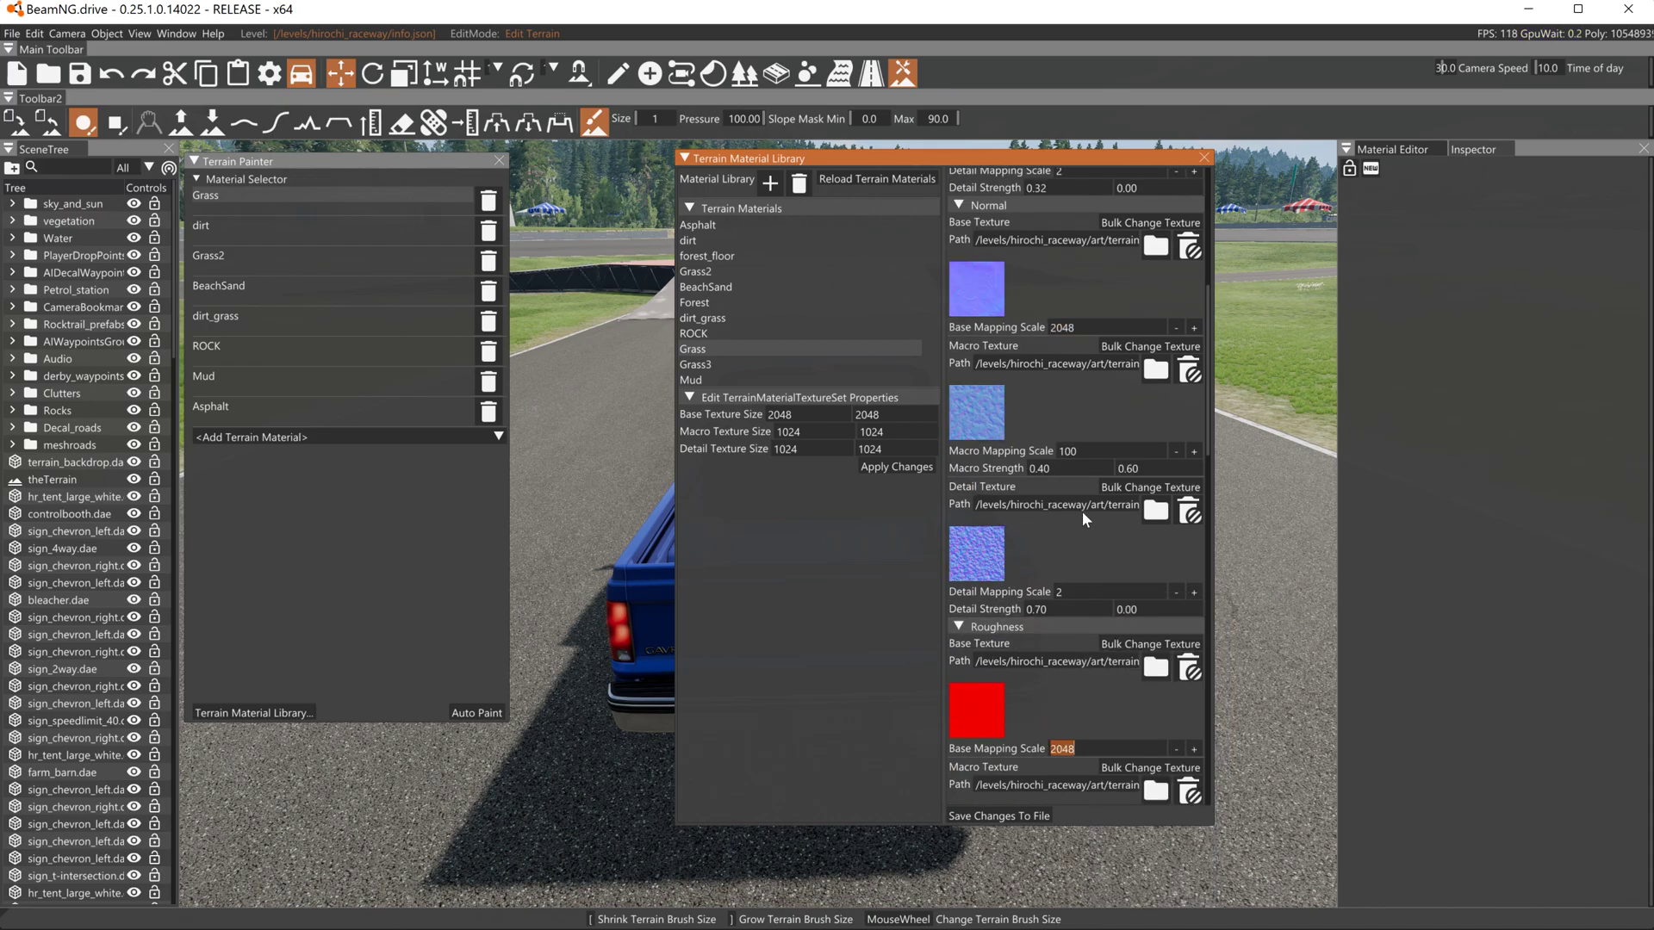
scroll("down", 3)
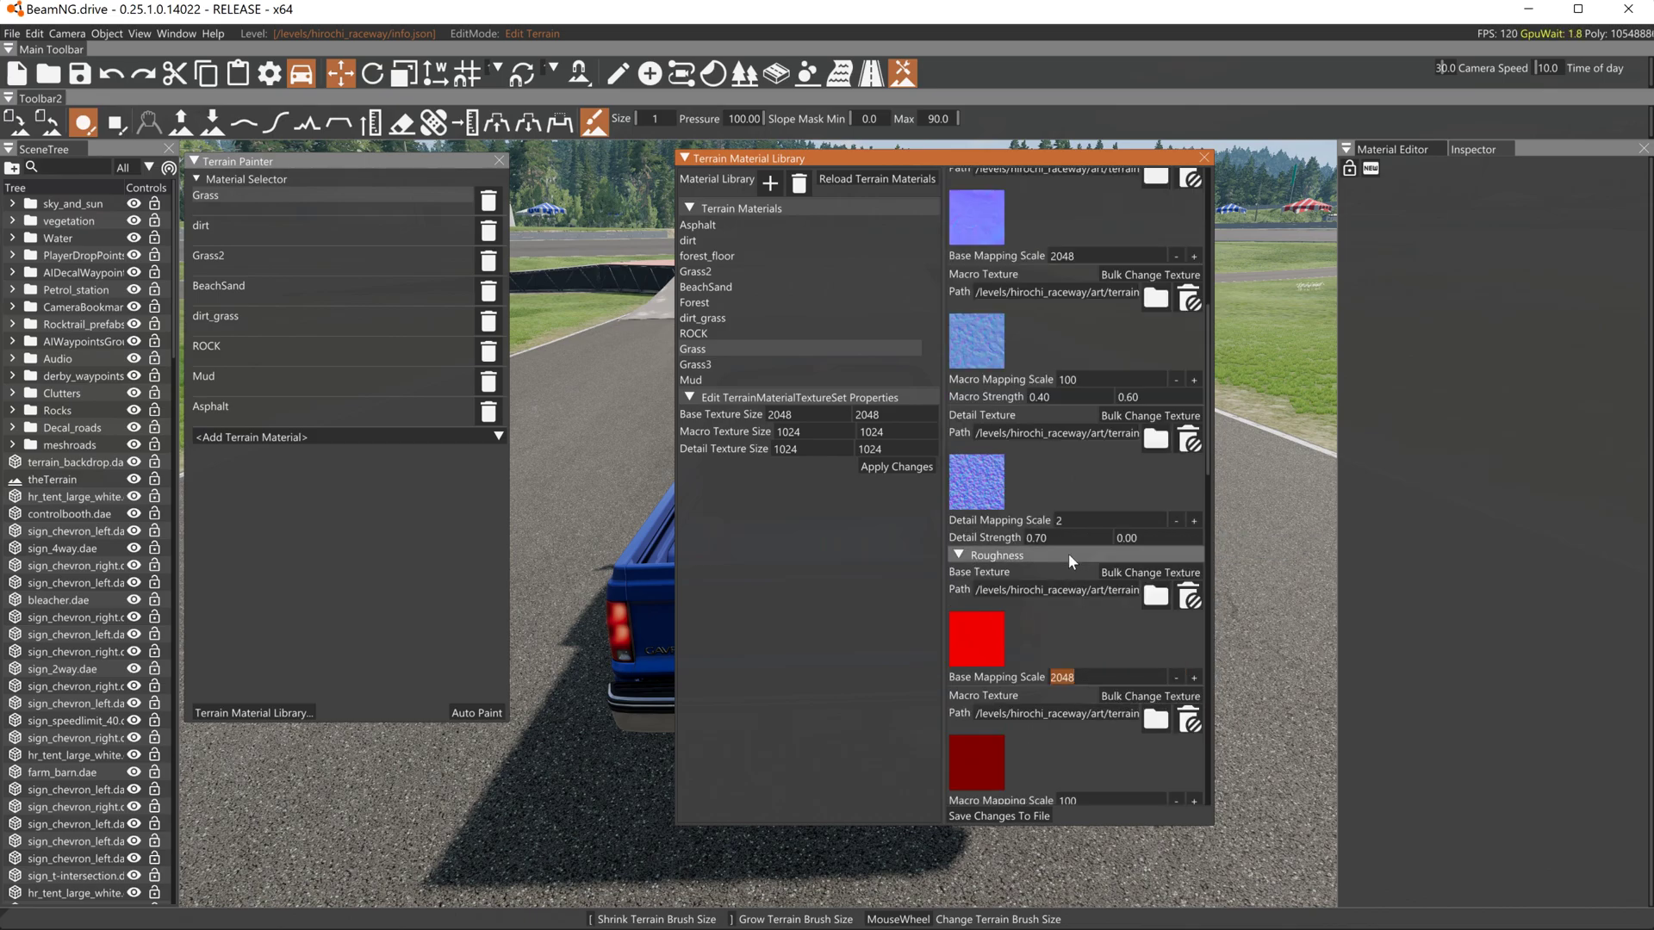
mouse_move(1004, 362)
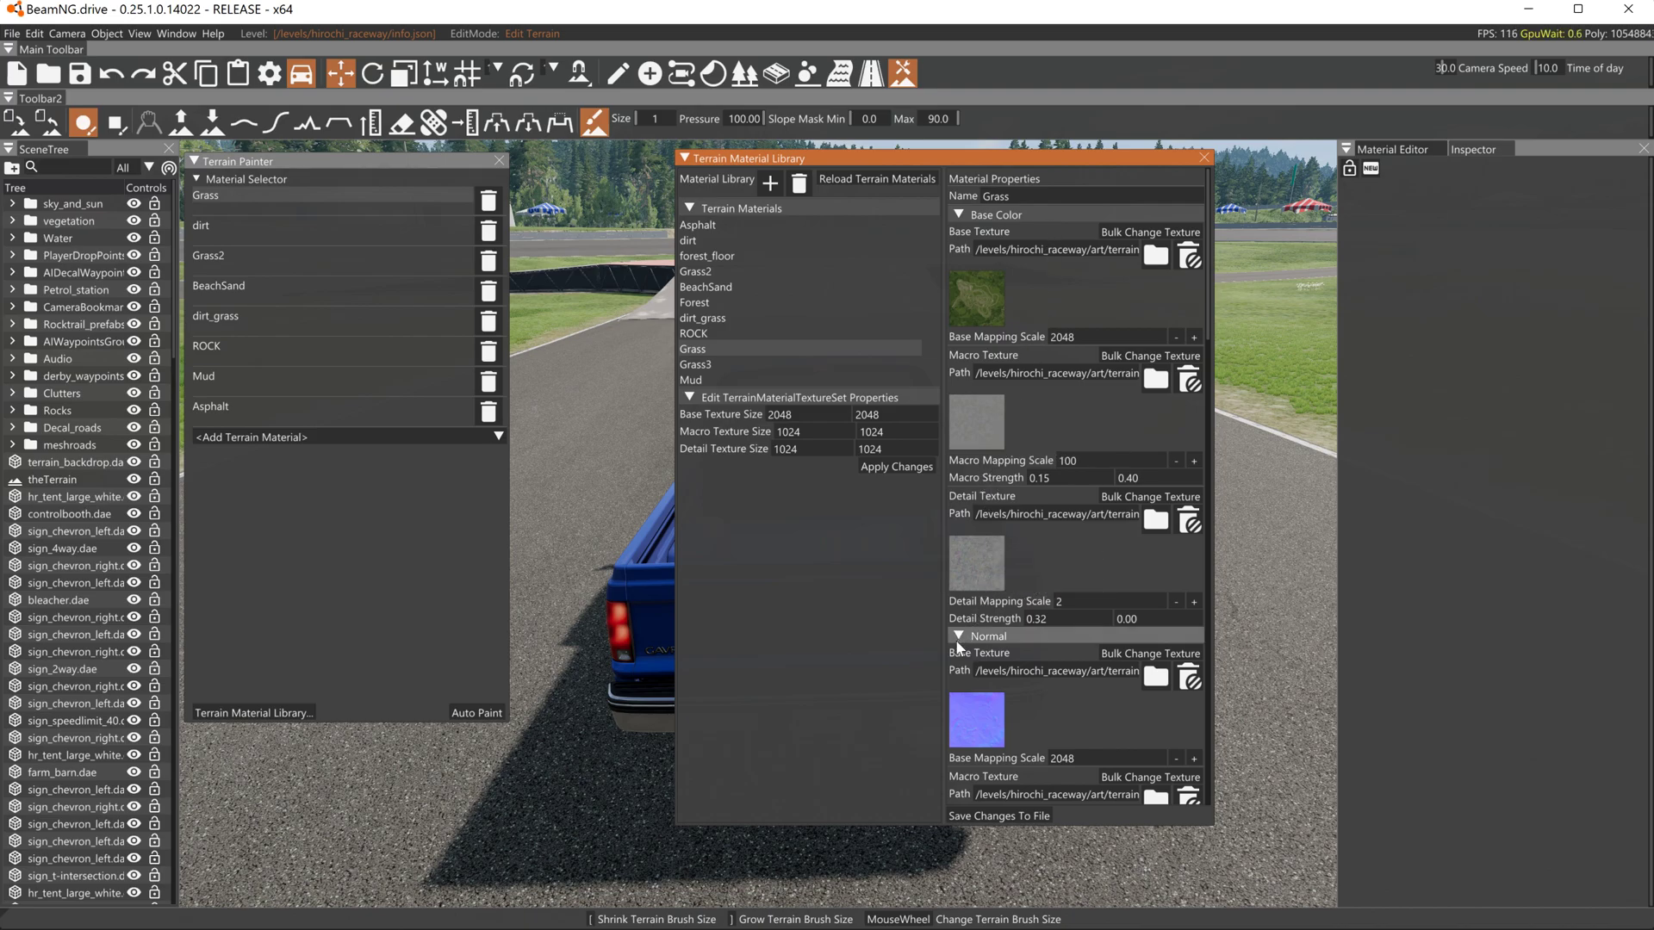
left_click(958, 636)
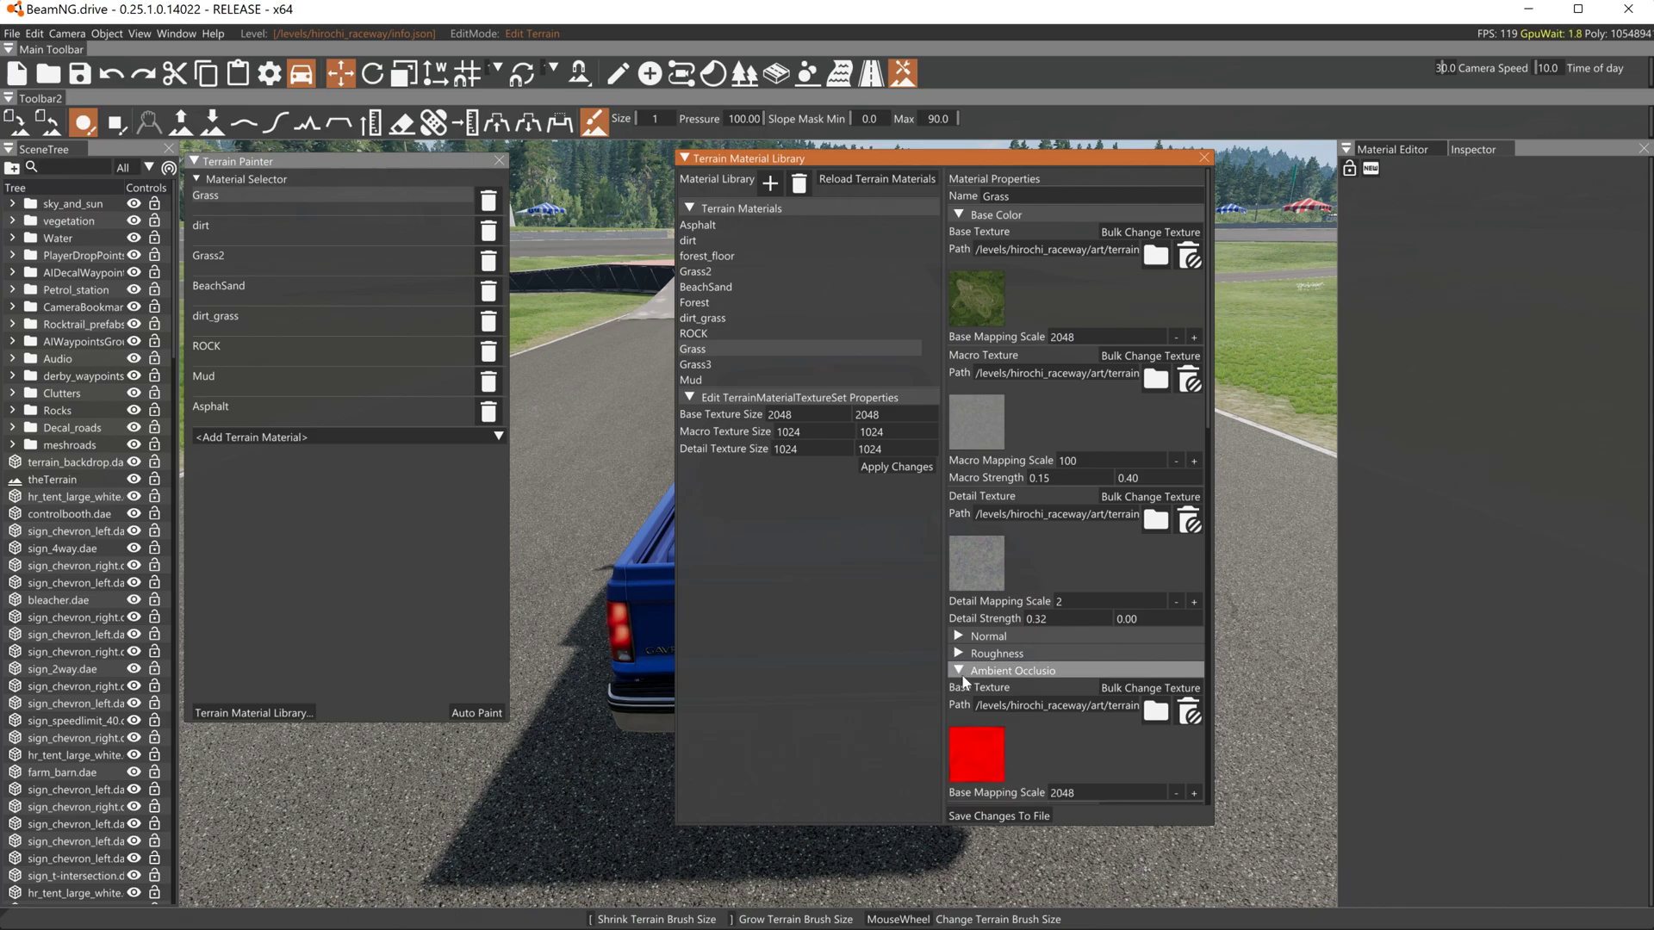
left_click(958, 670)
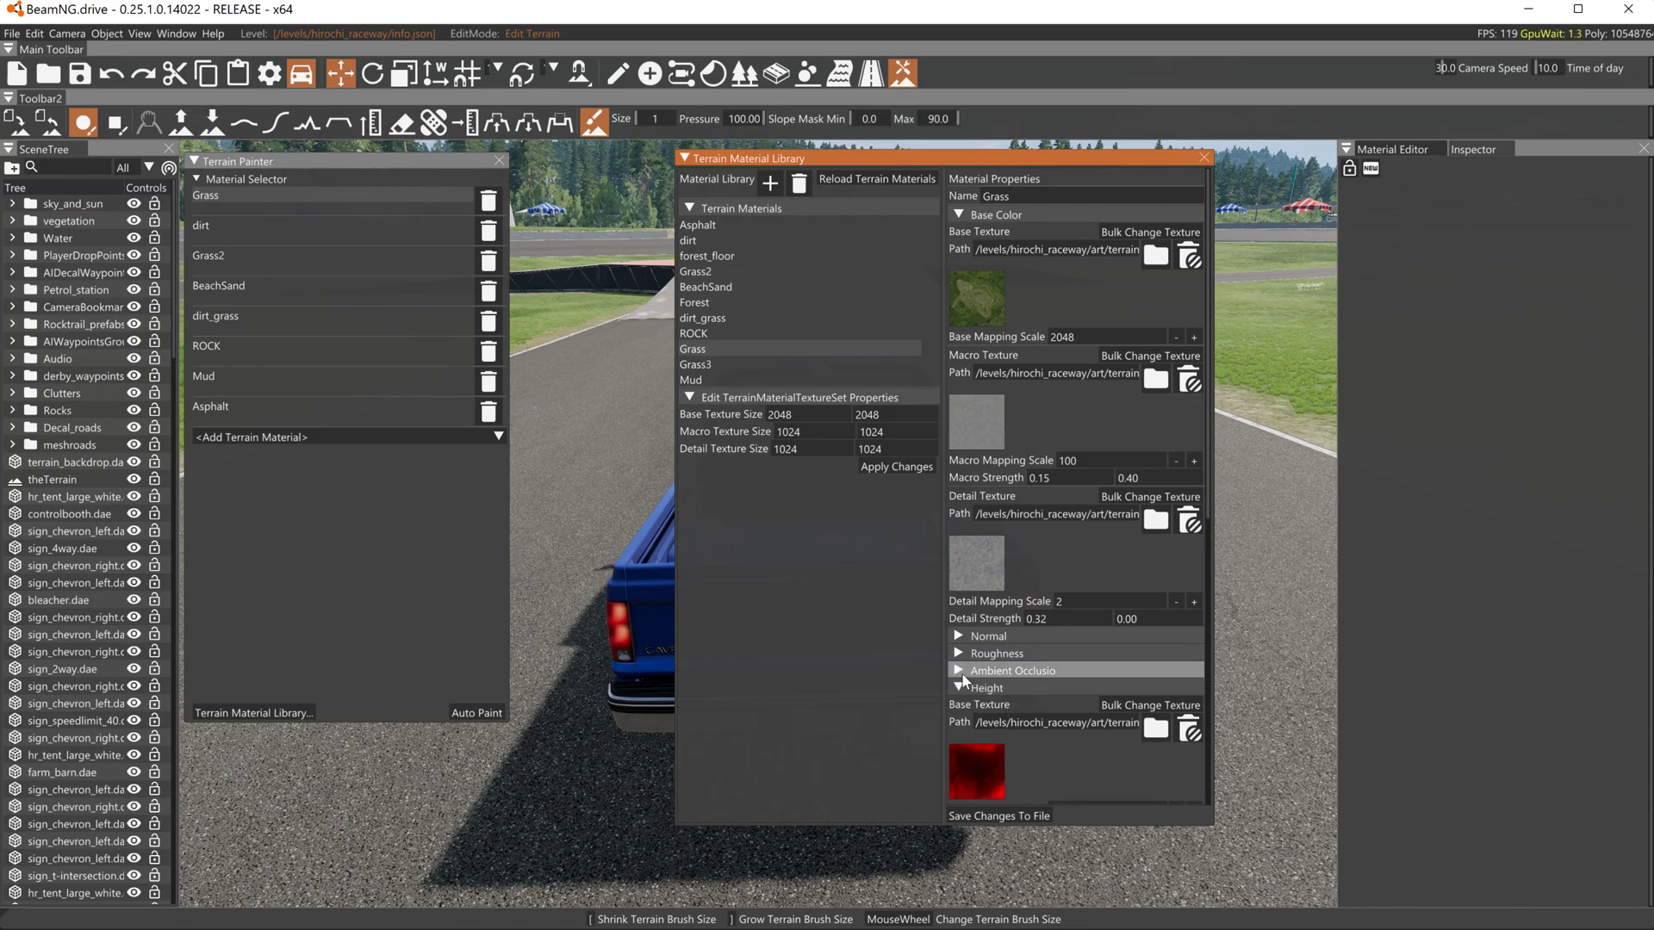
left_click(958, 688)
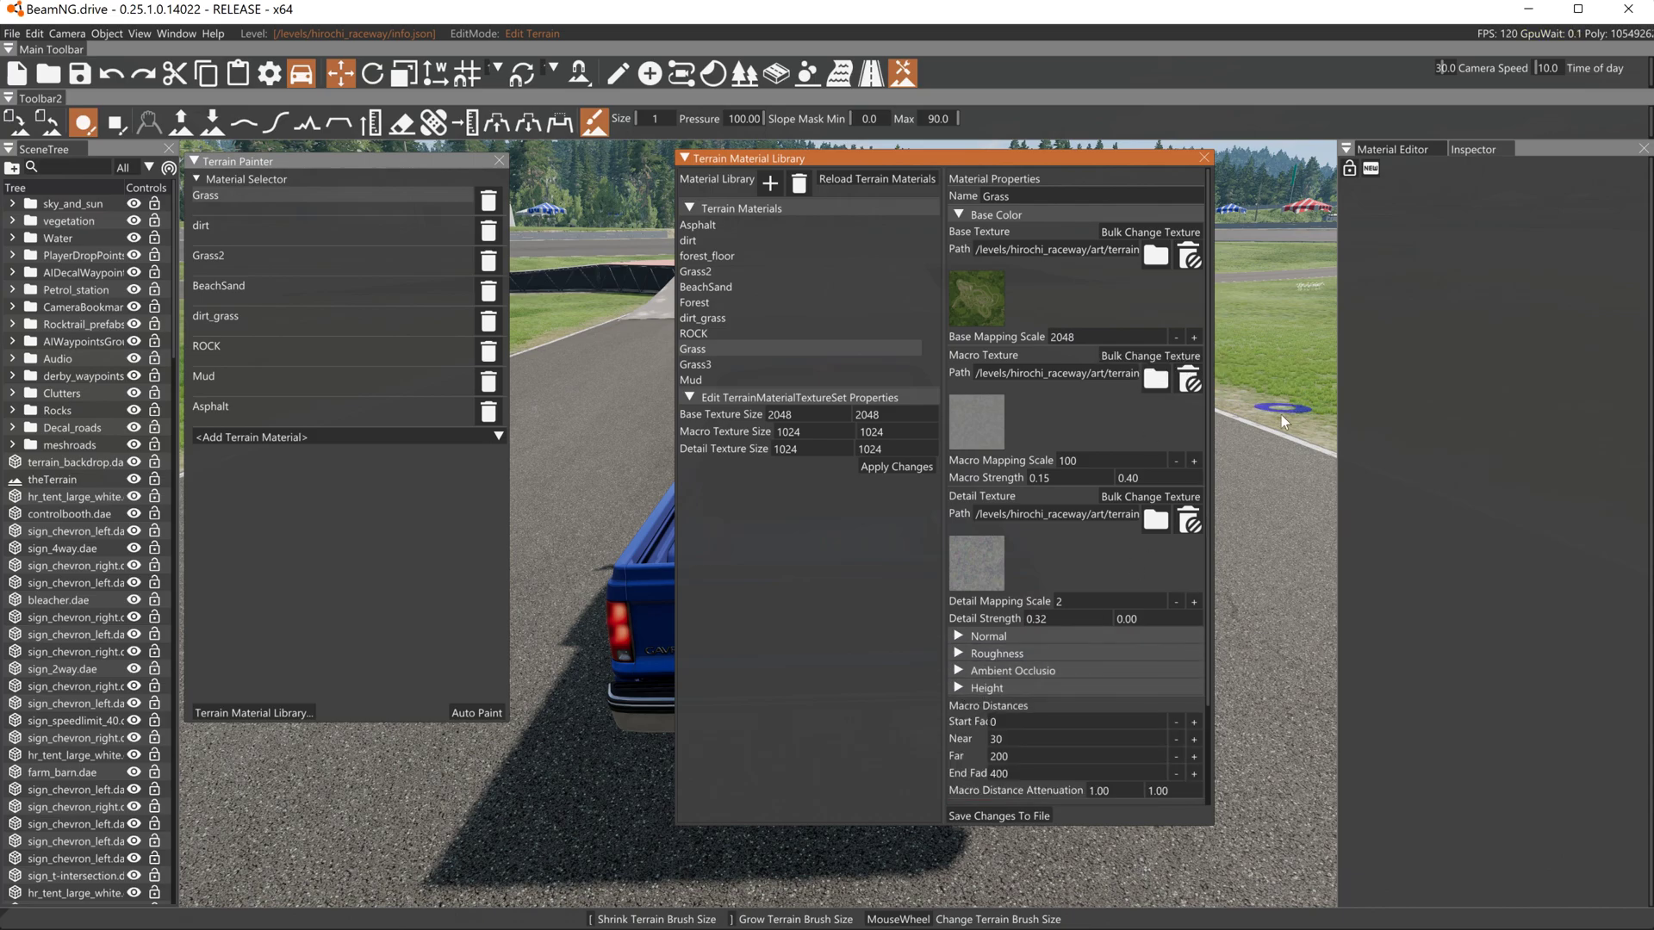
mouse_move(1088, 477)
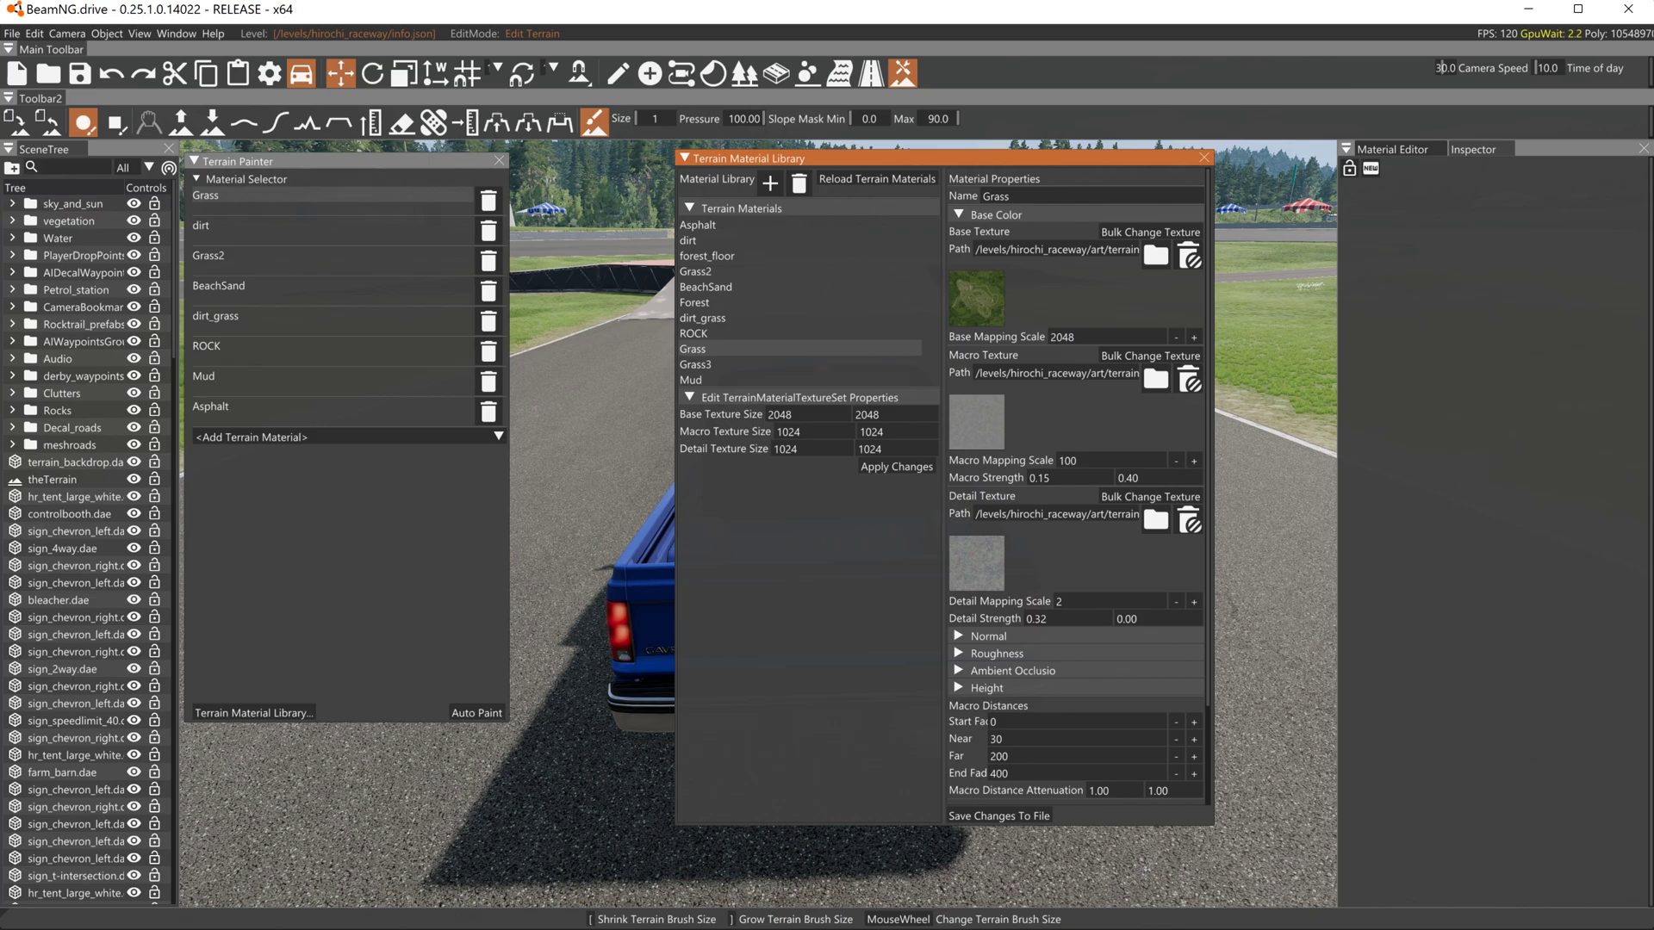
mouse_move(1052, 534)
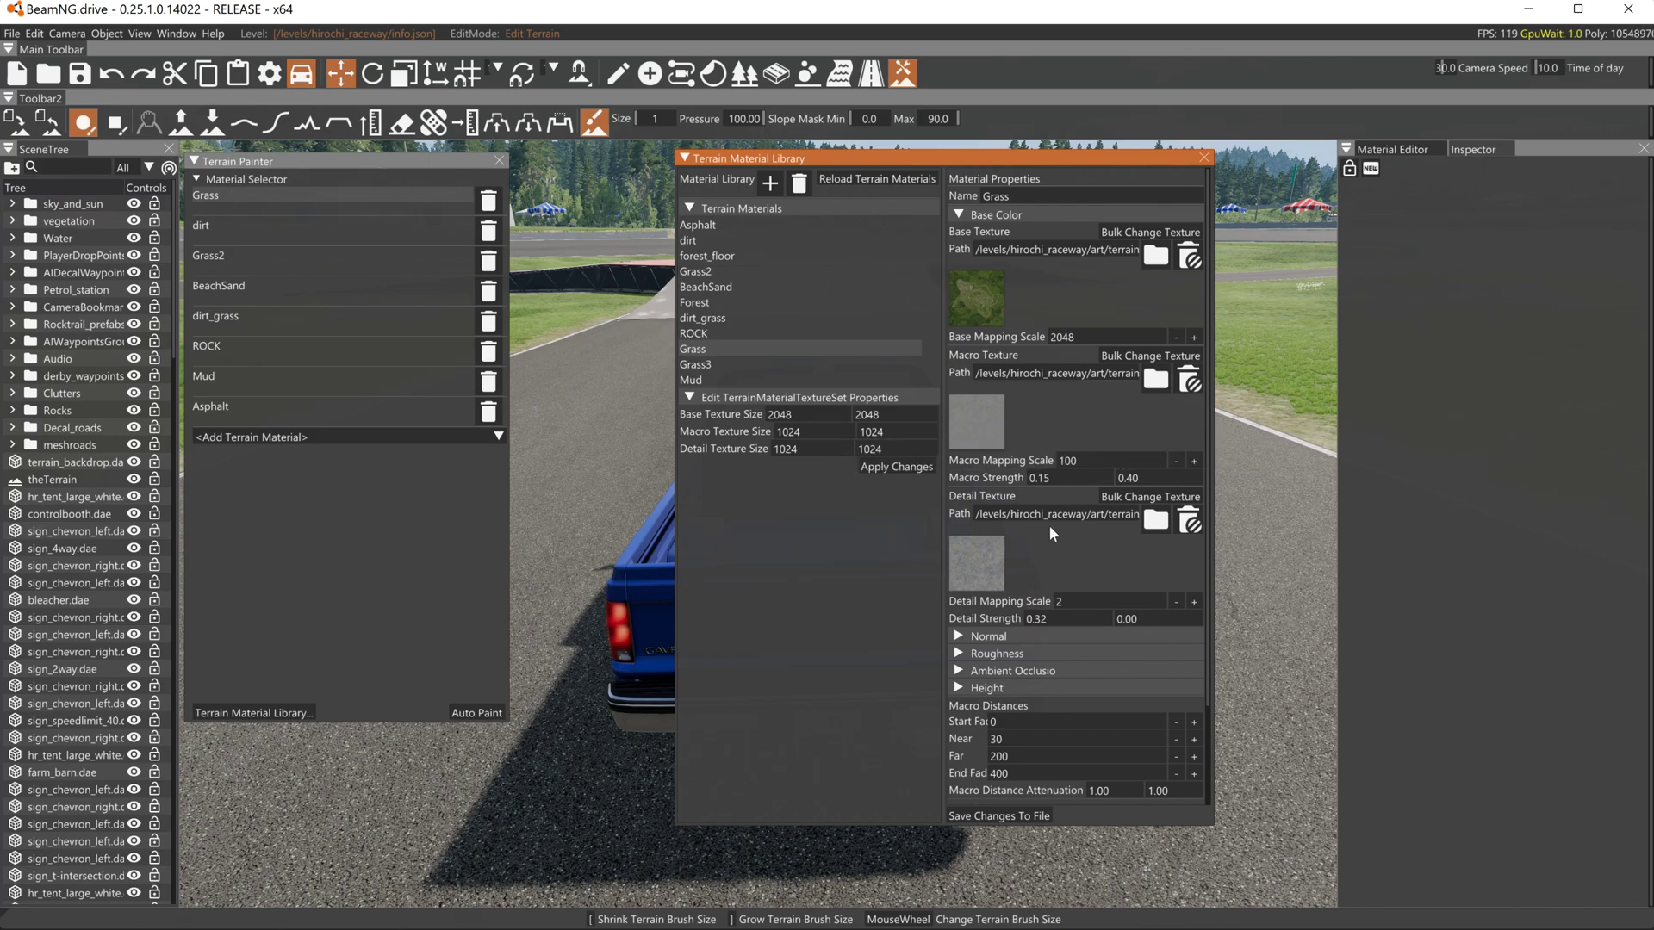
mouse_move(1038, 477)
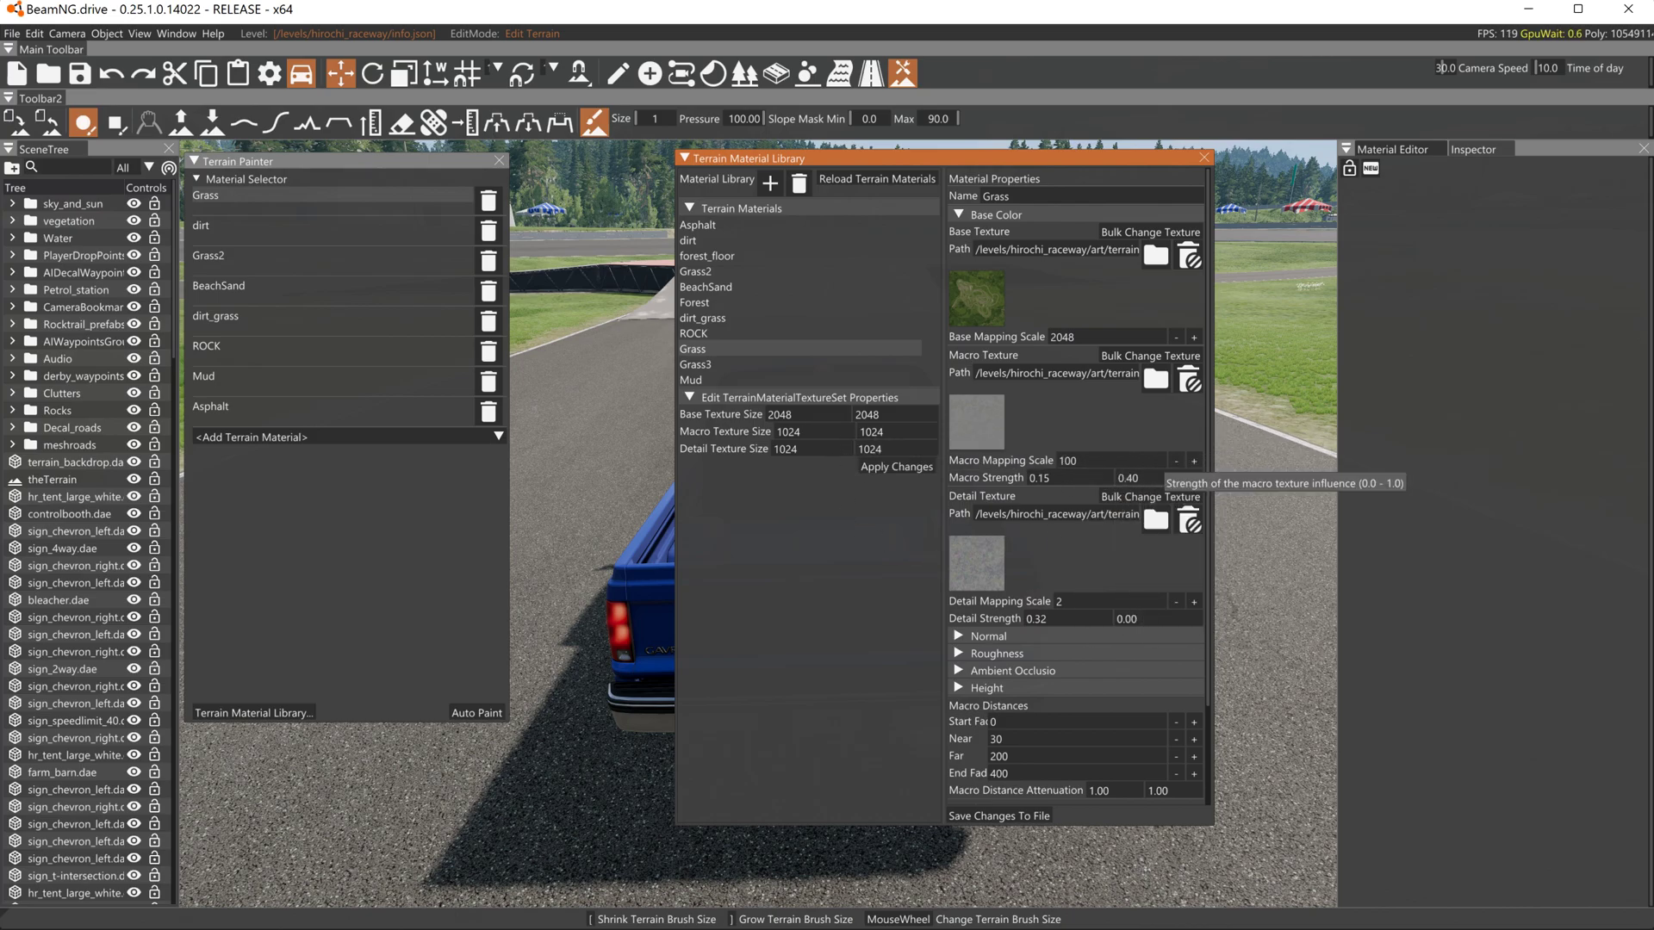
mouse_move(1009, 572)
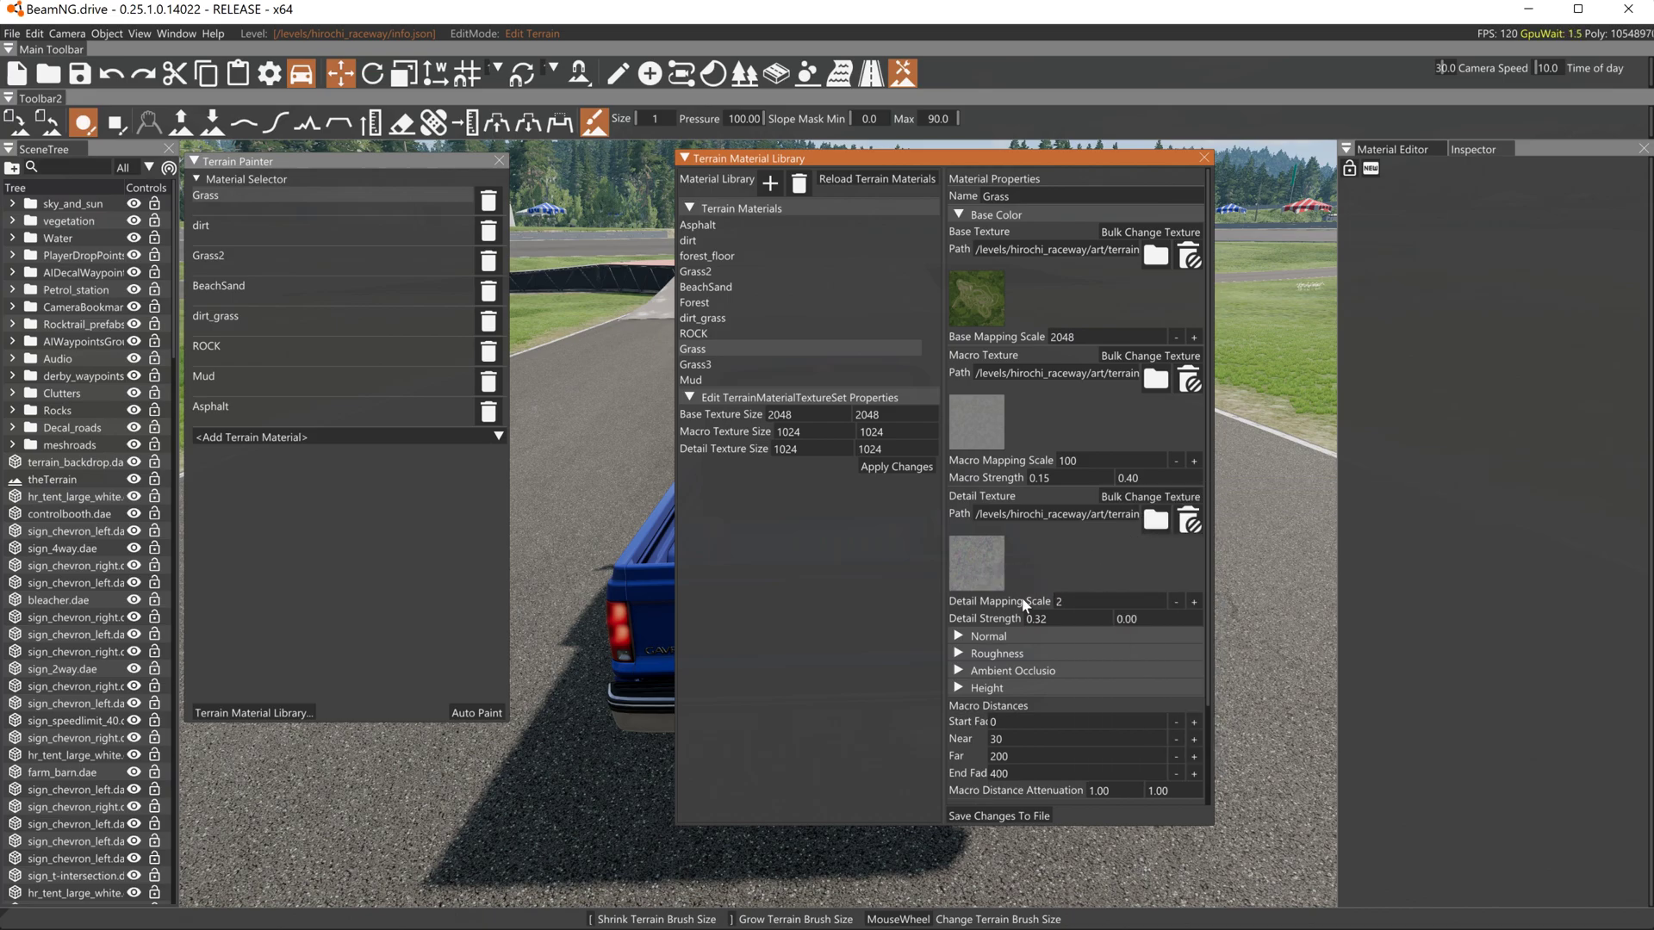
mouse_move(996, 601)
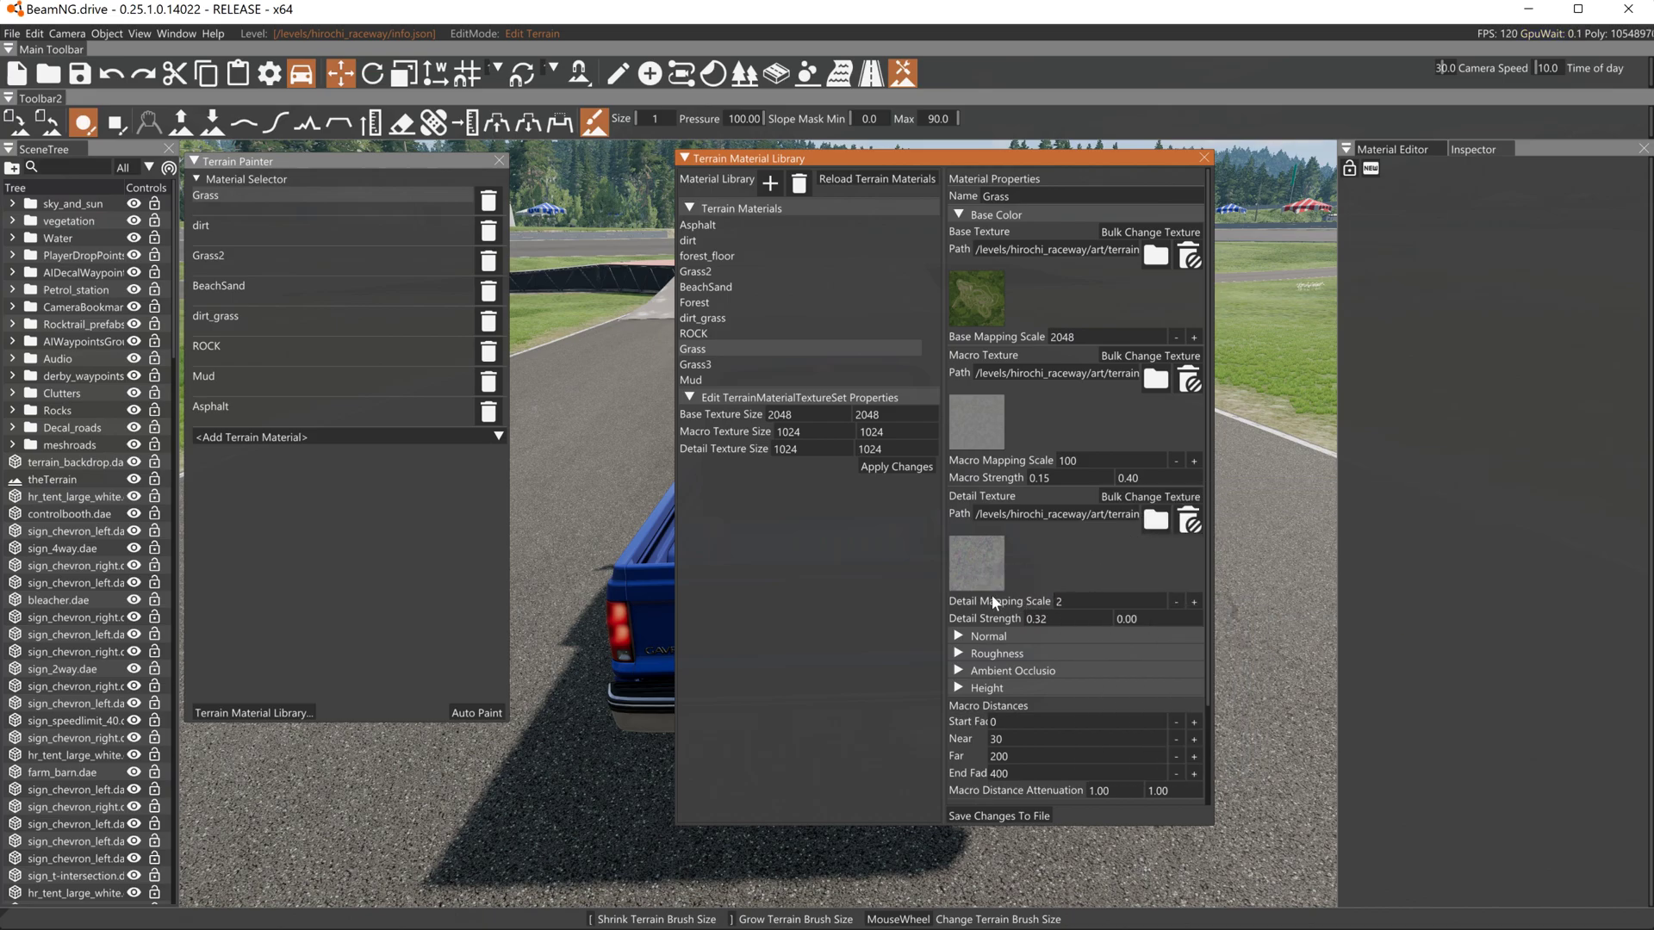
mouse_move(958, 560)
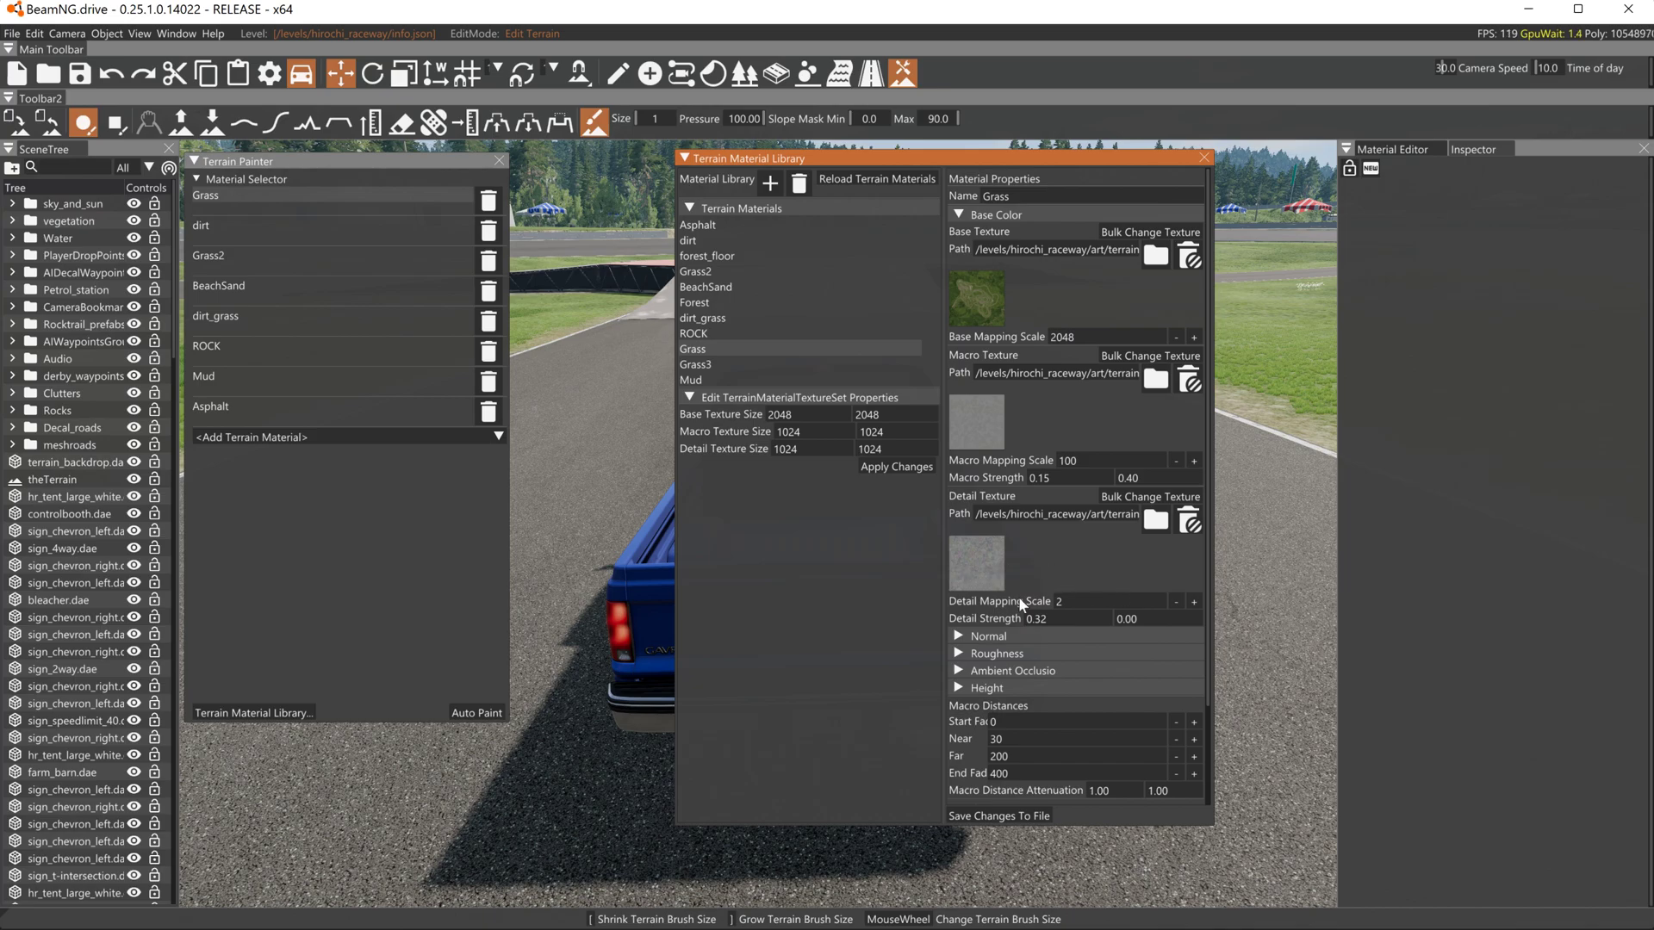
mouse_move(968, 717)
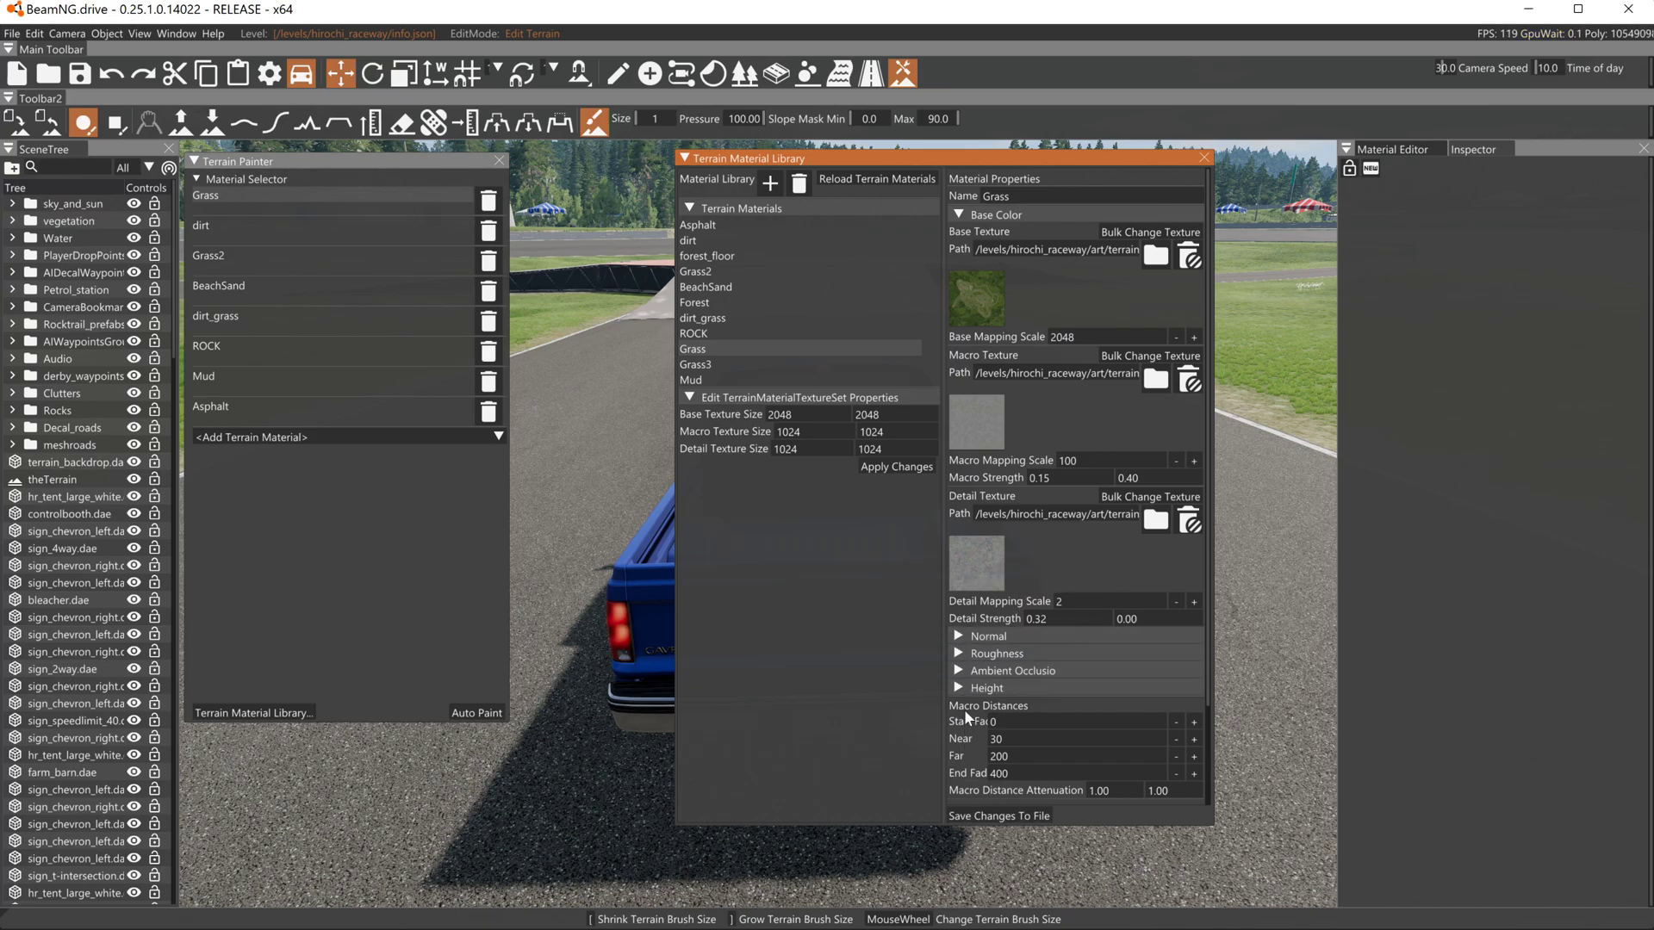
mouse_move(968, 229)
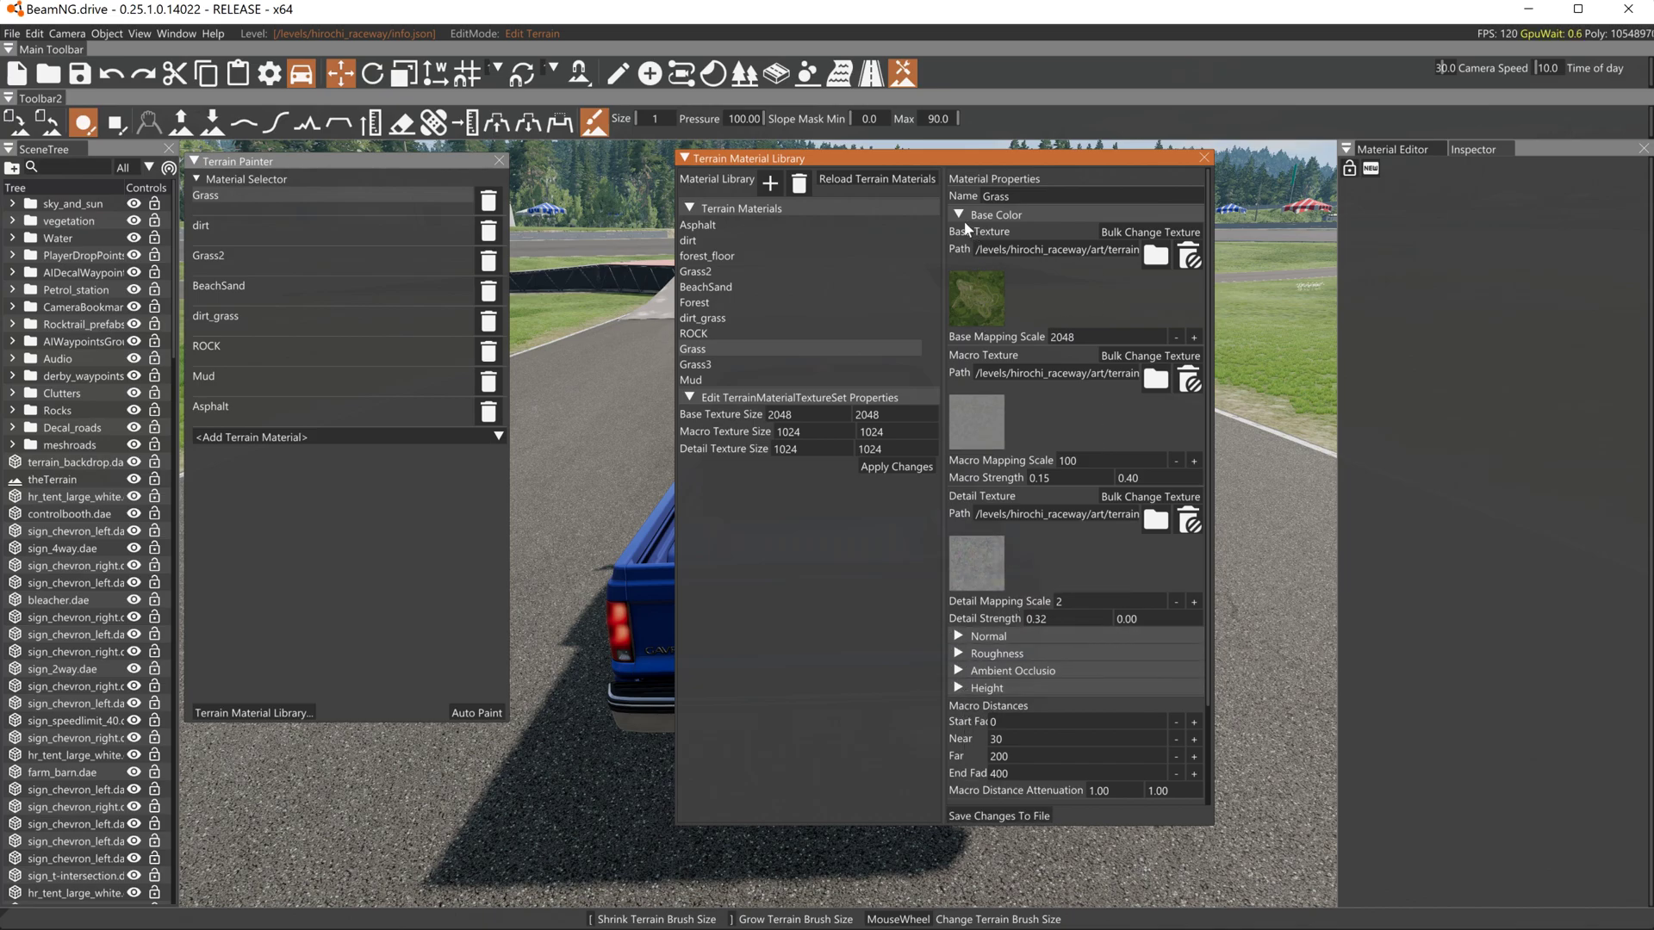
mouse_move(970, 603)
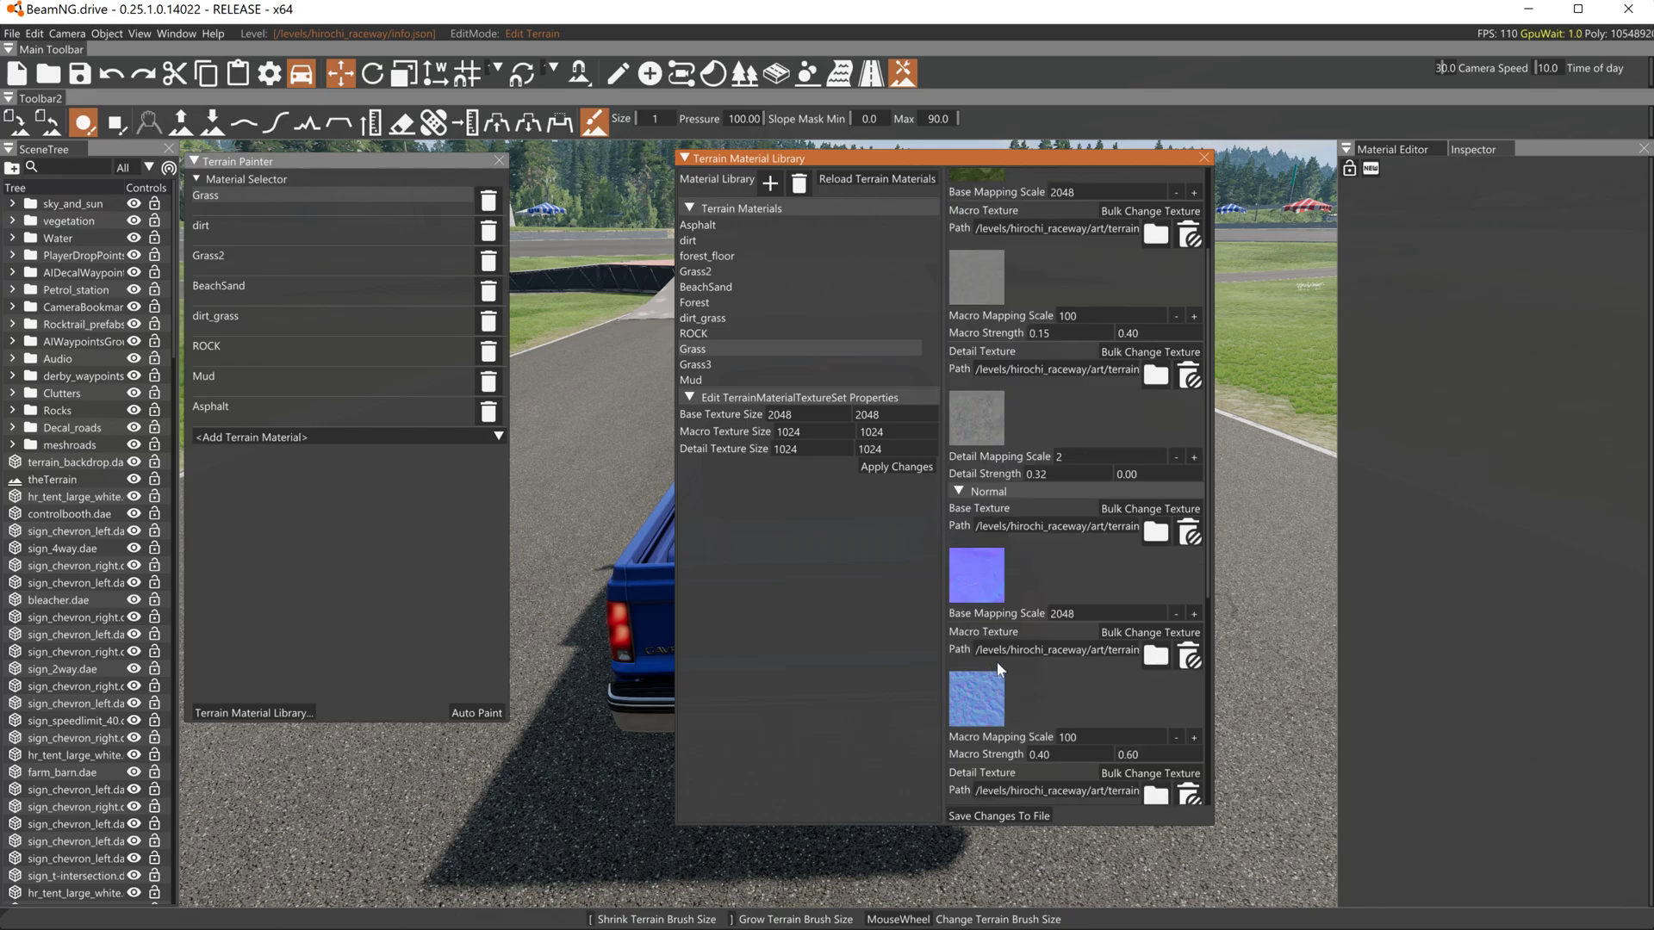
scroll("down", 3)
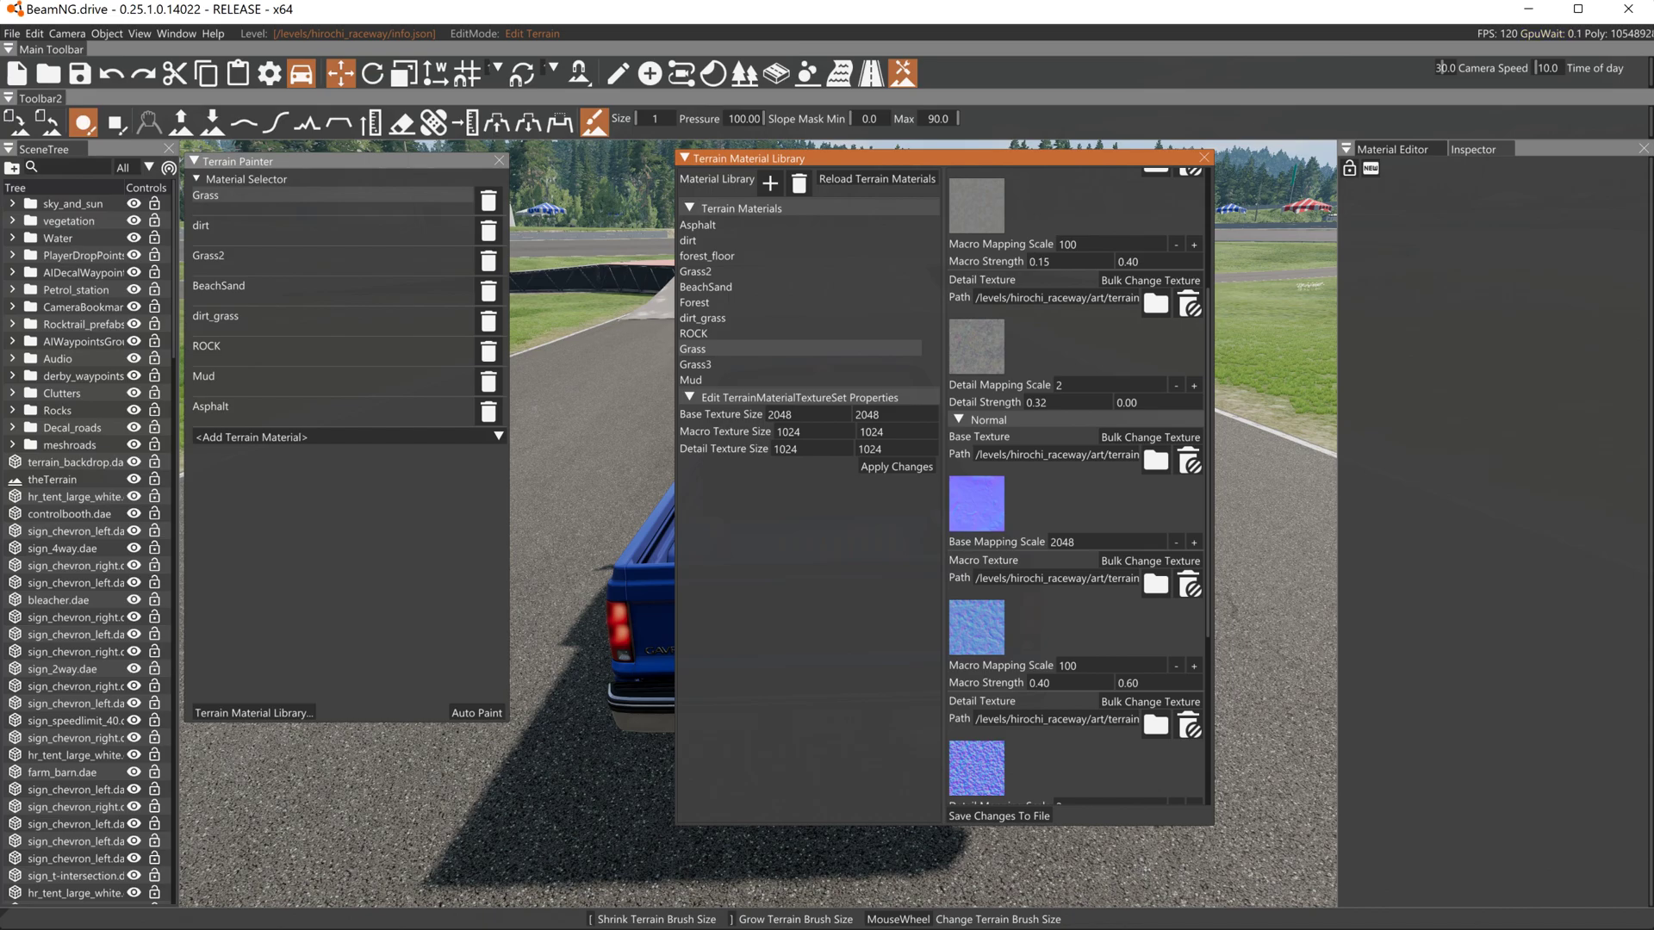
mouse_move(1082, 636)
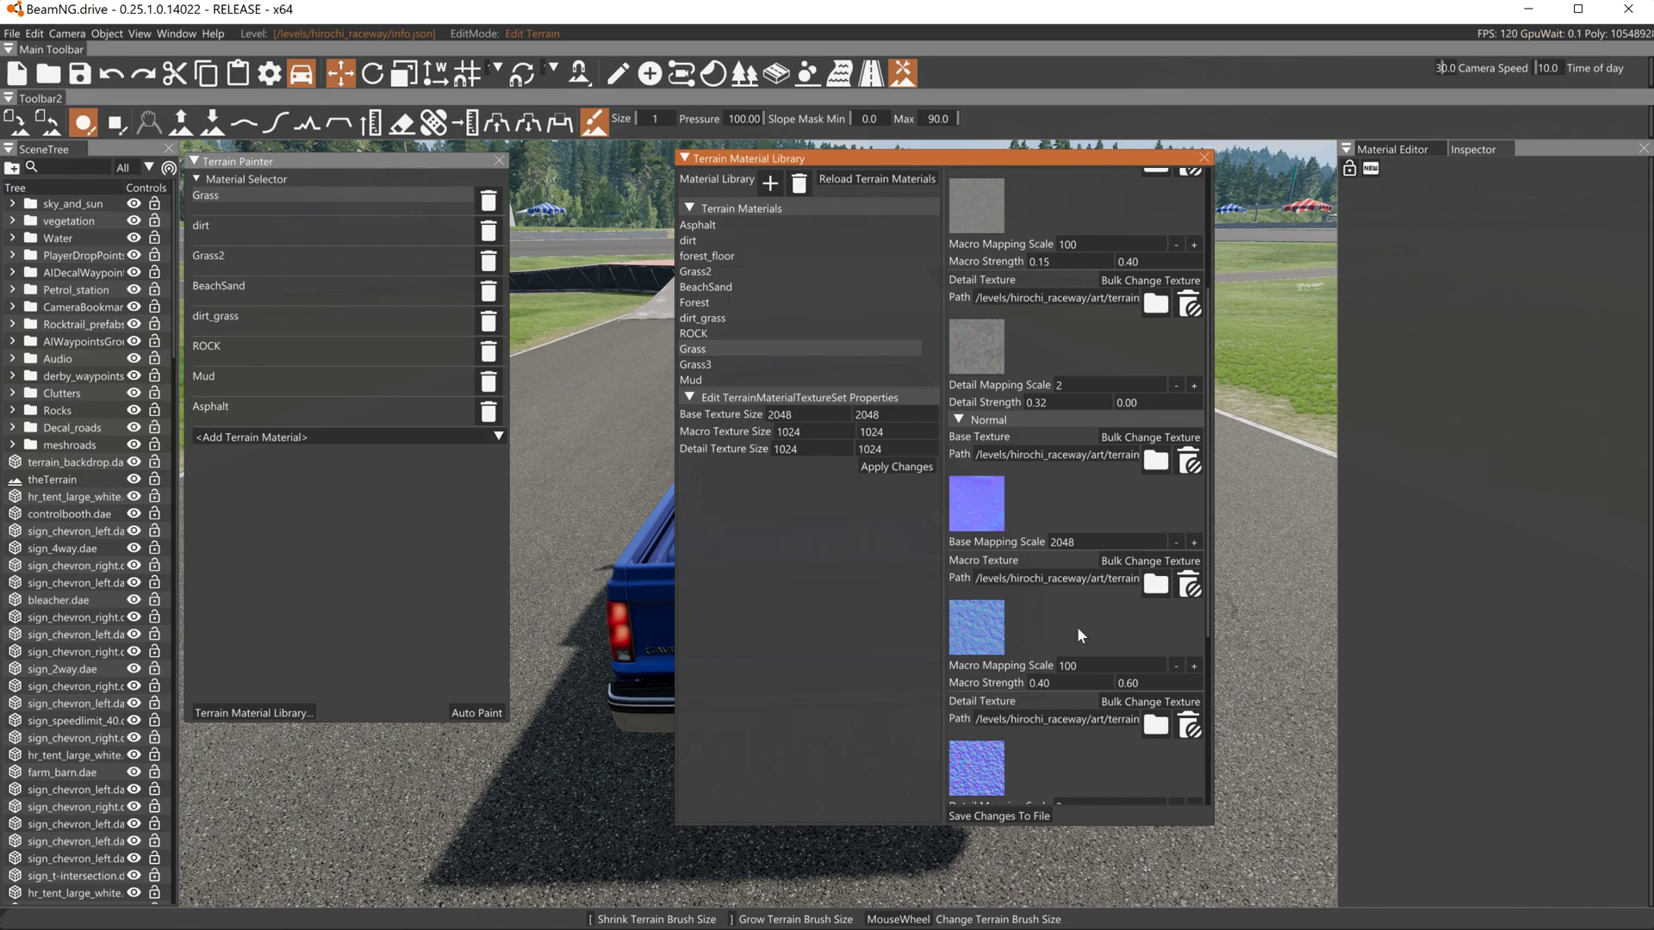
mouse_move(1077, 522)
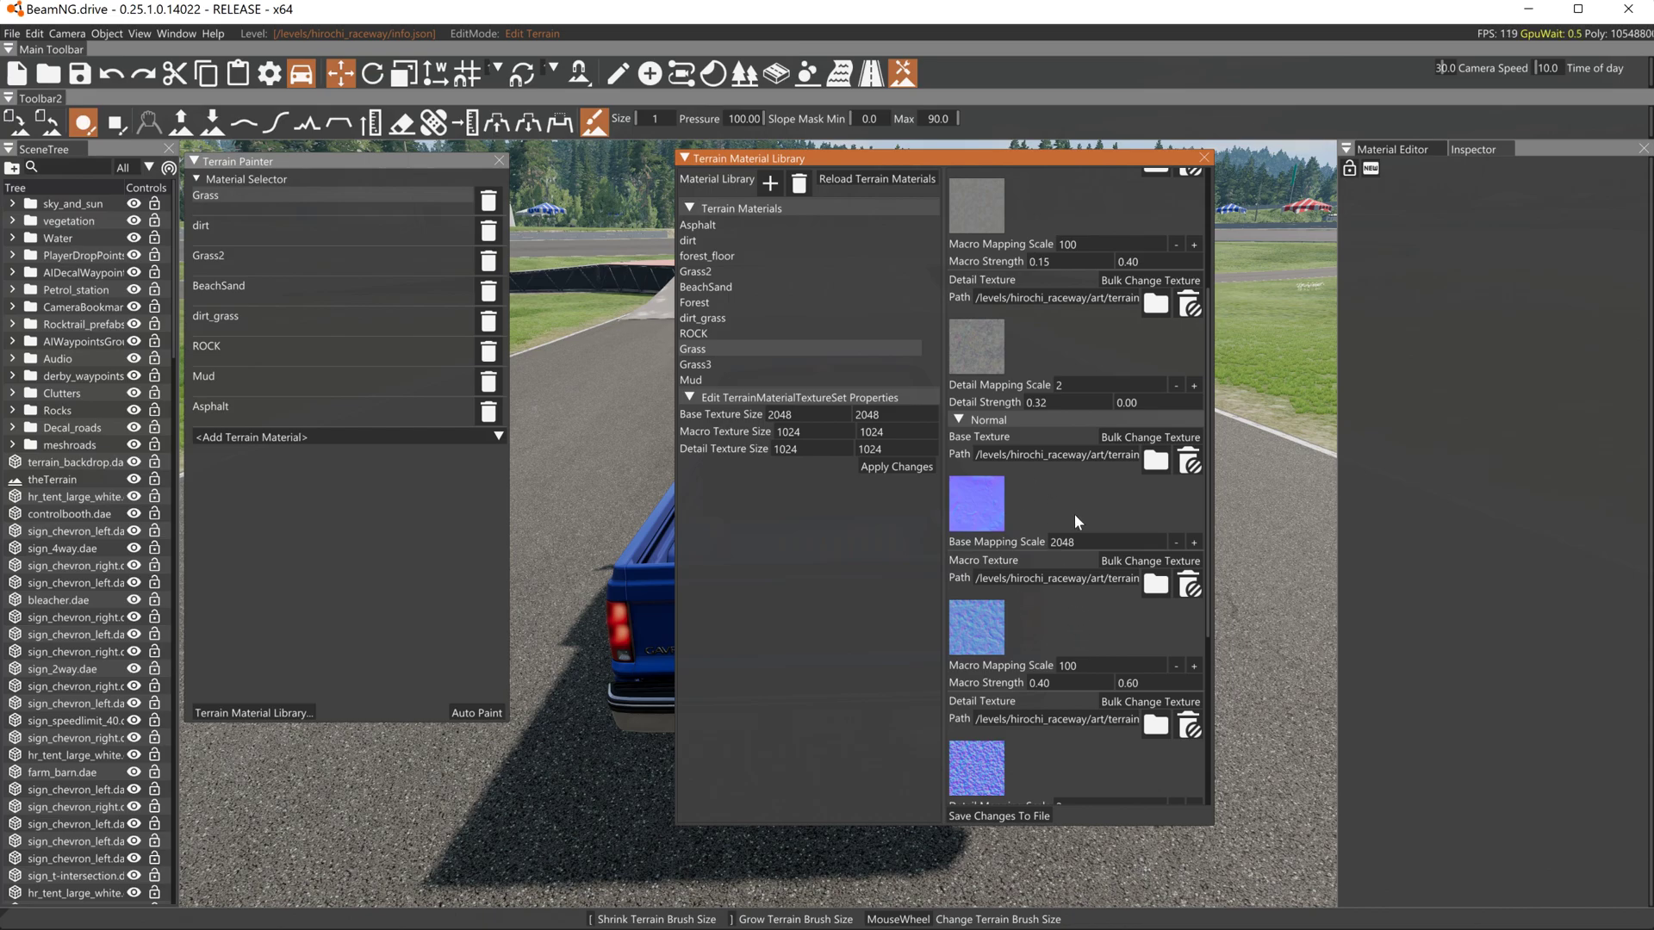
scroll("down", 3)
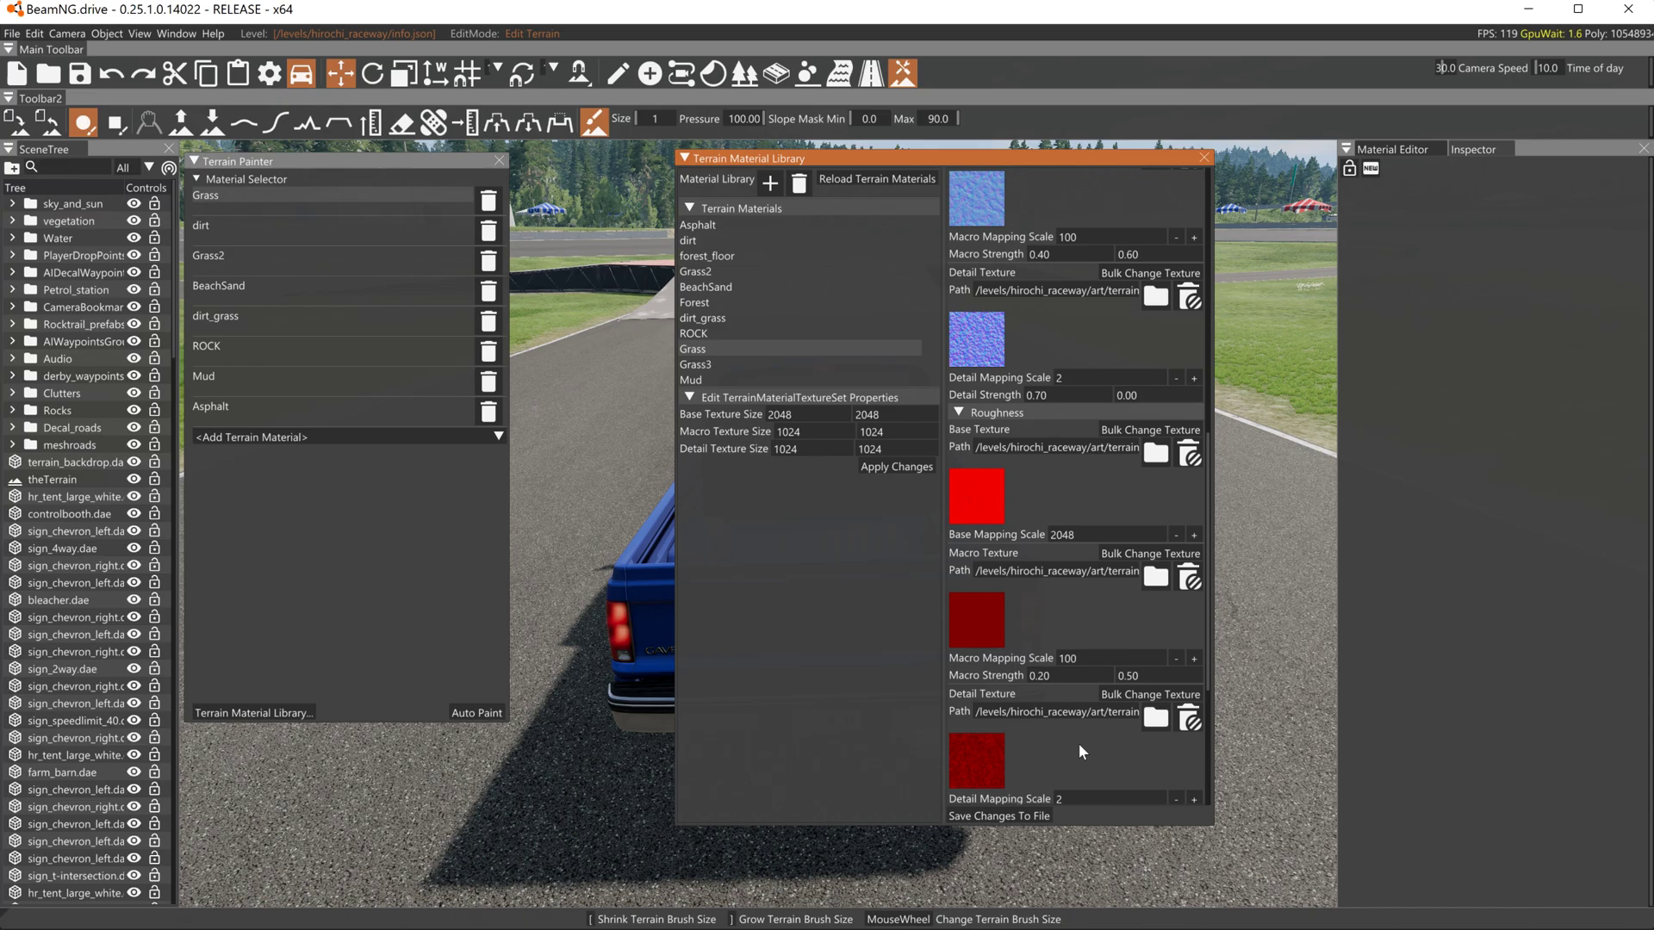
scroll("down", 3)
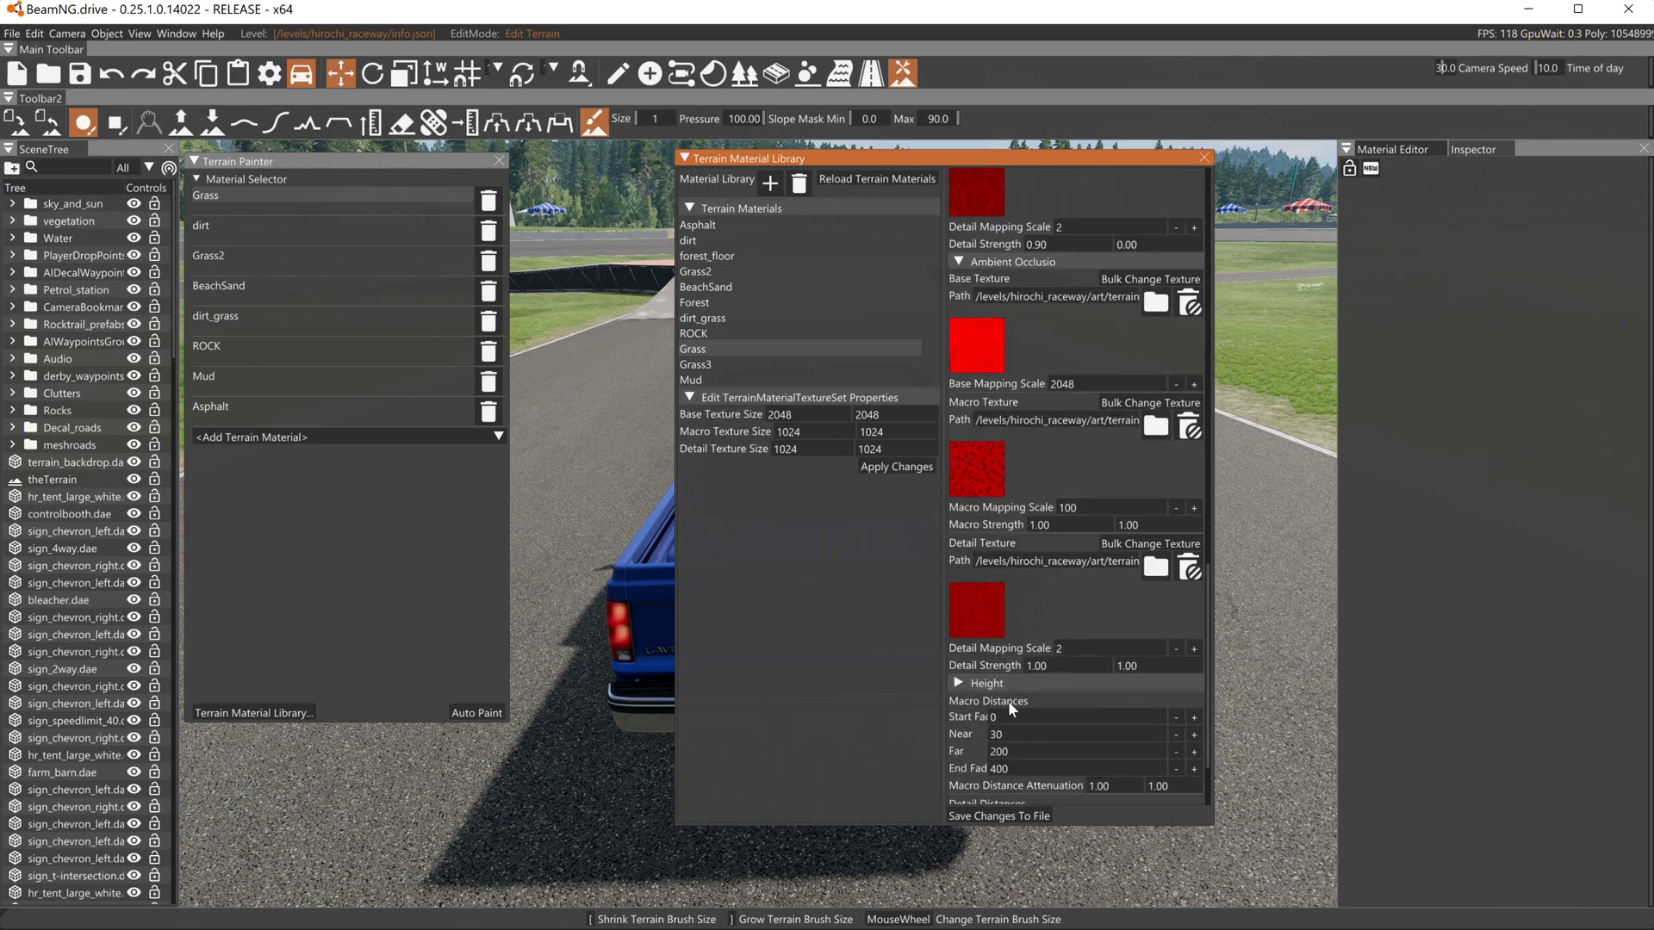
scroll("down", 3)
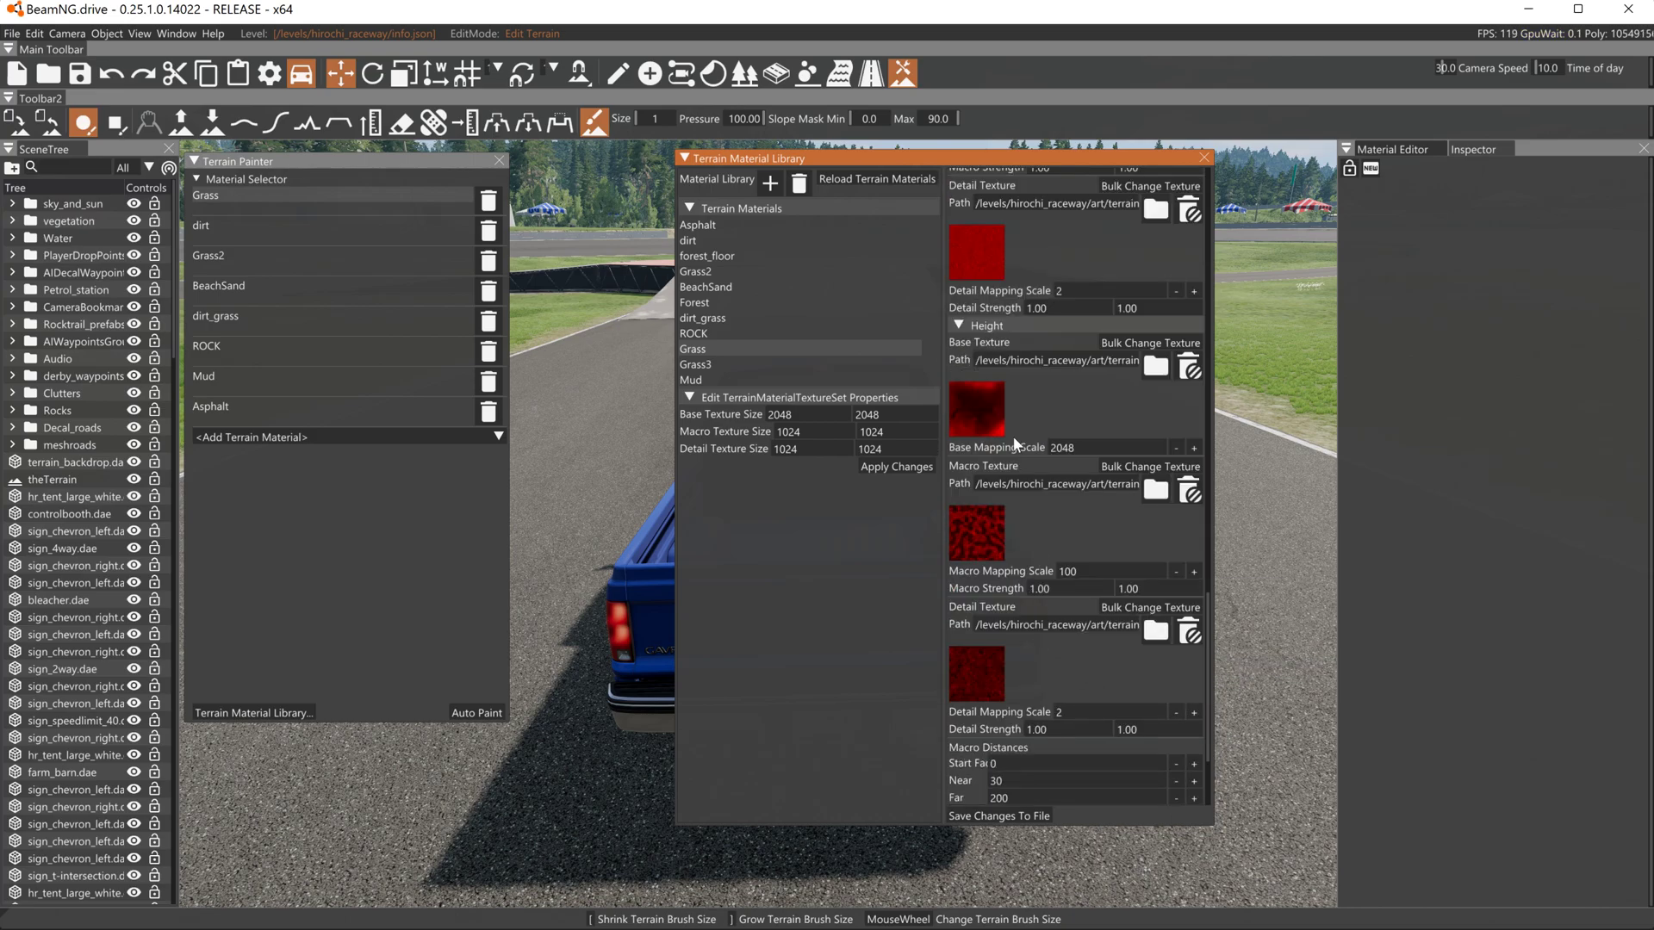
mouse_move(977, 410)
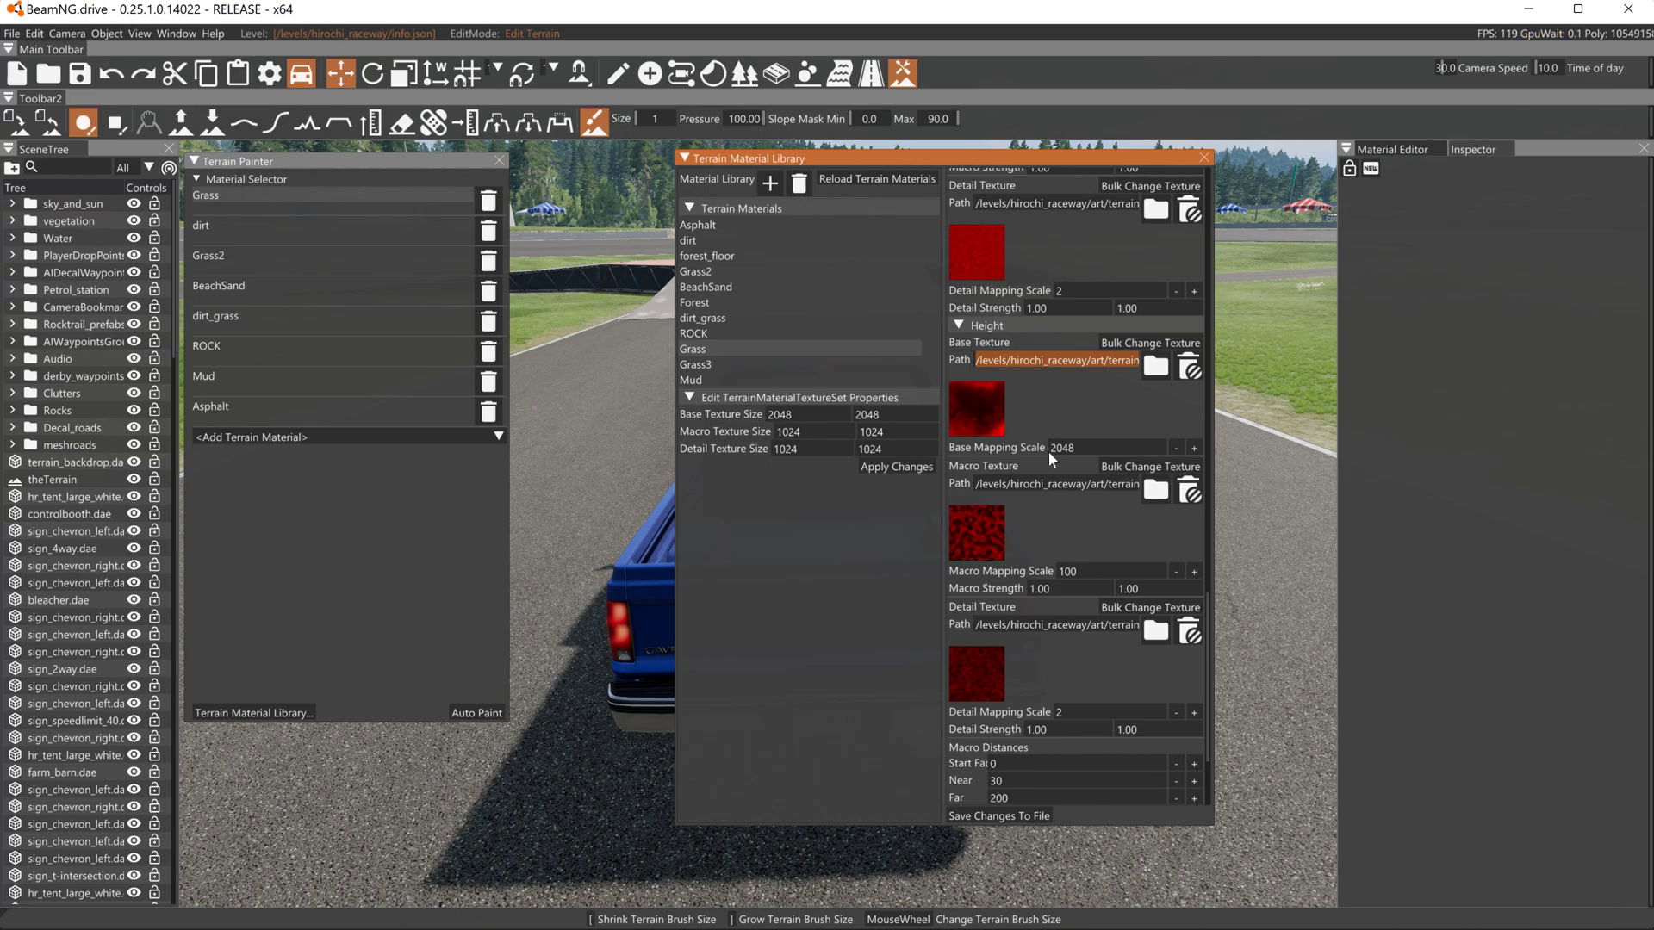
mouse_move(1079, 419)
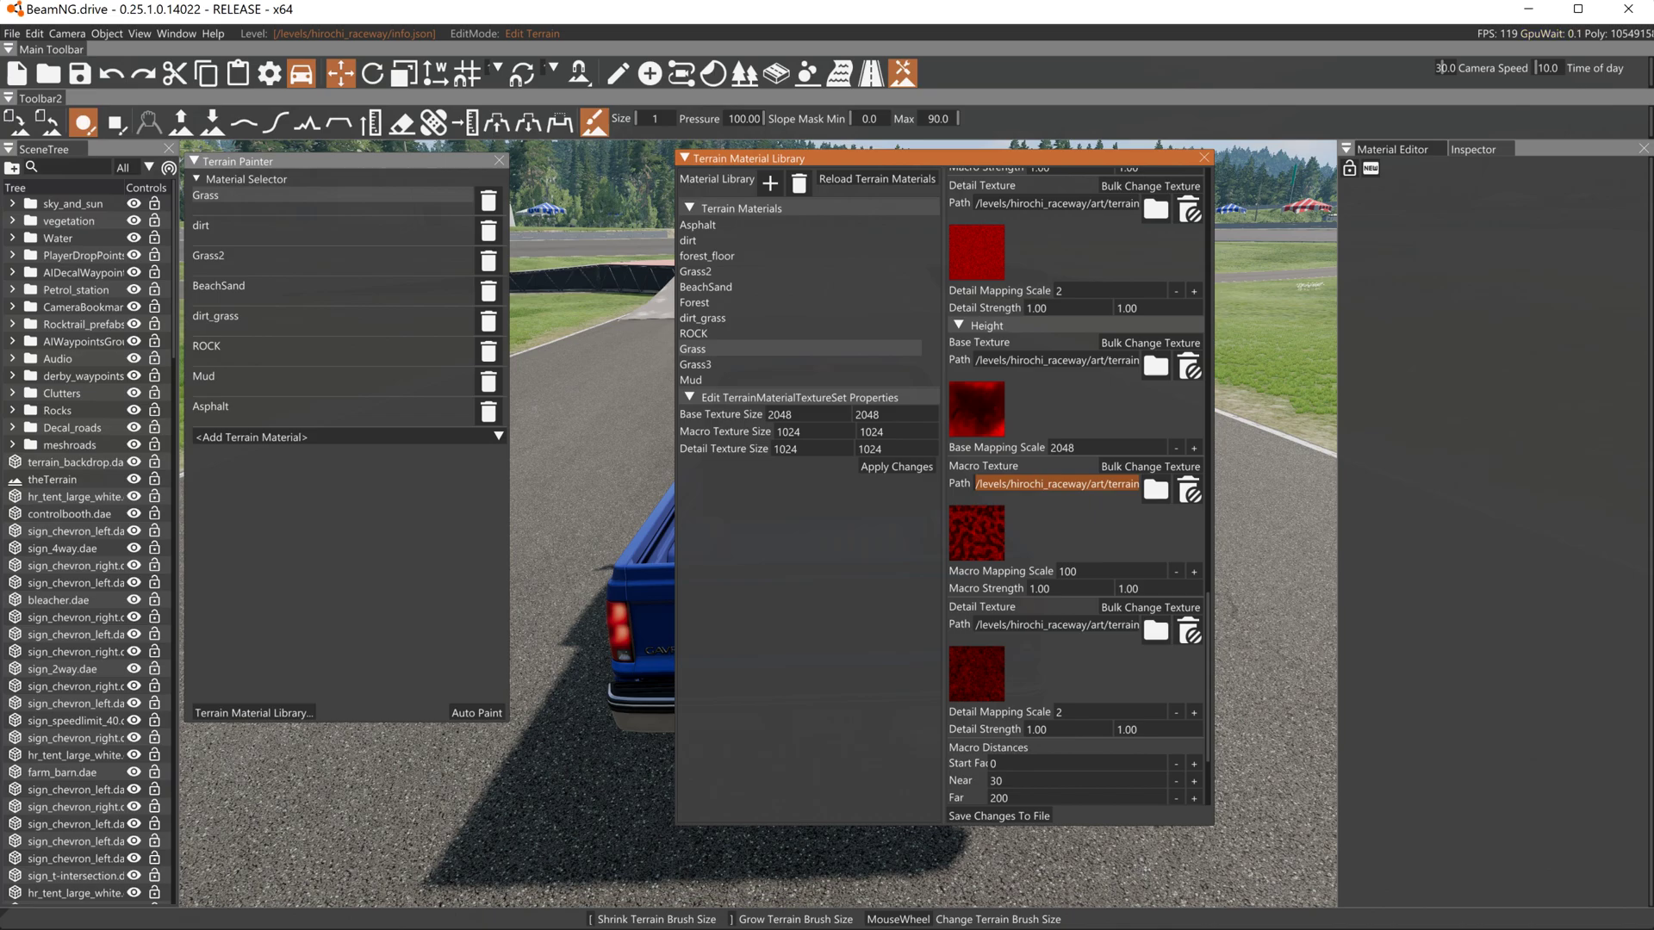
scroll("down", 3)
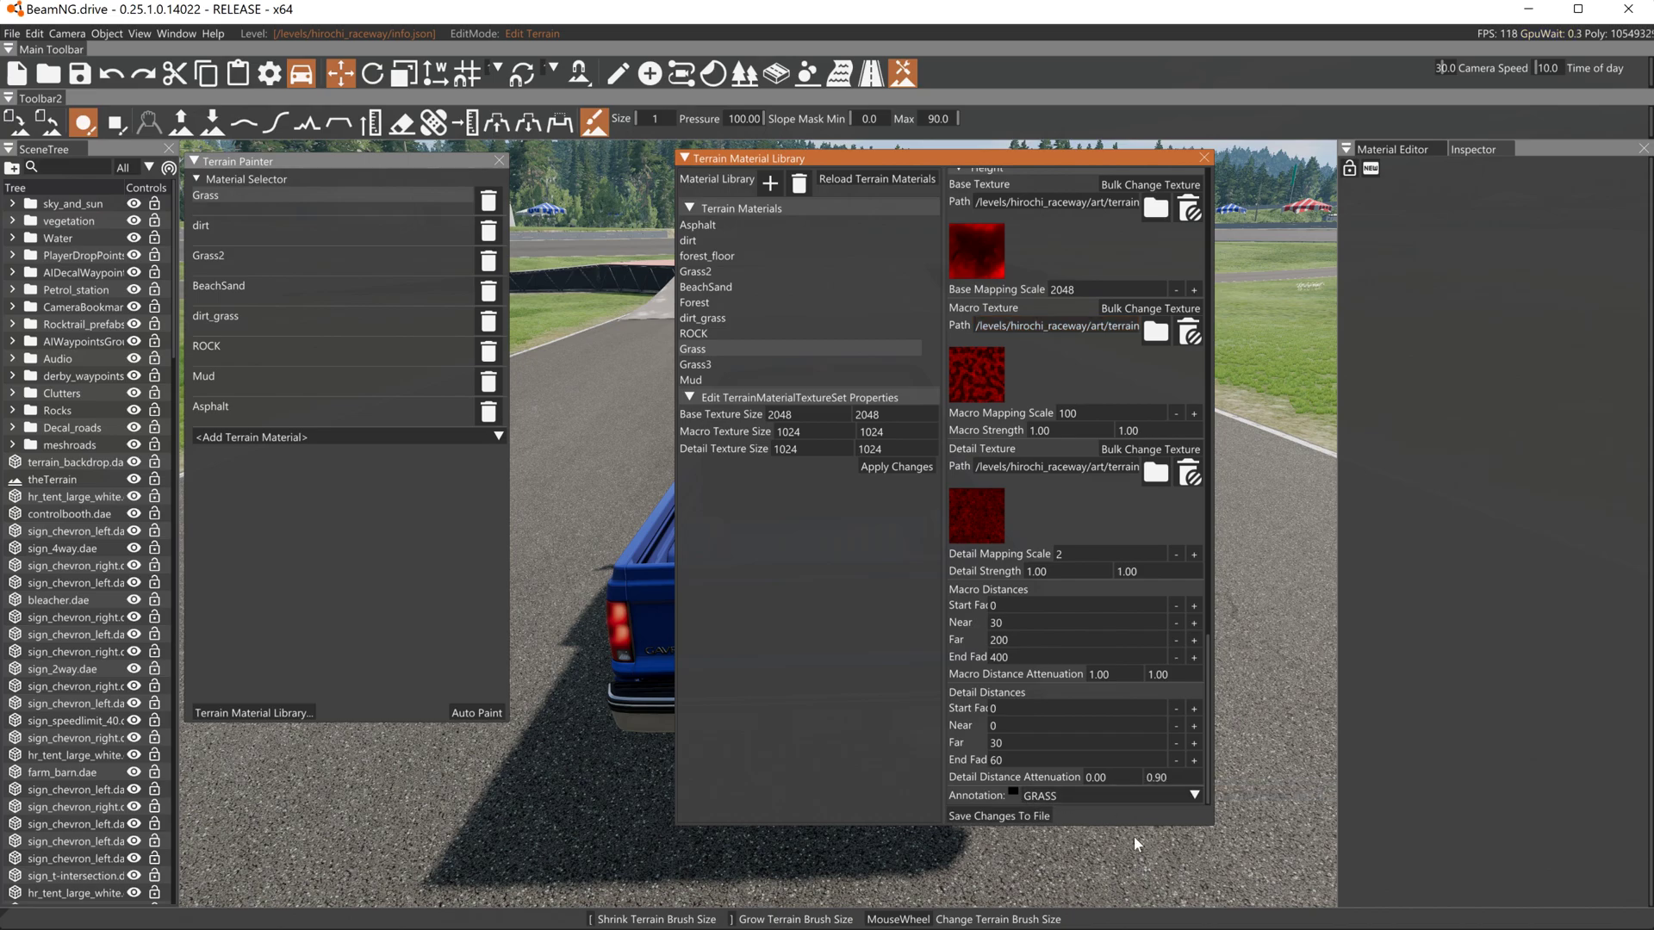
scroll("down", 3)
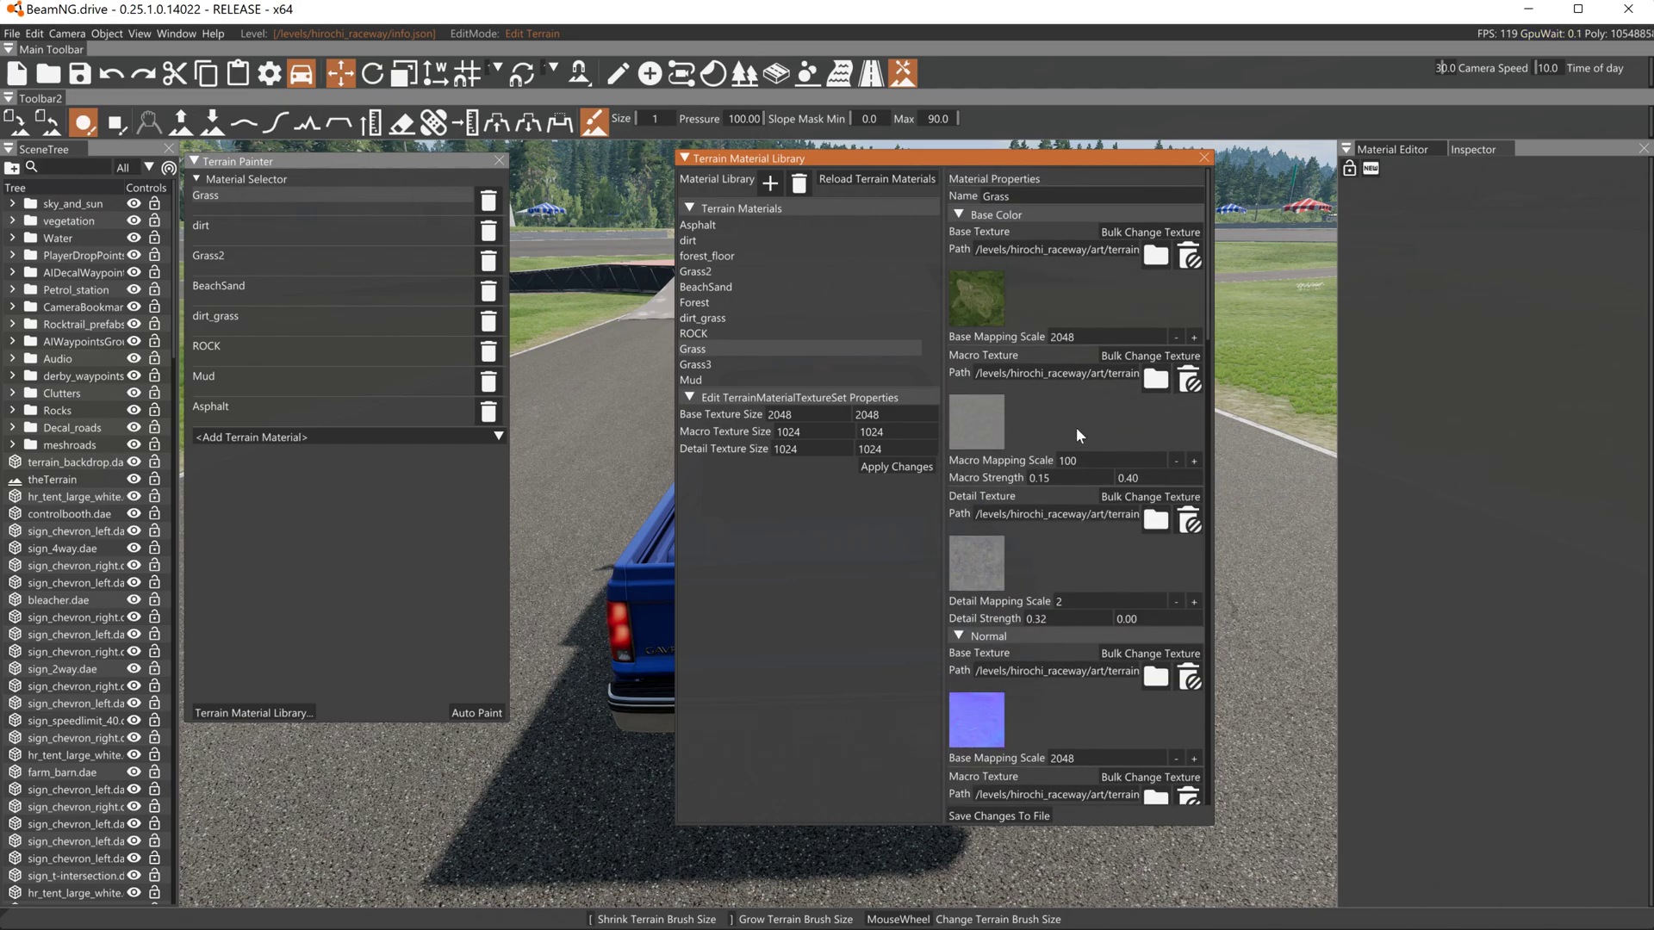
mouse_move(1134, 236)
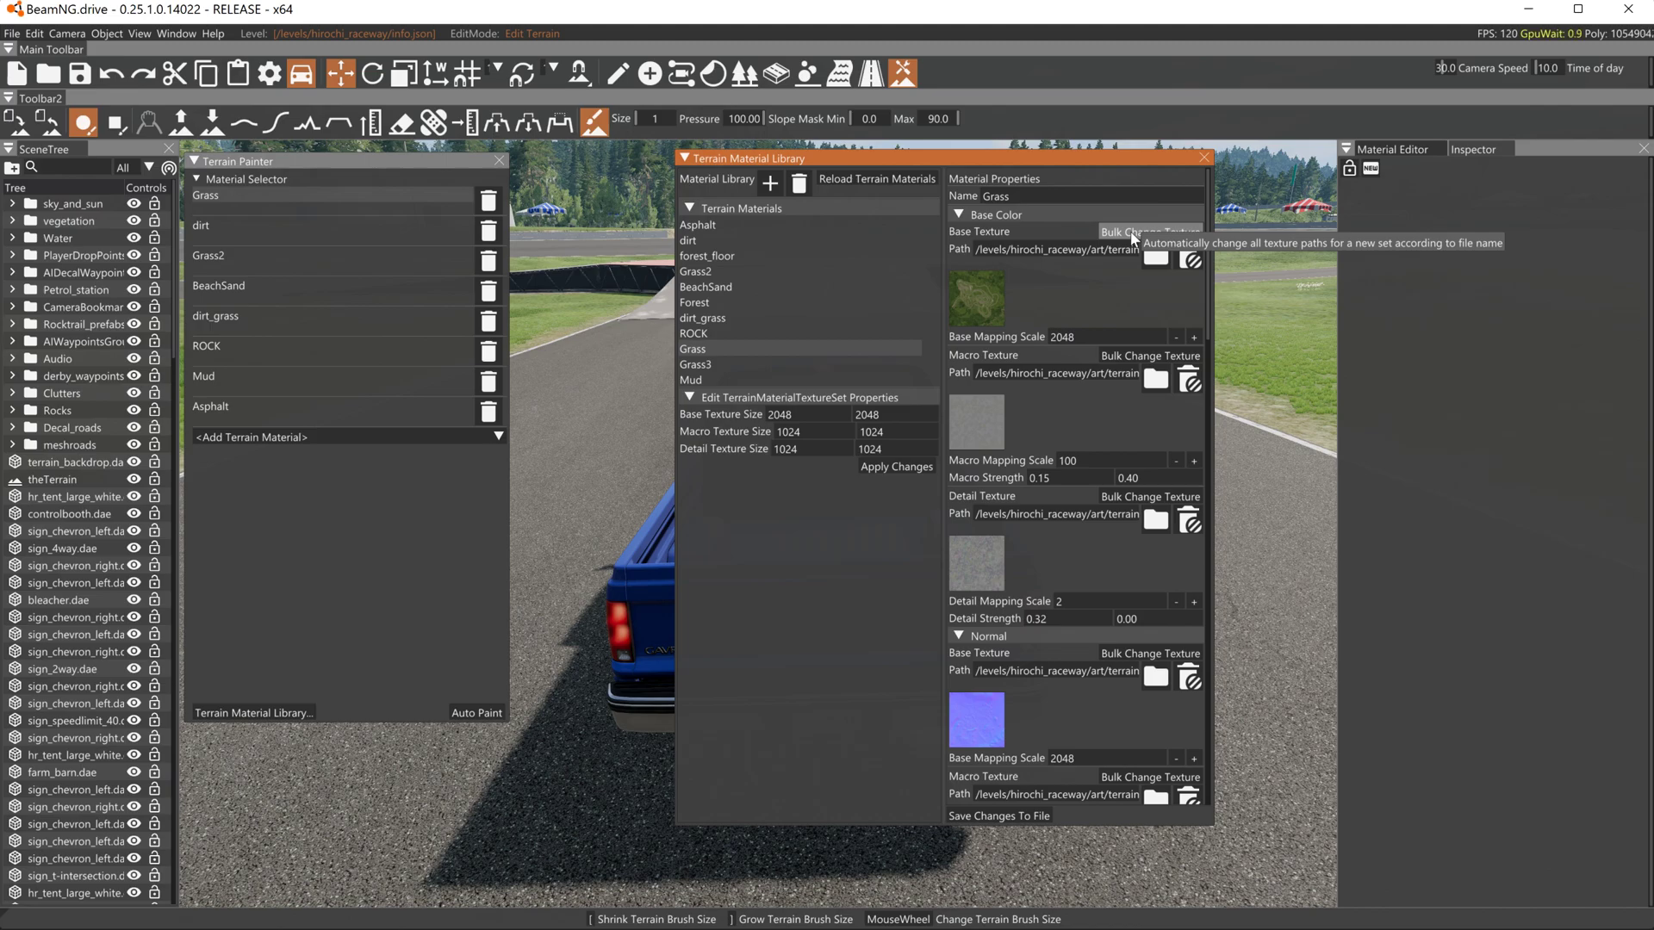
mouse_move(1139, 355)
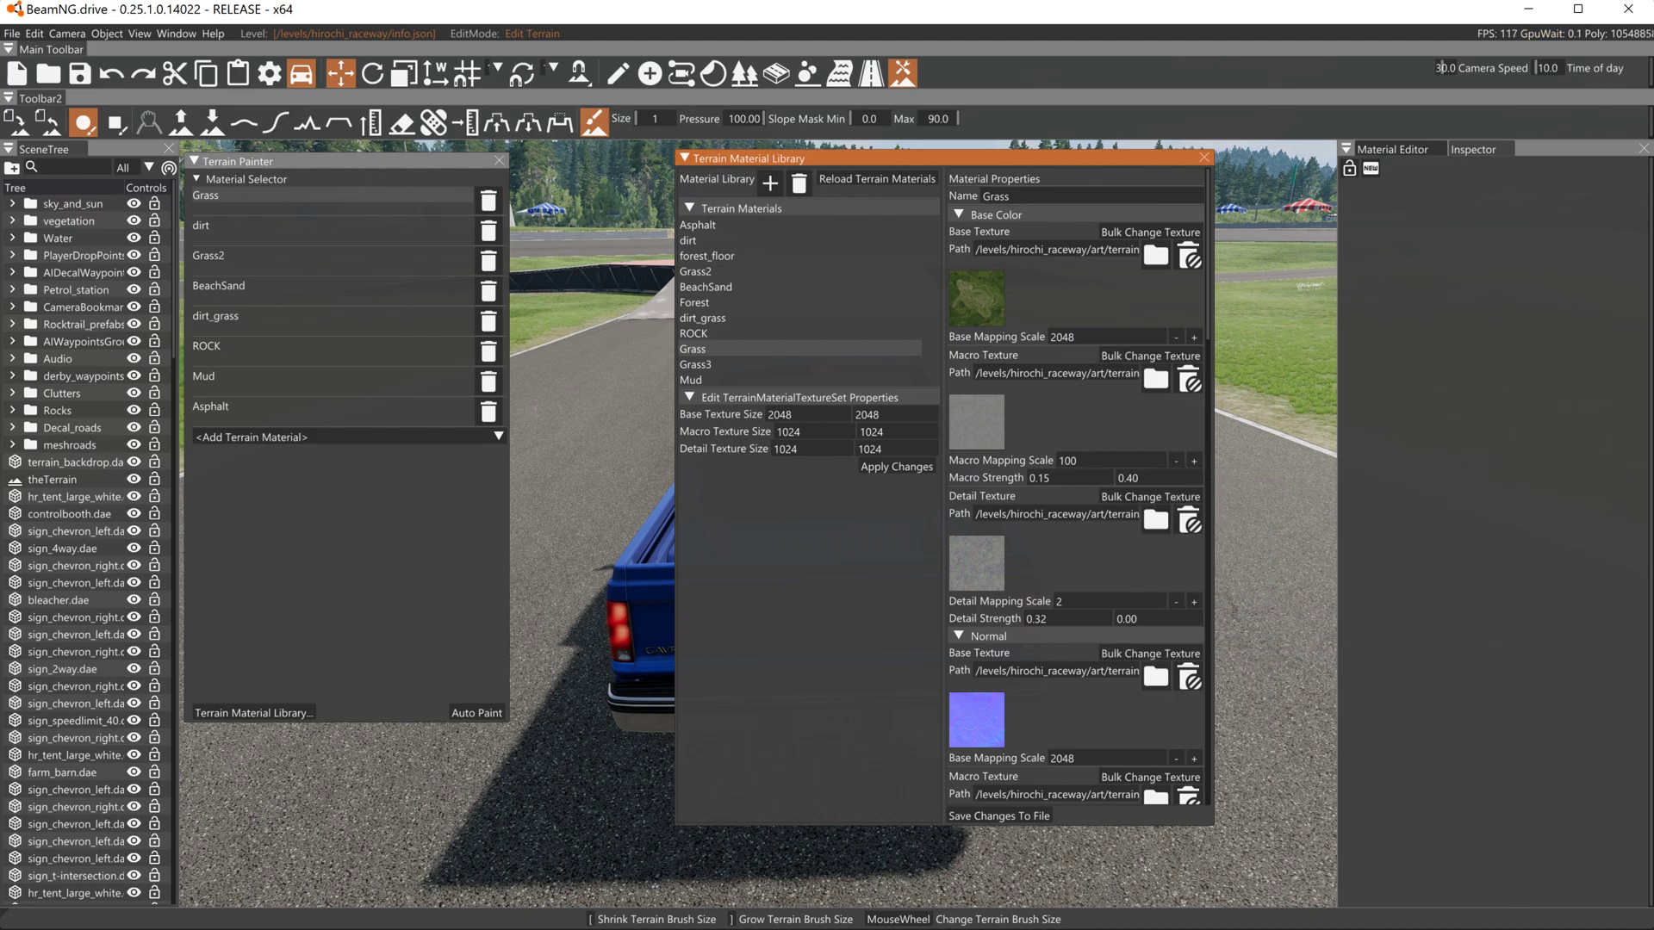
mouse_move(1127, 782)
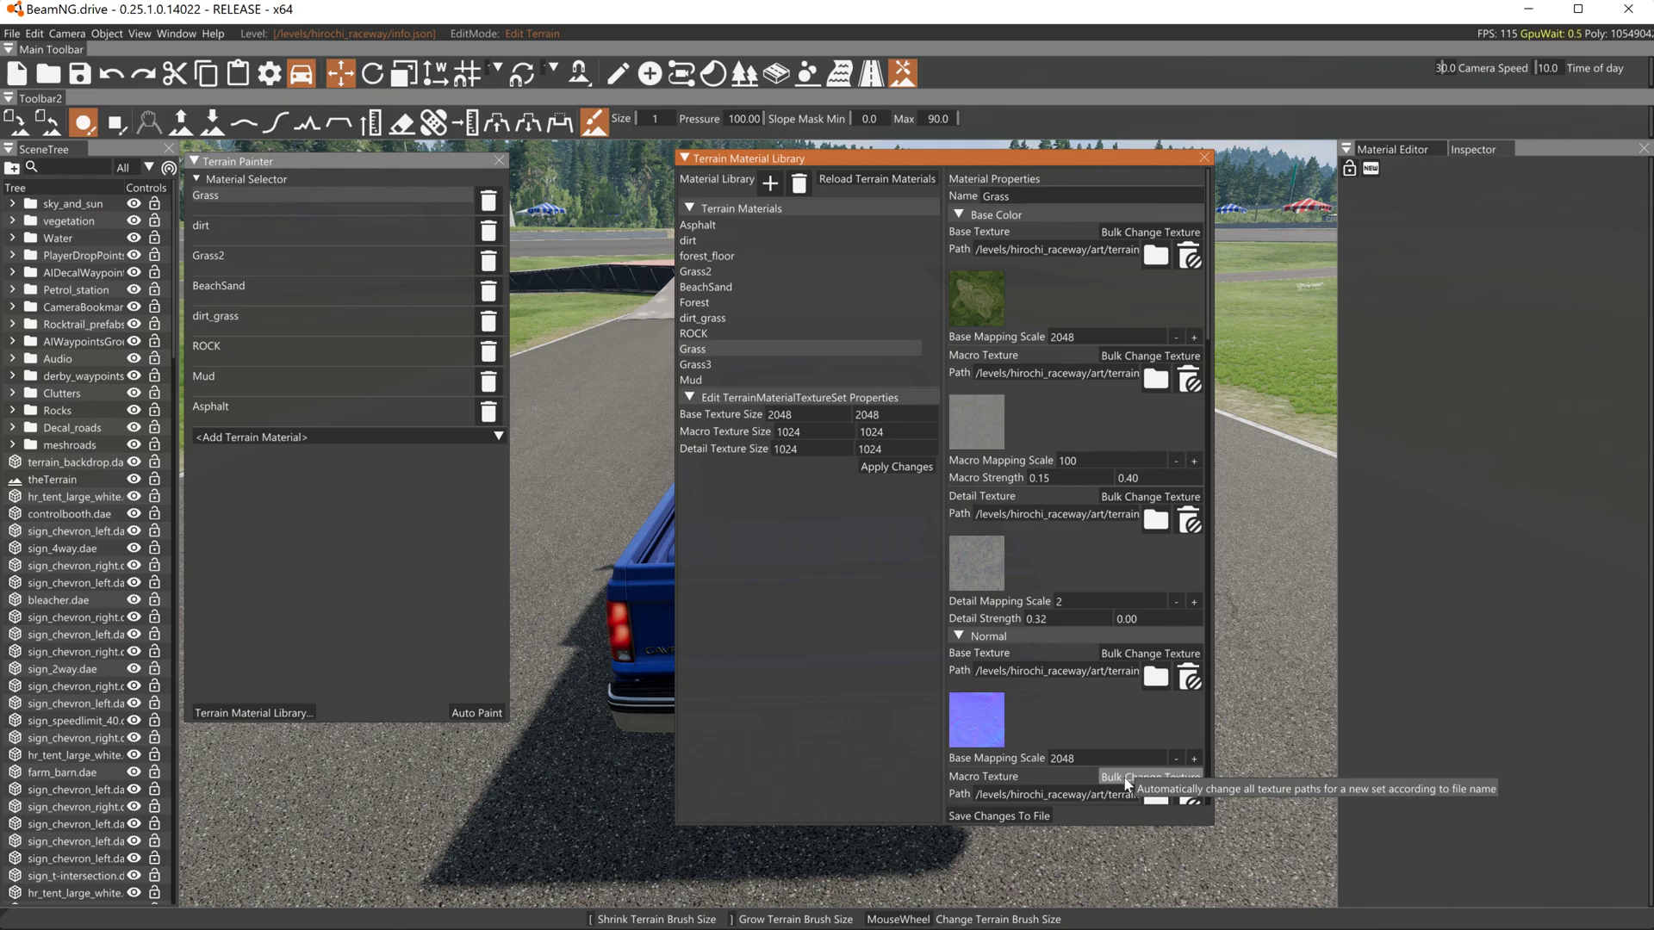
scroll("down", 3)
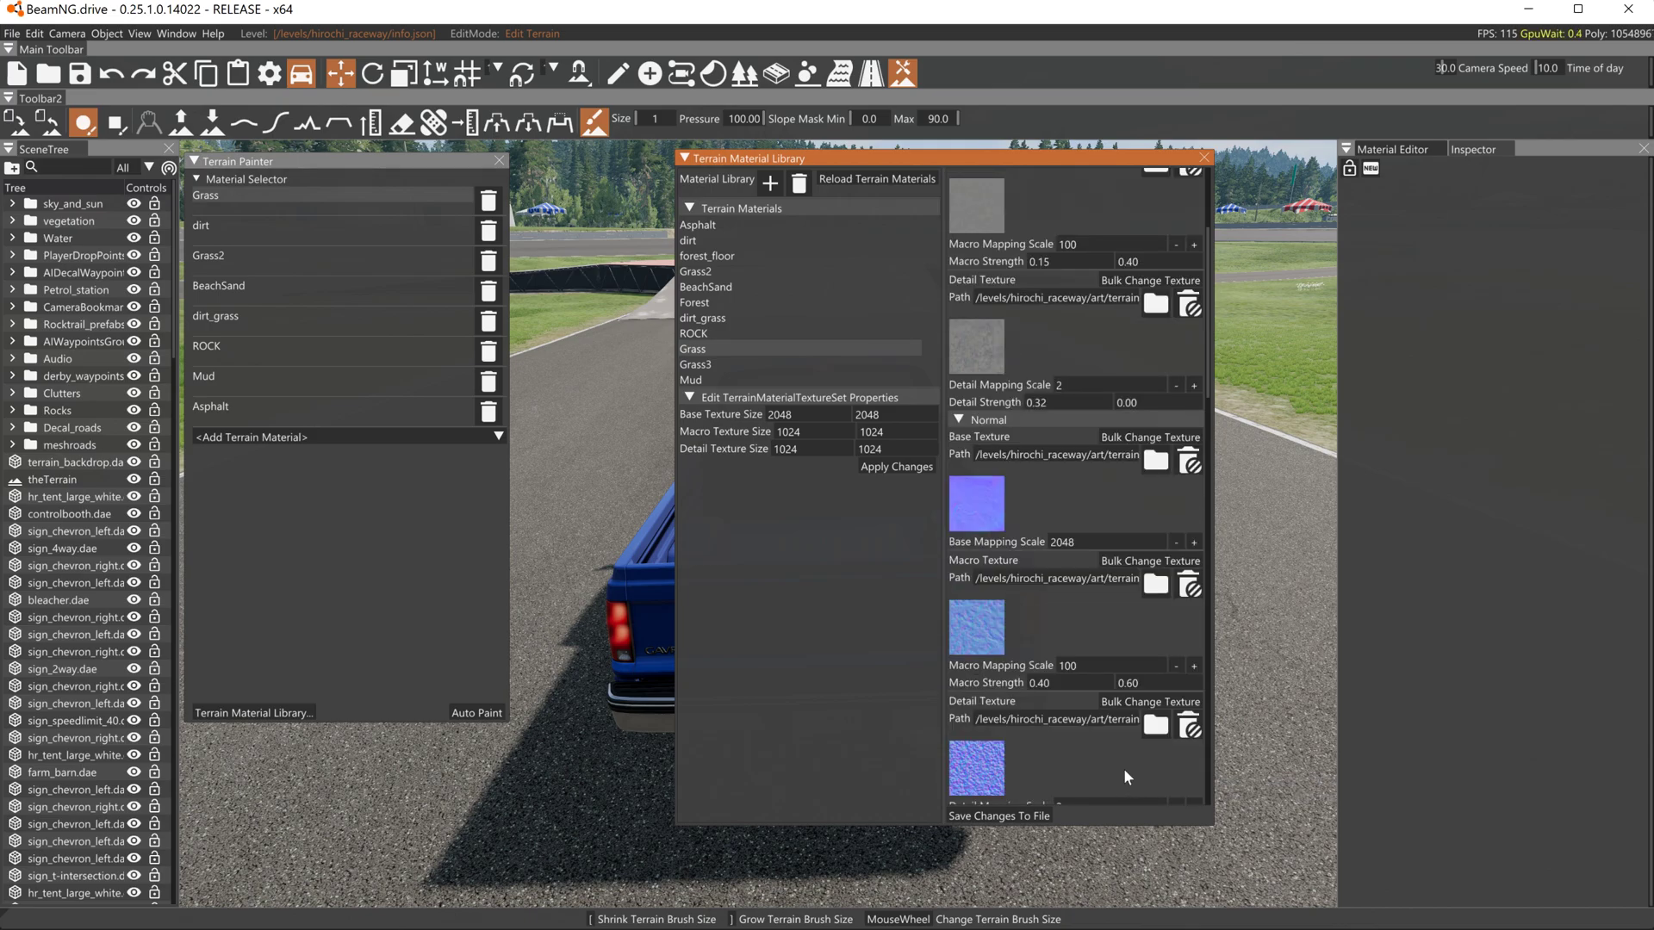
mouse_move(1132, 702)
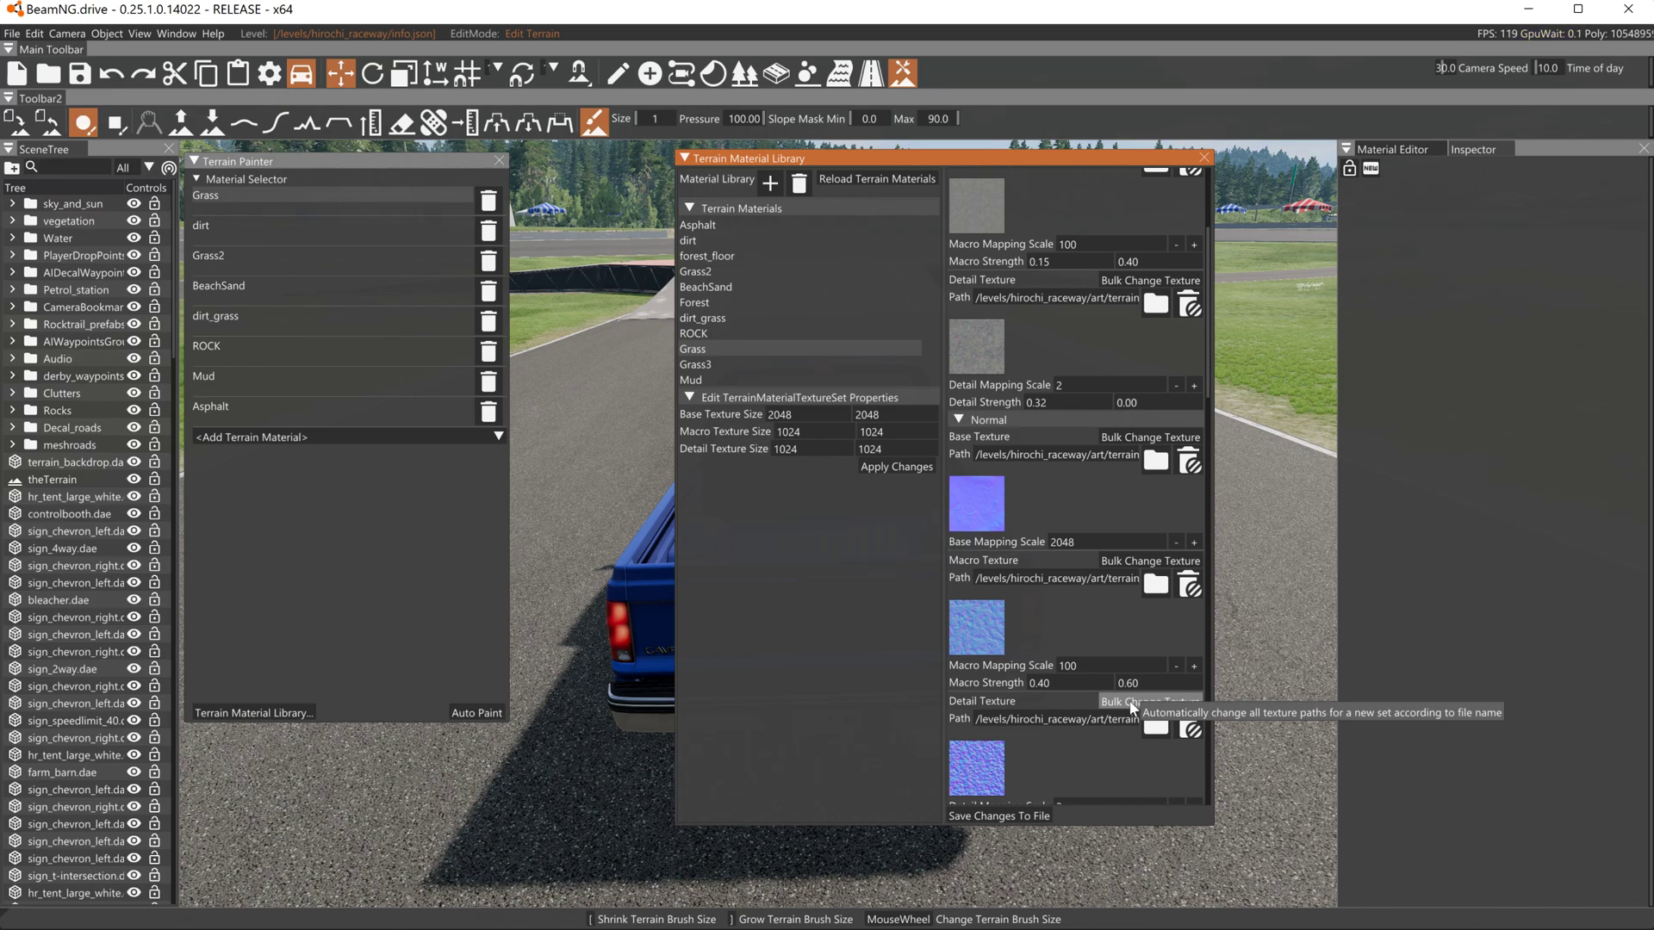
mouse_move(1042, 503)
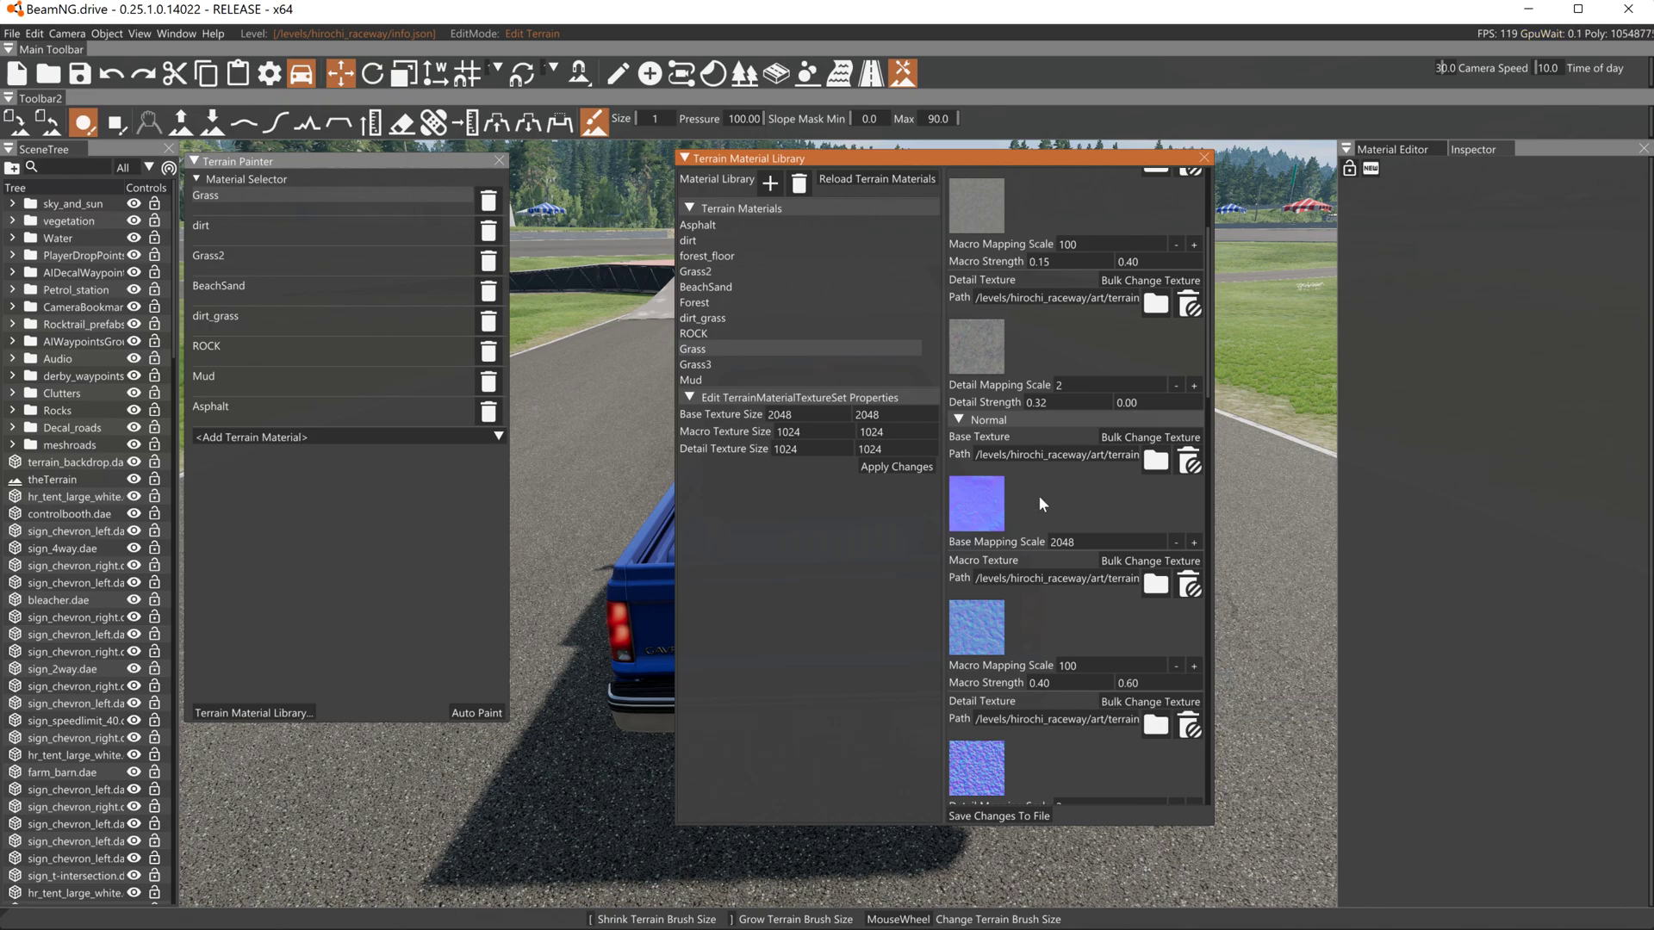
scroll("down", 3)
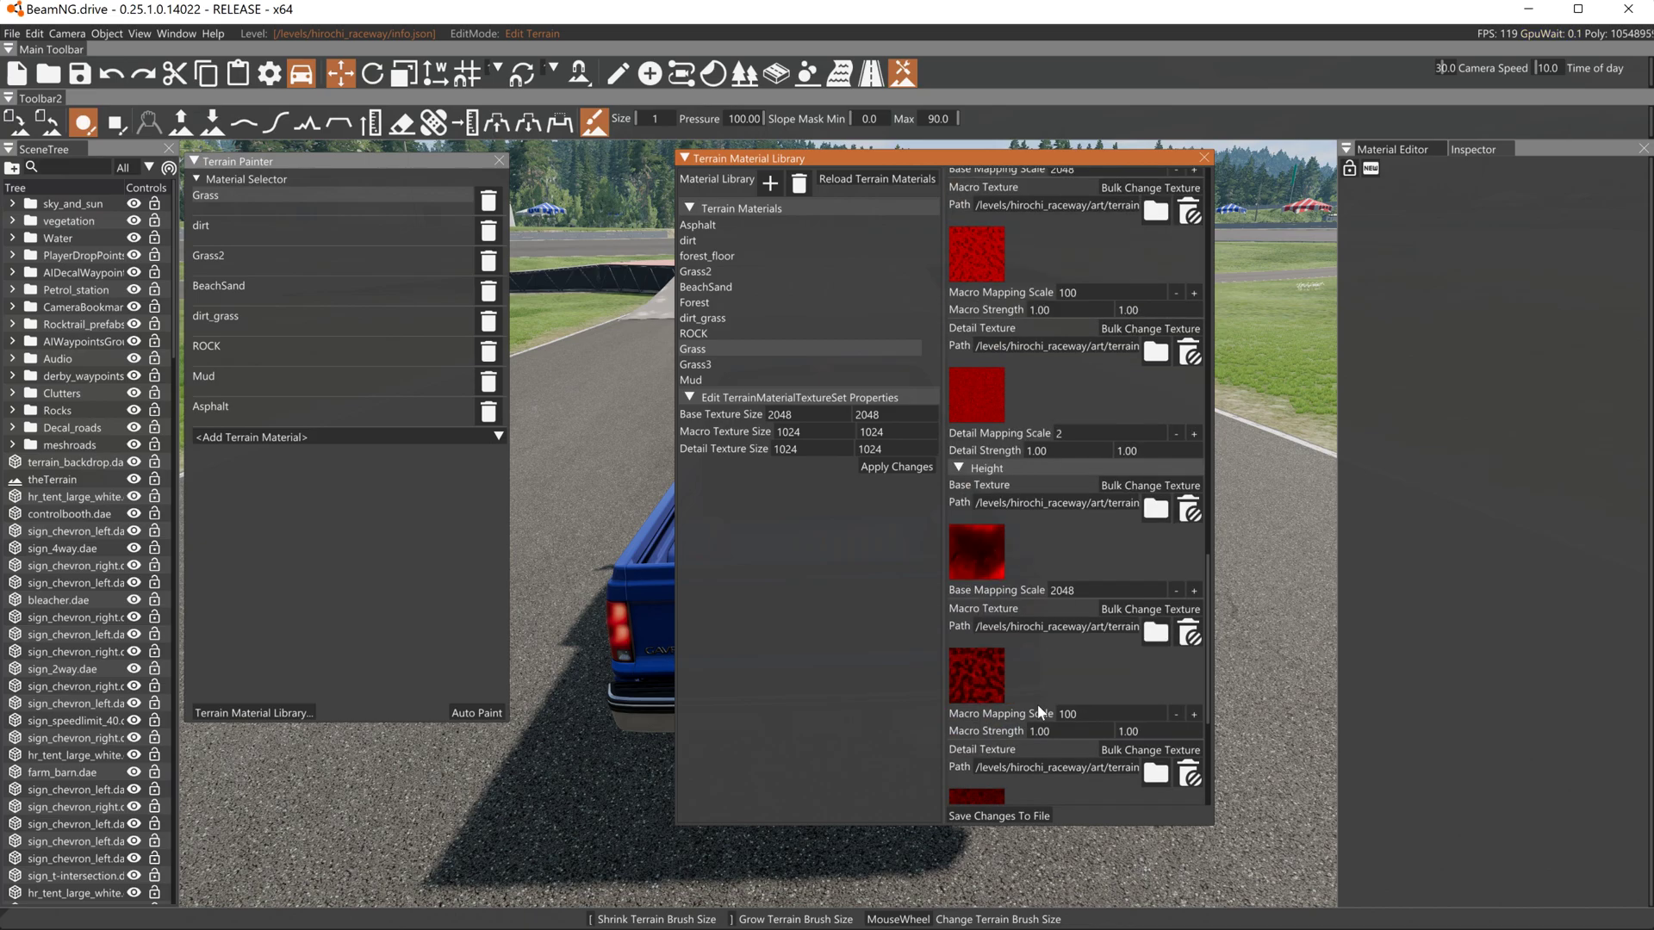
Scroll through Grass's Roughness, Ambient Occlusion and Height textures, then close the Terrain Material Library.
scroll("down", 3)
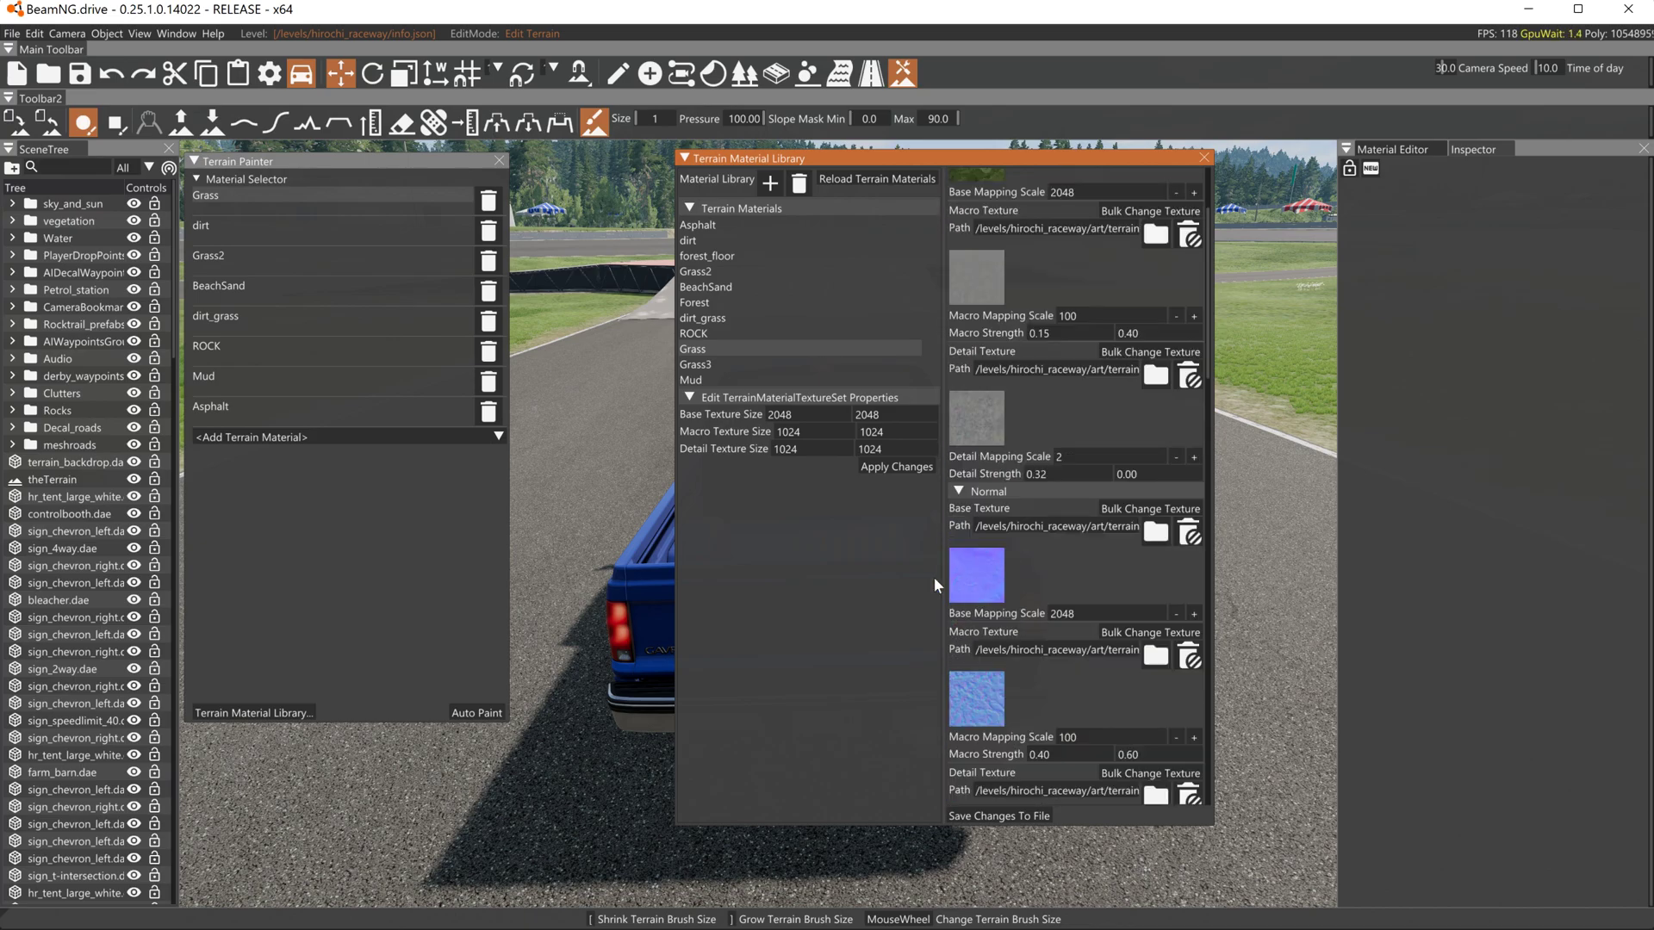
mouse_move(1203, 165)
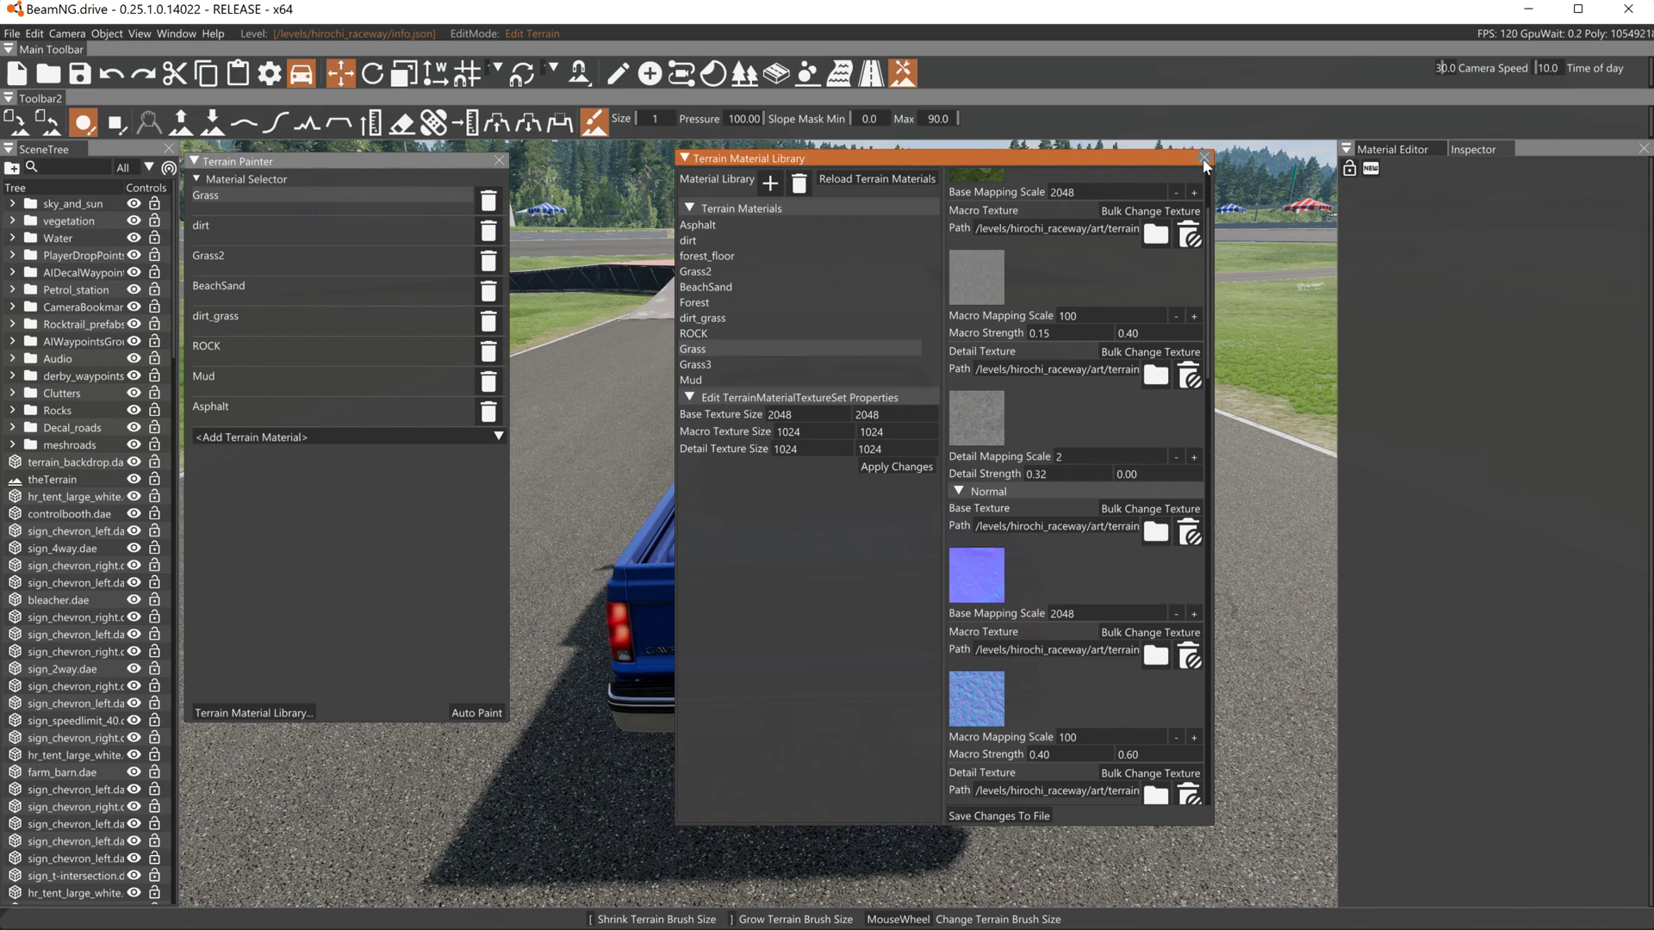
scroll("down", 3)
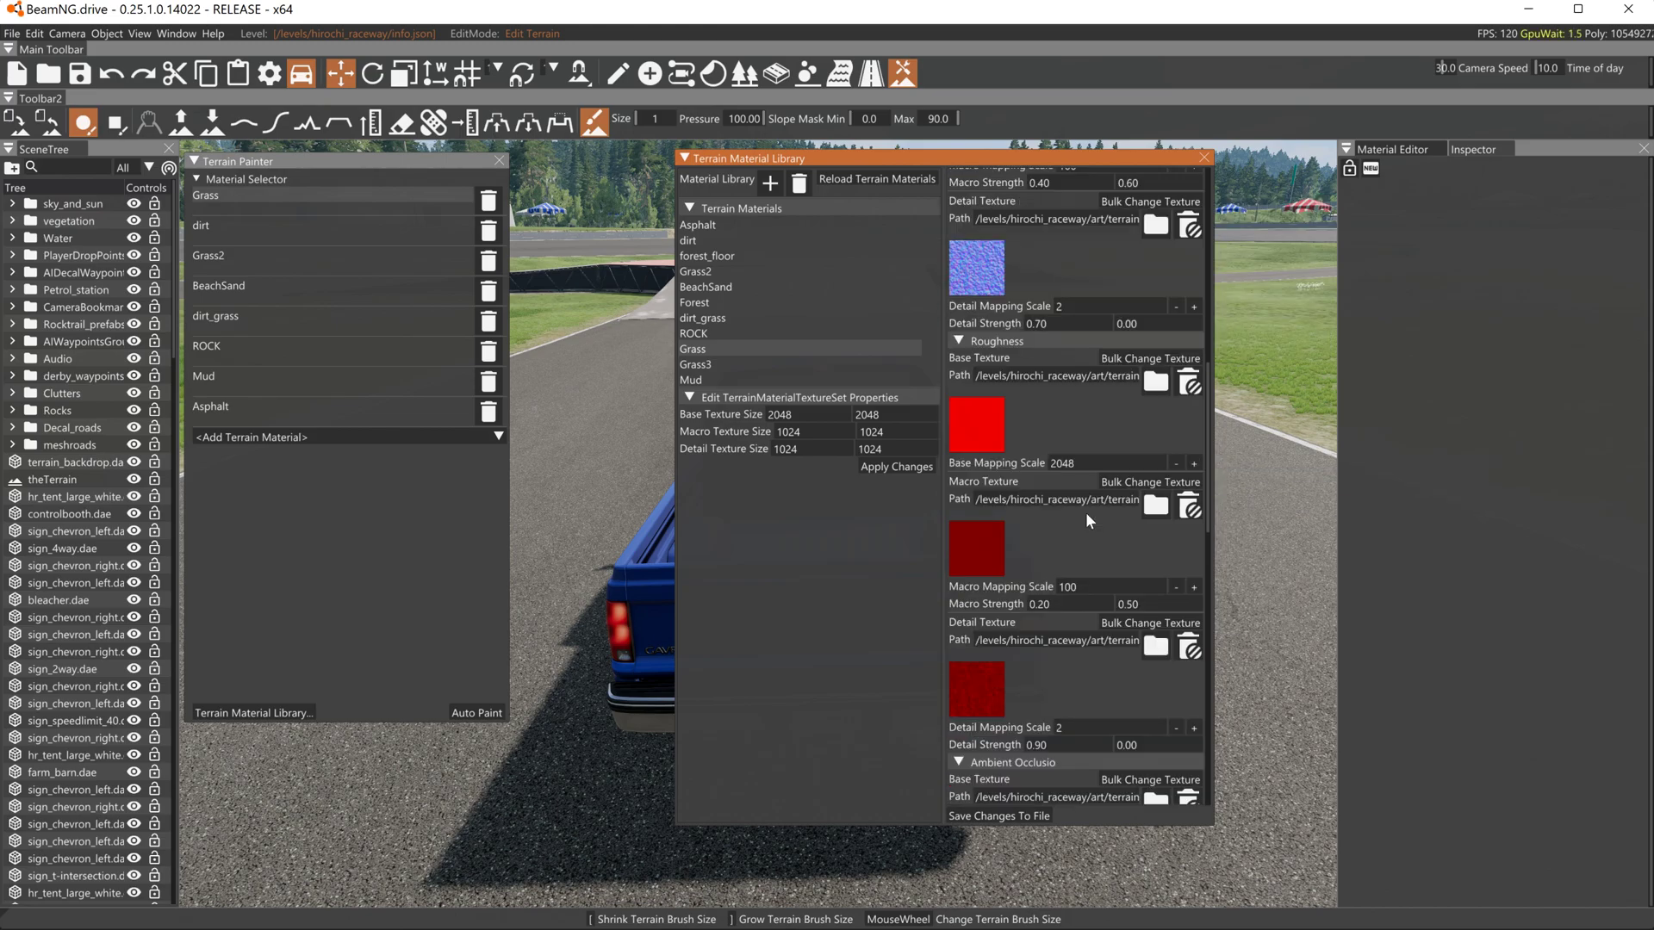
scroll("down", 3)
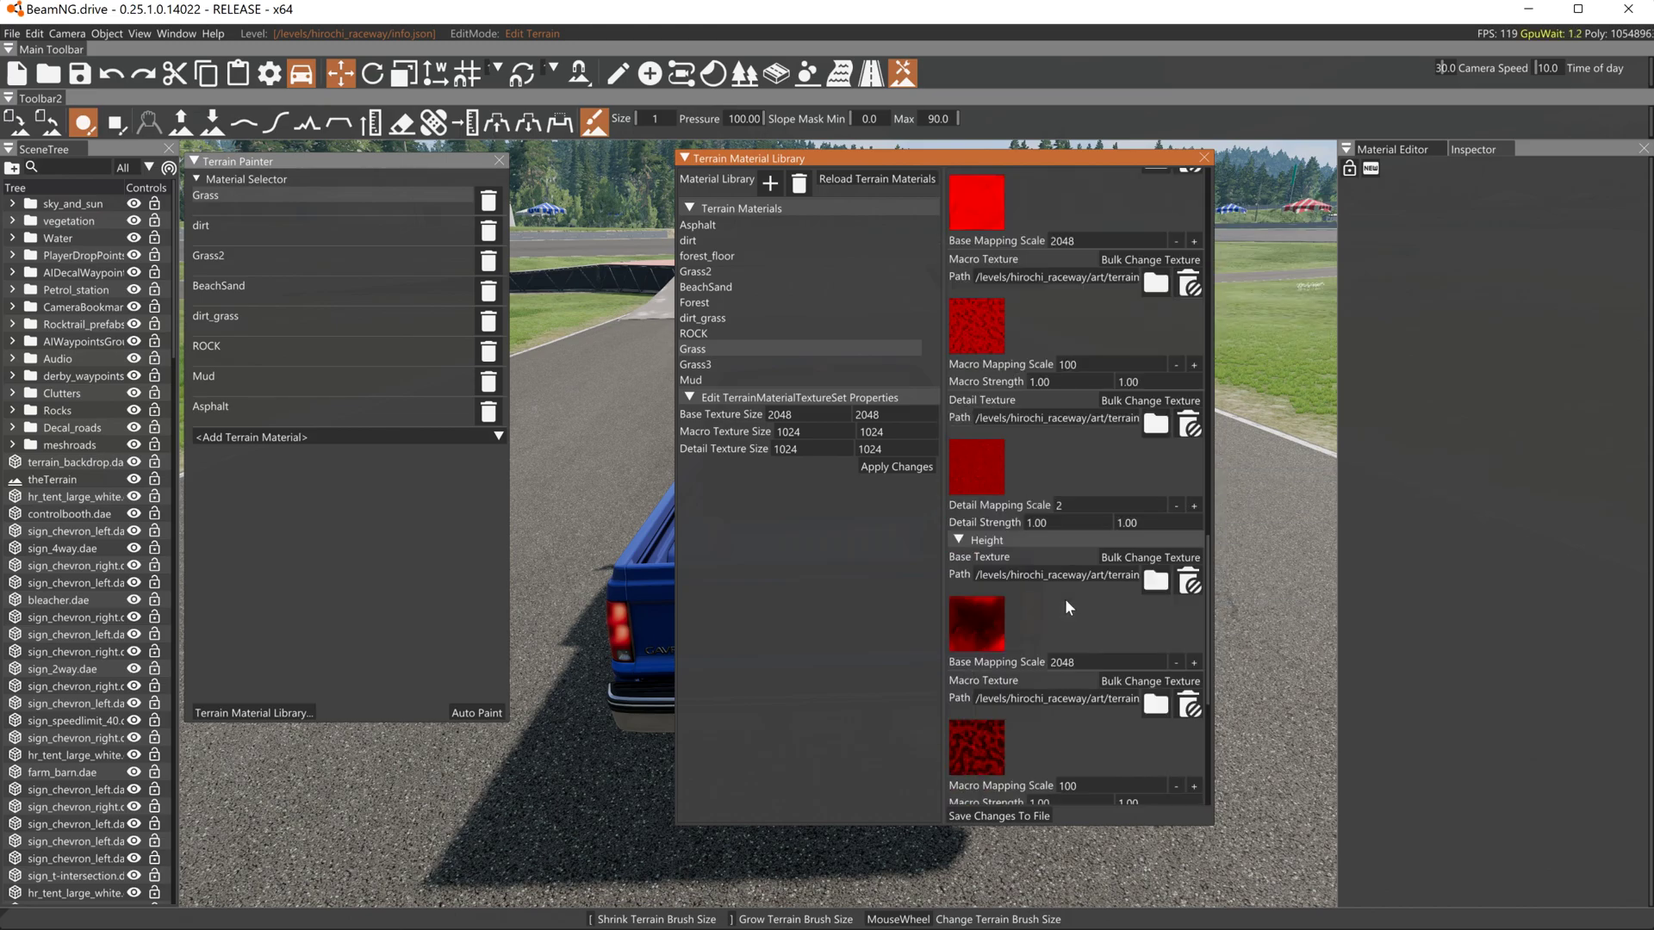
scroll("down", 3)
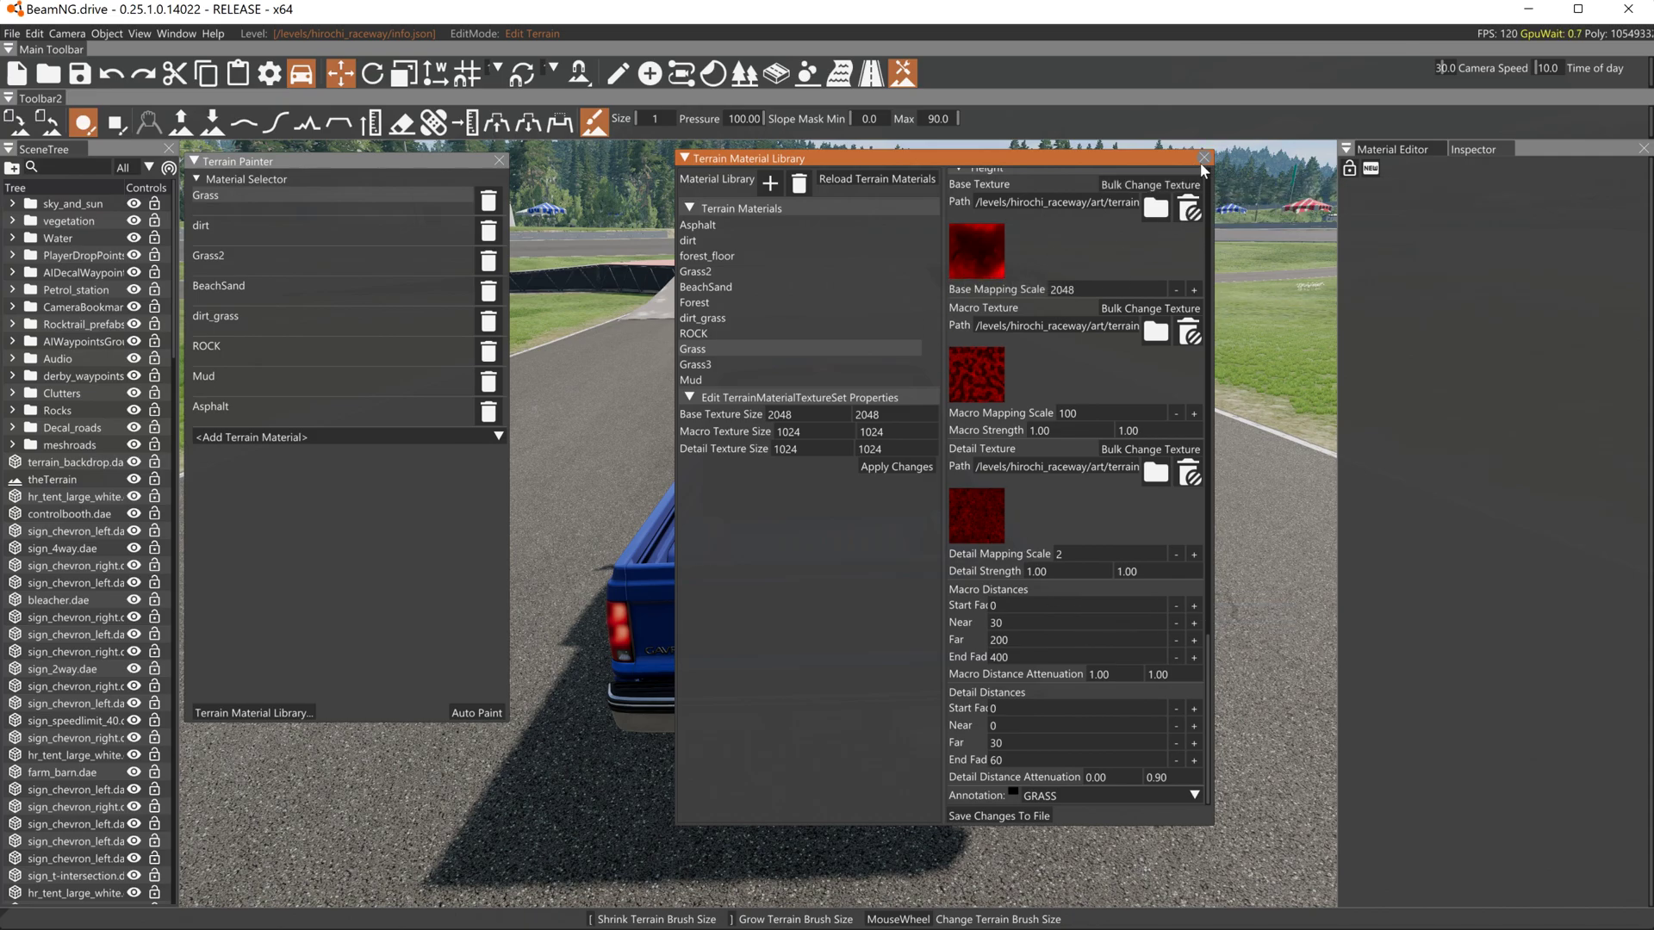
left_click(1203, 157)
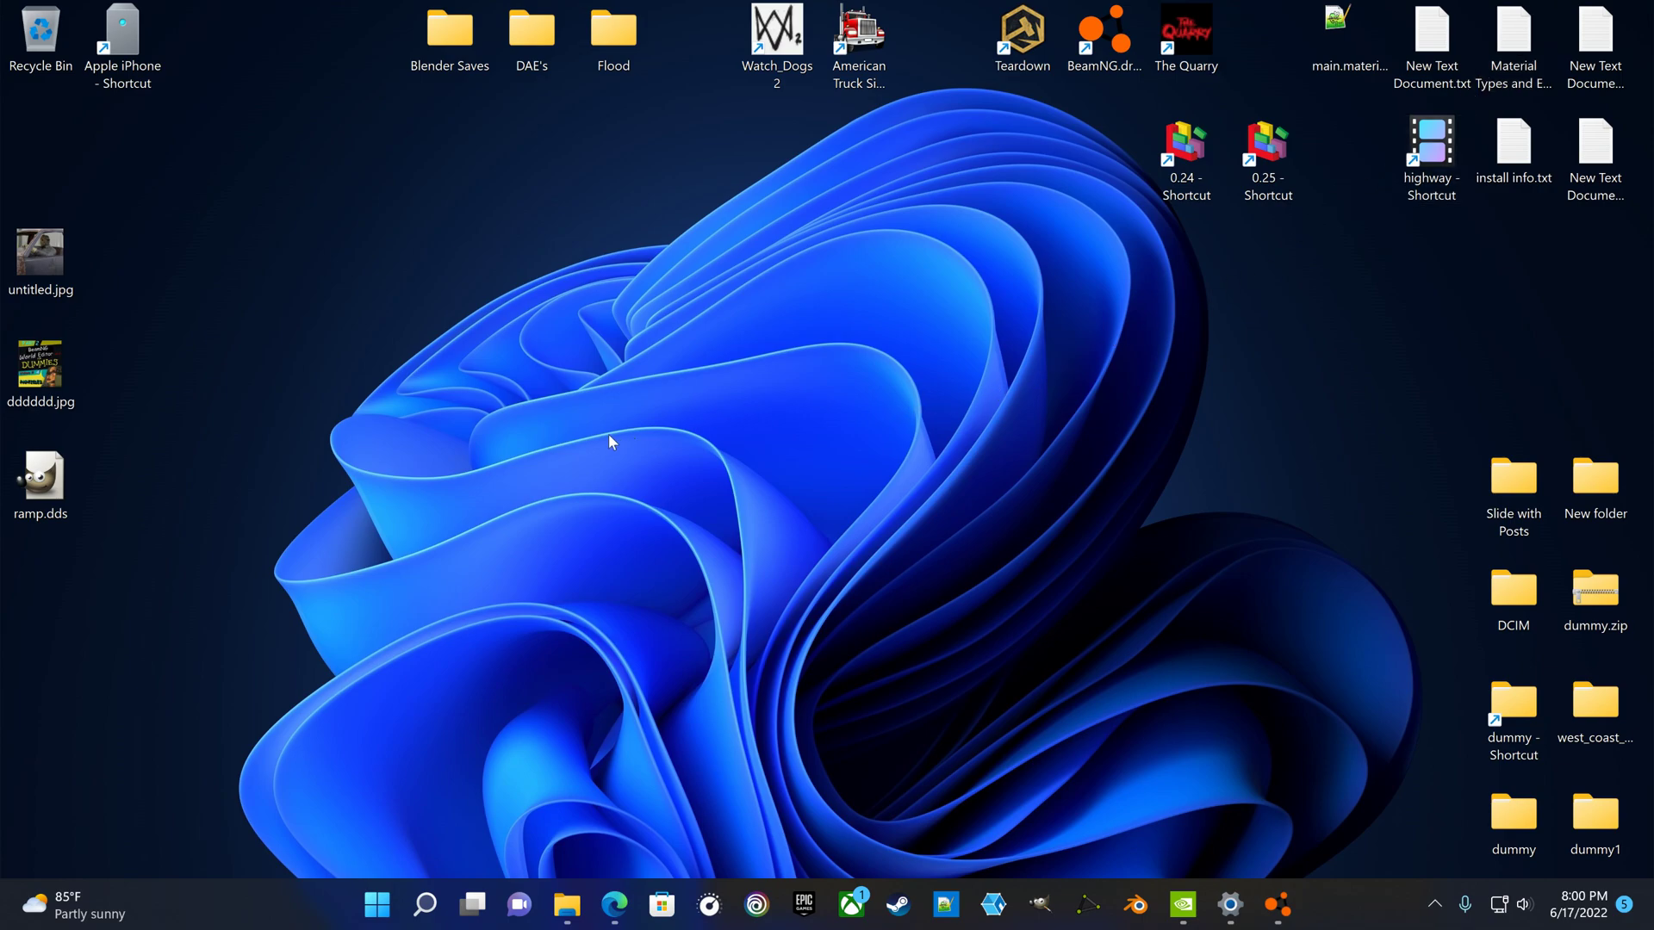
mouse_move(847, 709)
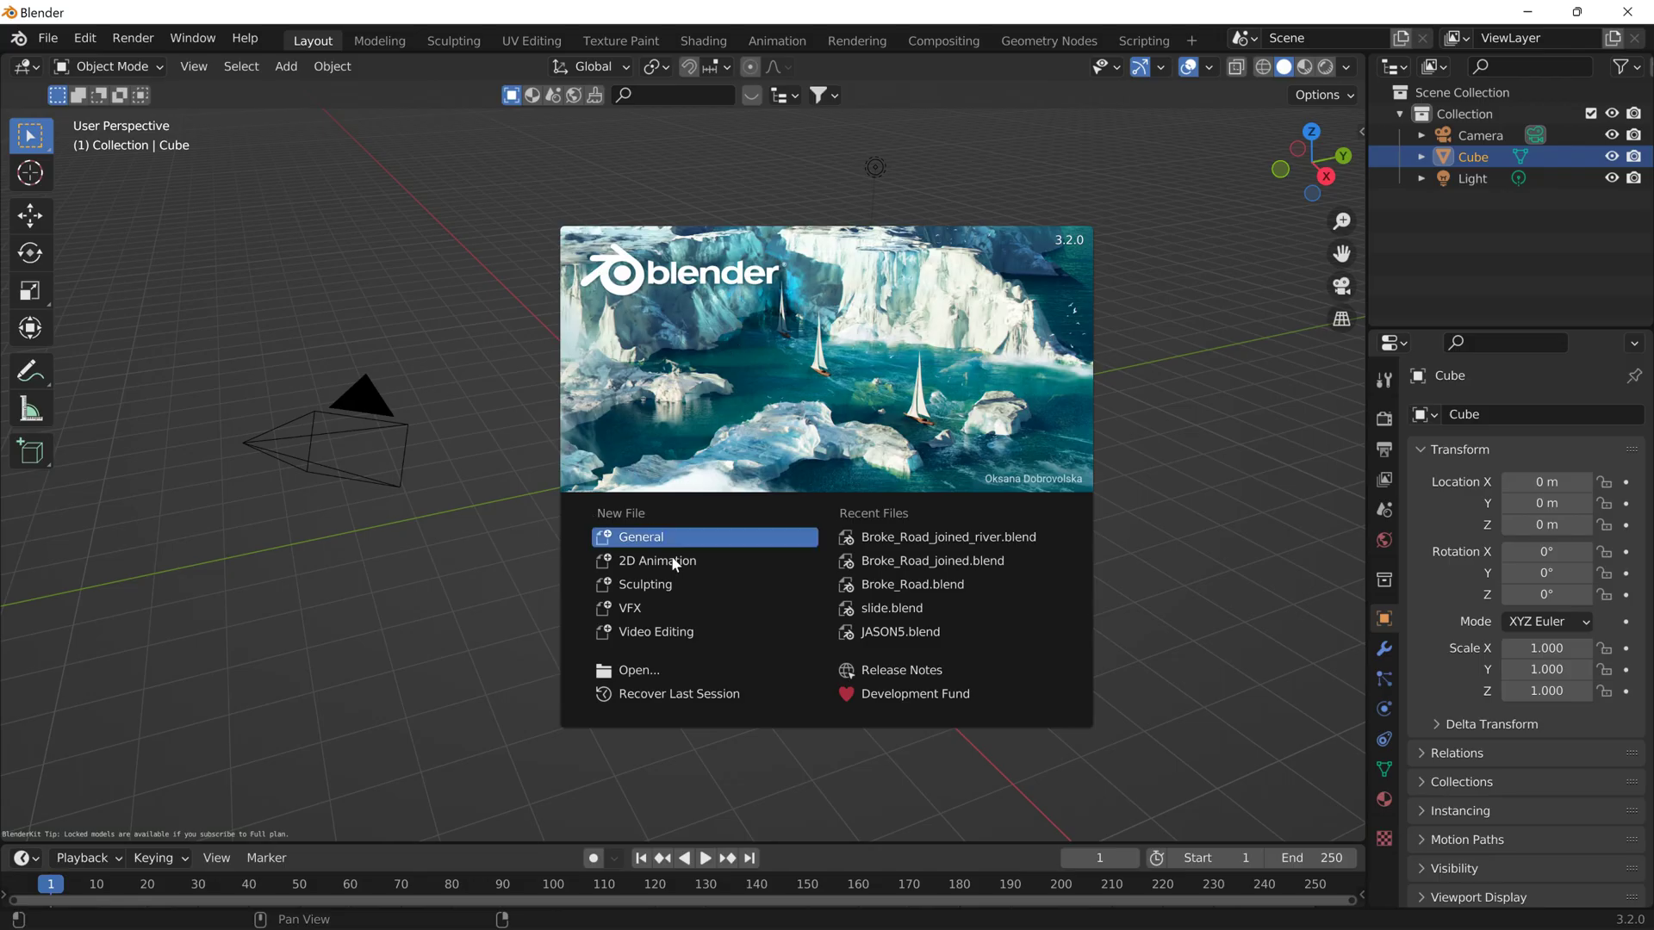
Load the recent JASON5.blend project from the Blender splash screen.
left_click(899, 631)
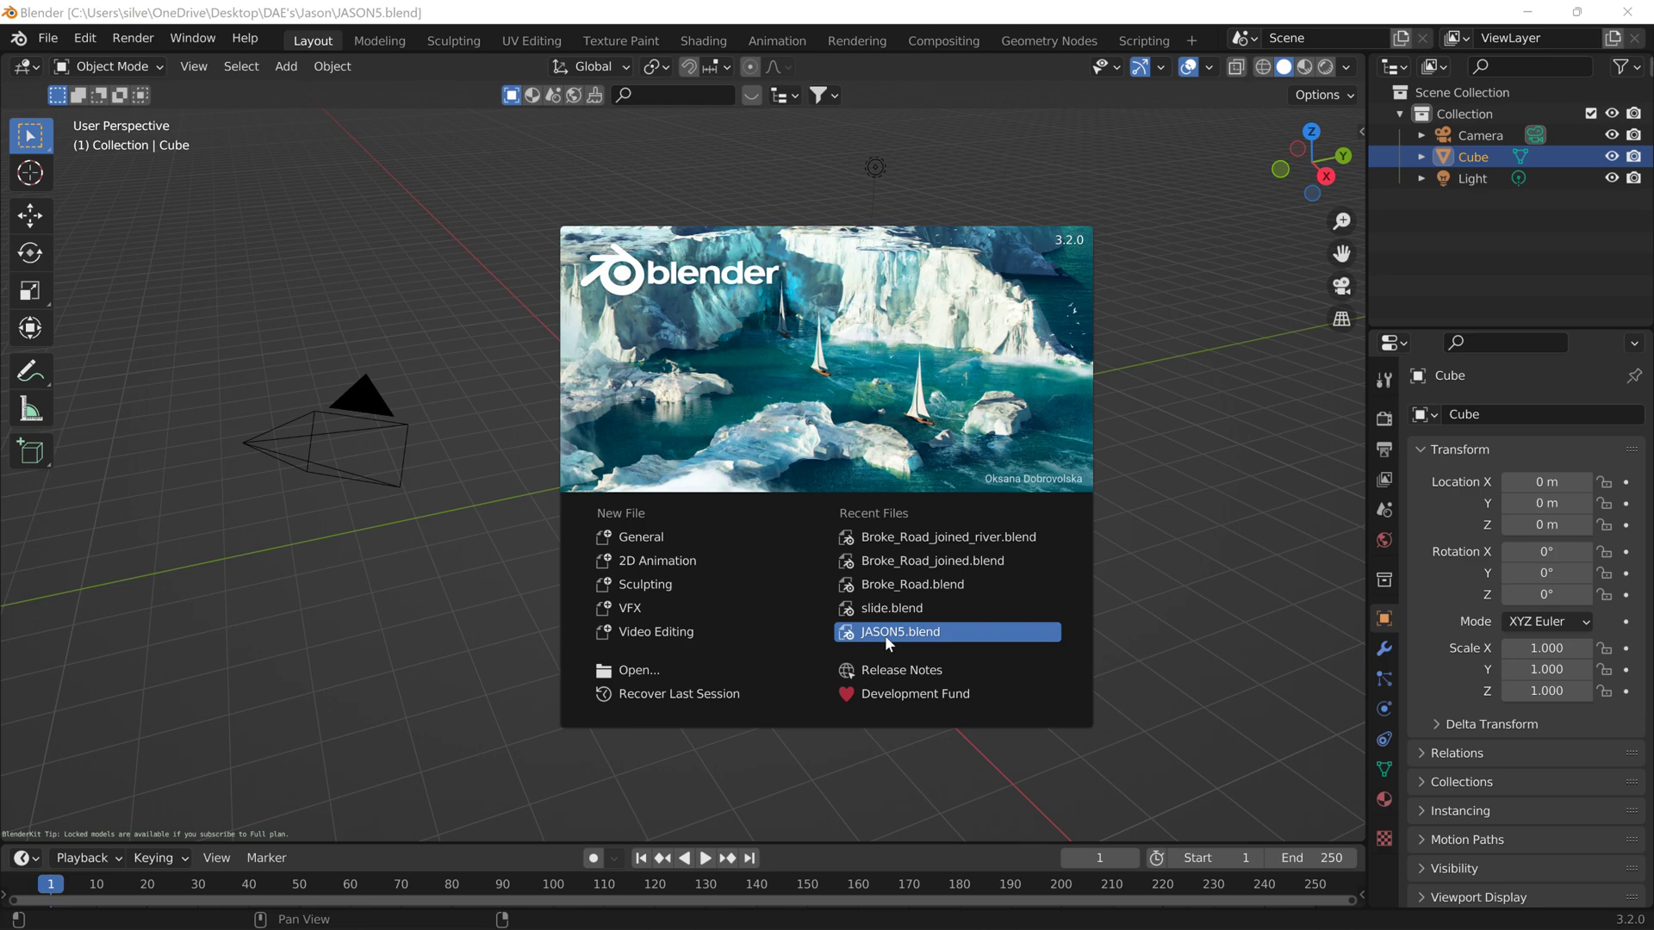
left_click(900, 631)
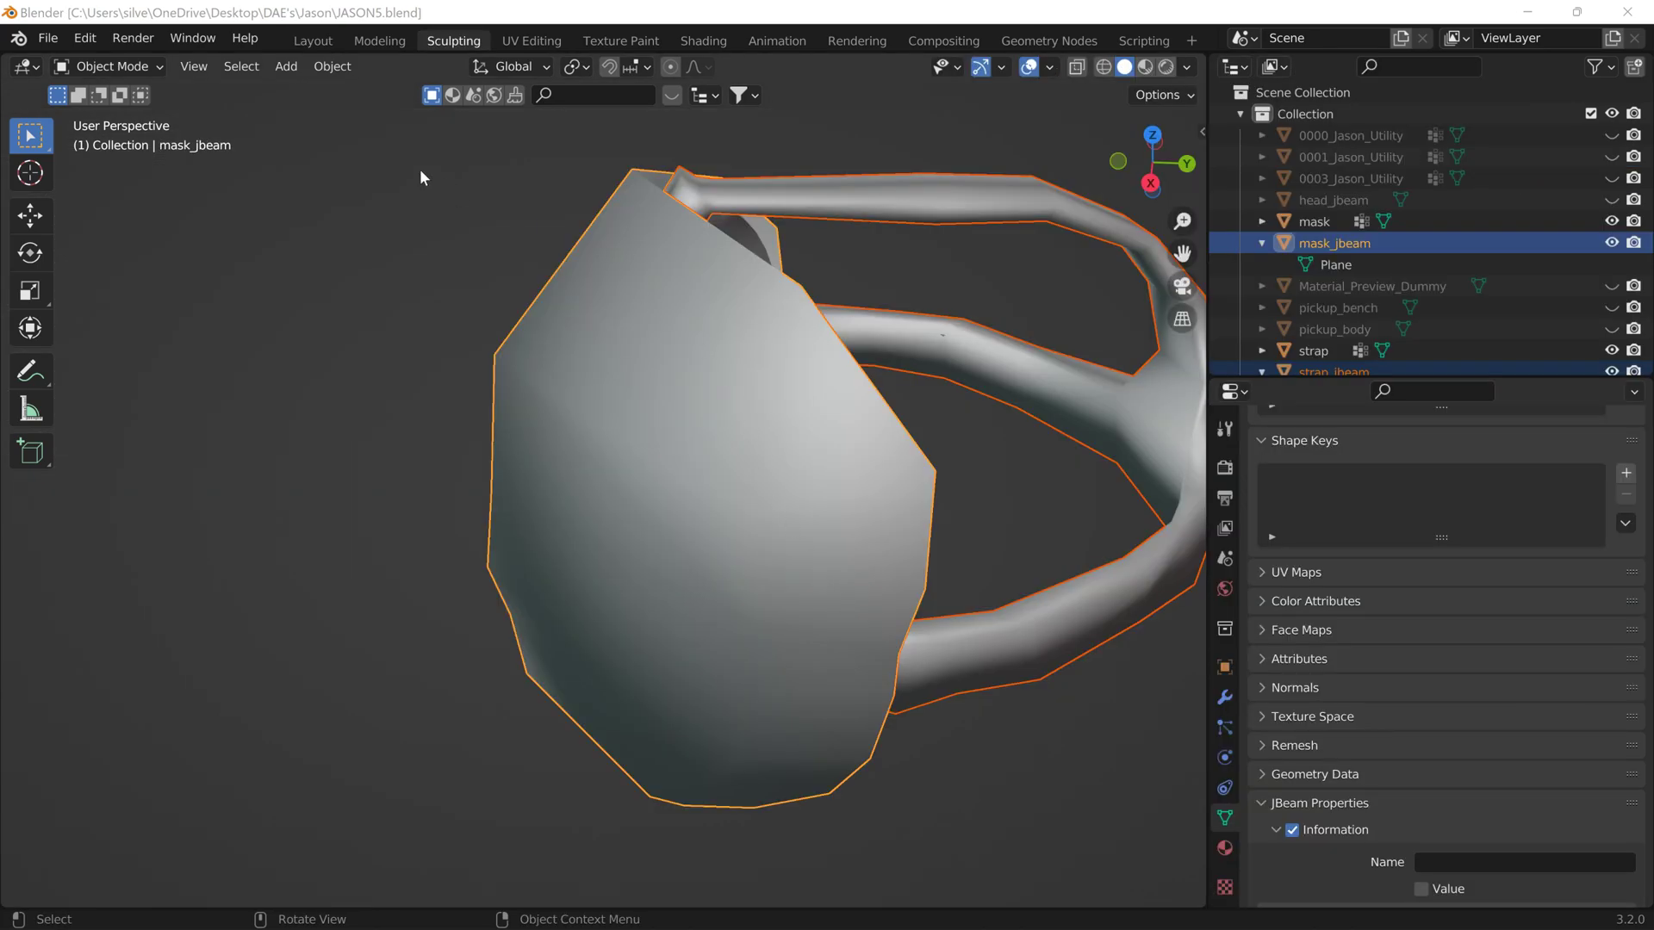
Show Blender's File menu to reach the Open Recent list of blend files.
left_click(48, 38)
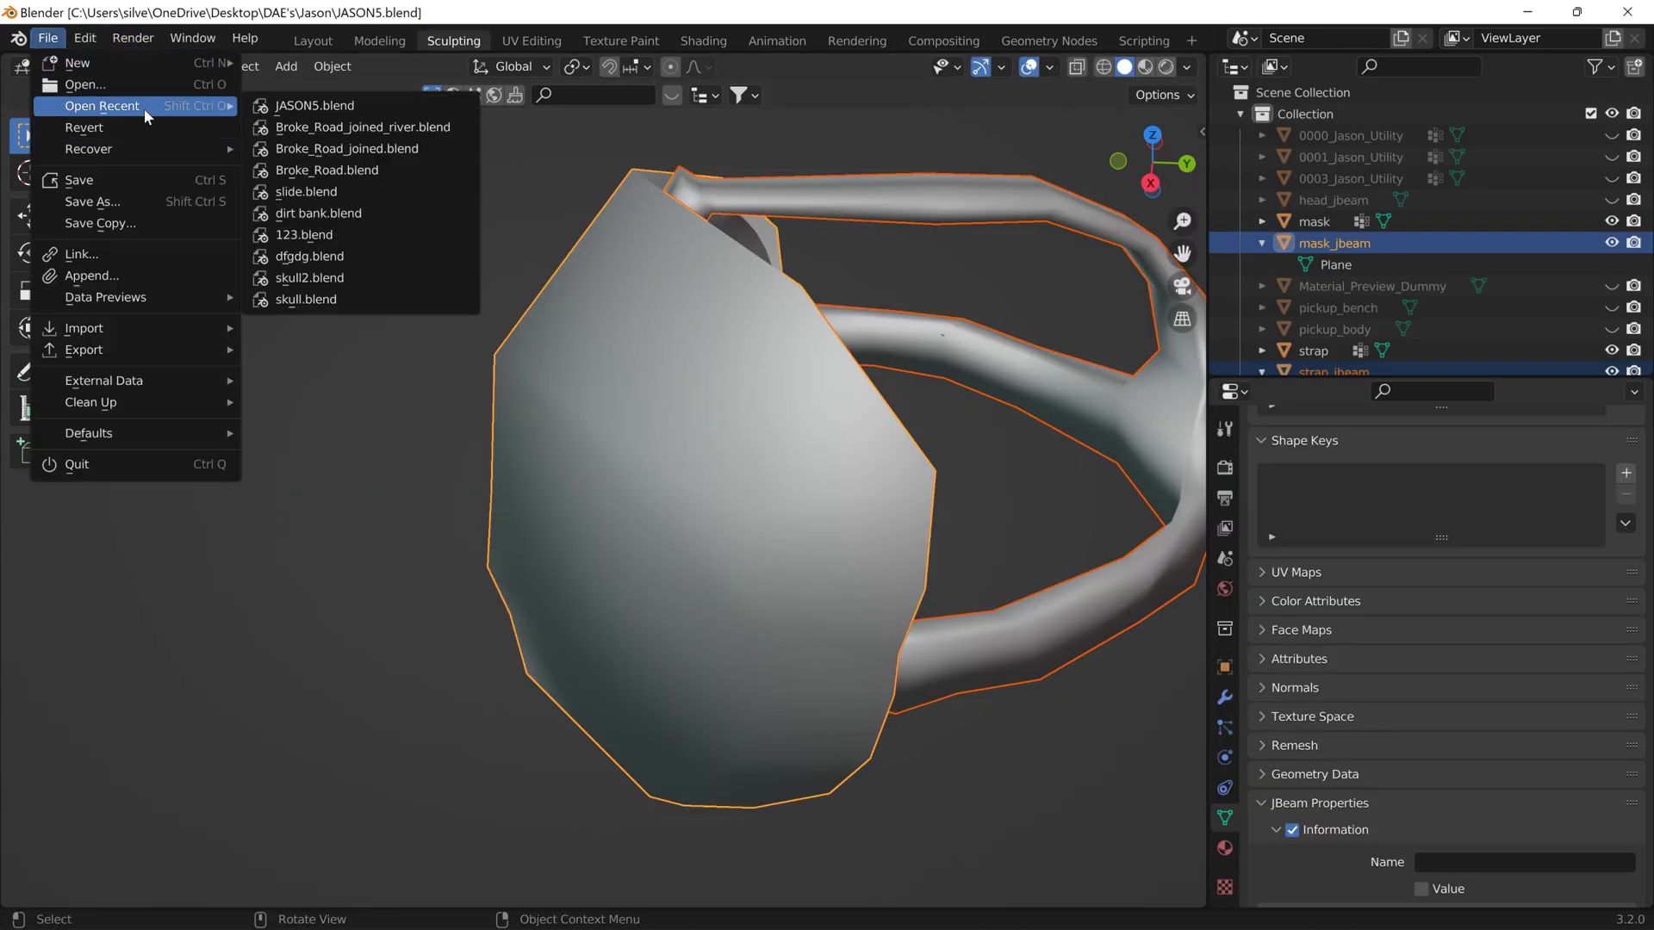
mouse_move(313, 106)
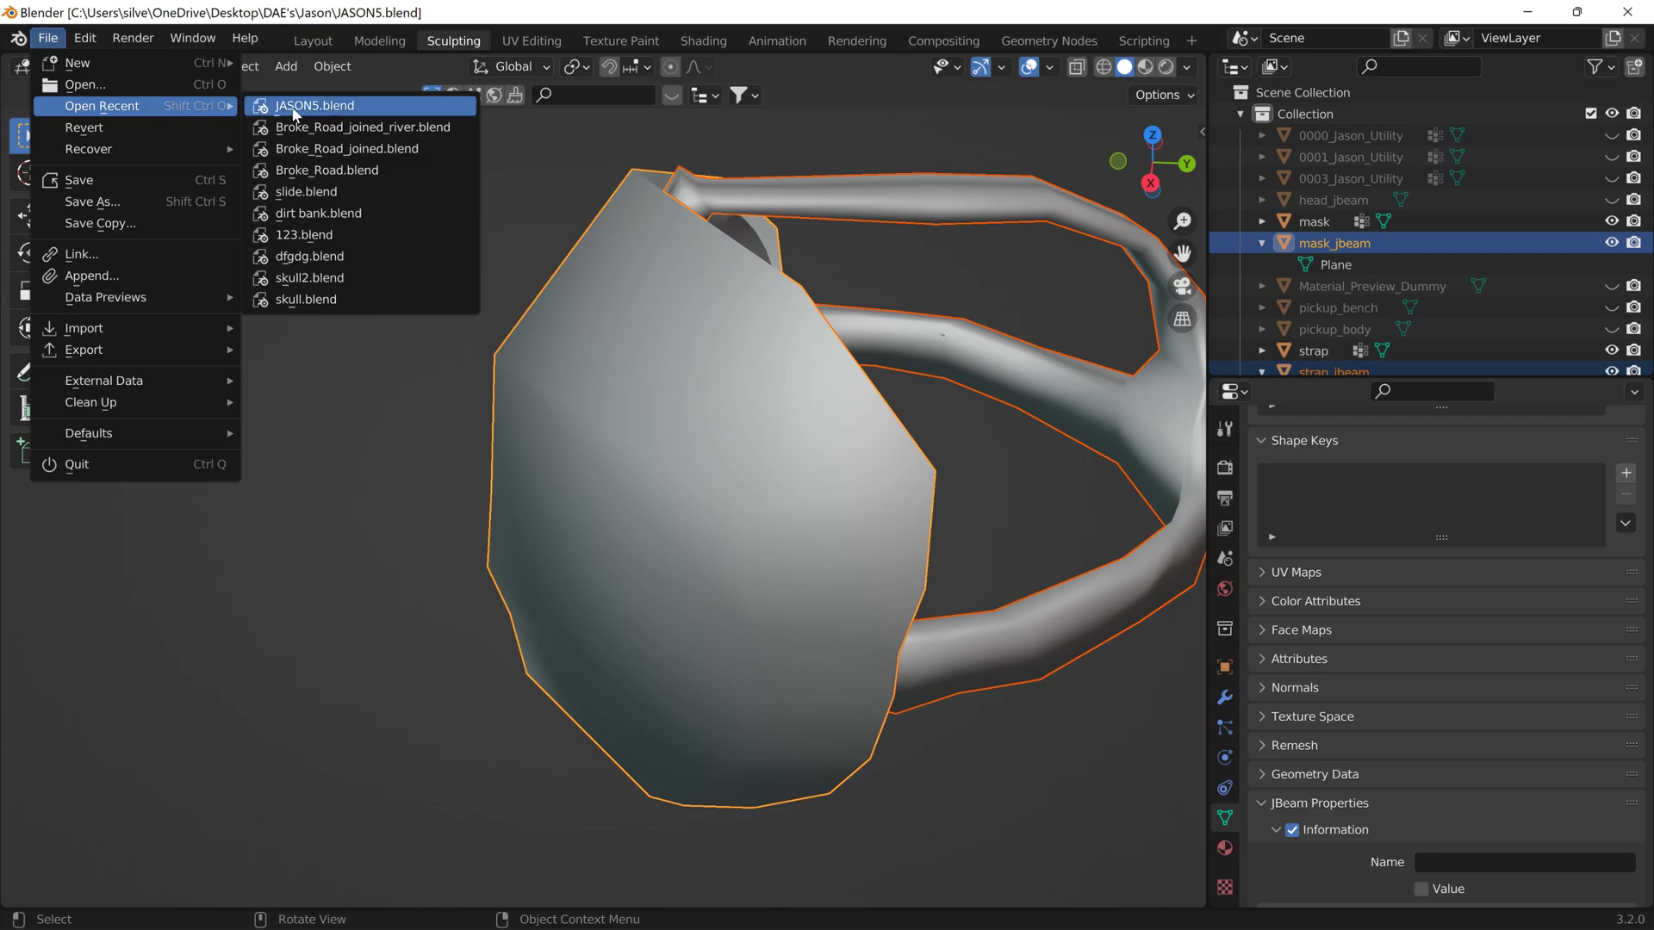
mouse_move(304, 234)
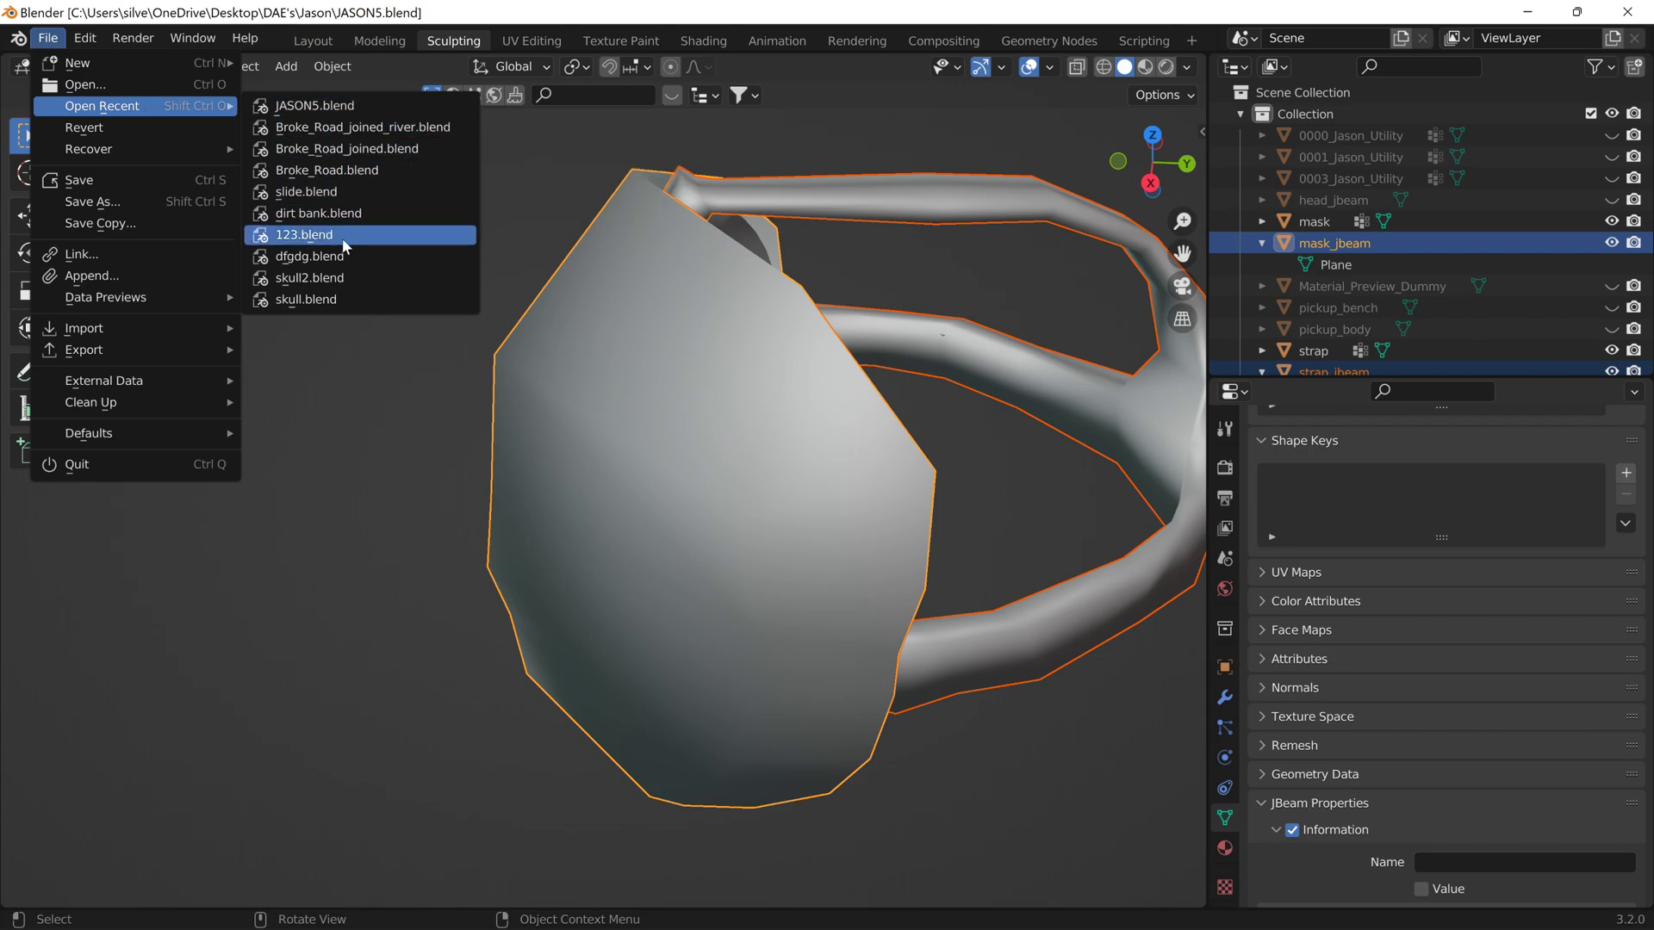
mouse_move(329, 275)
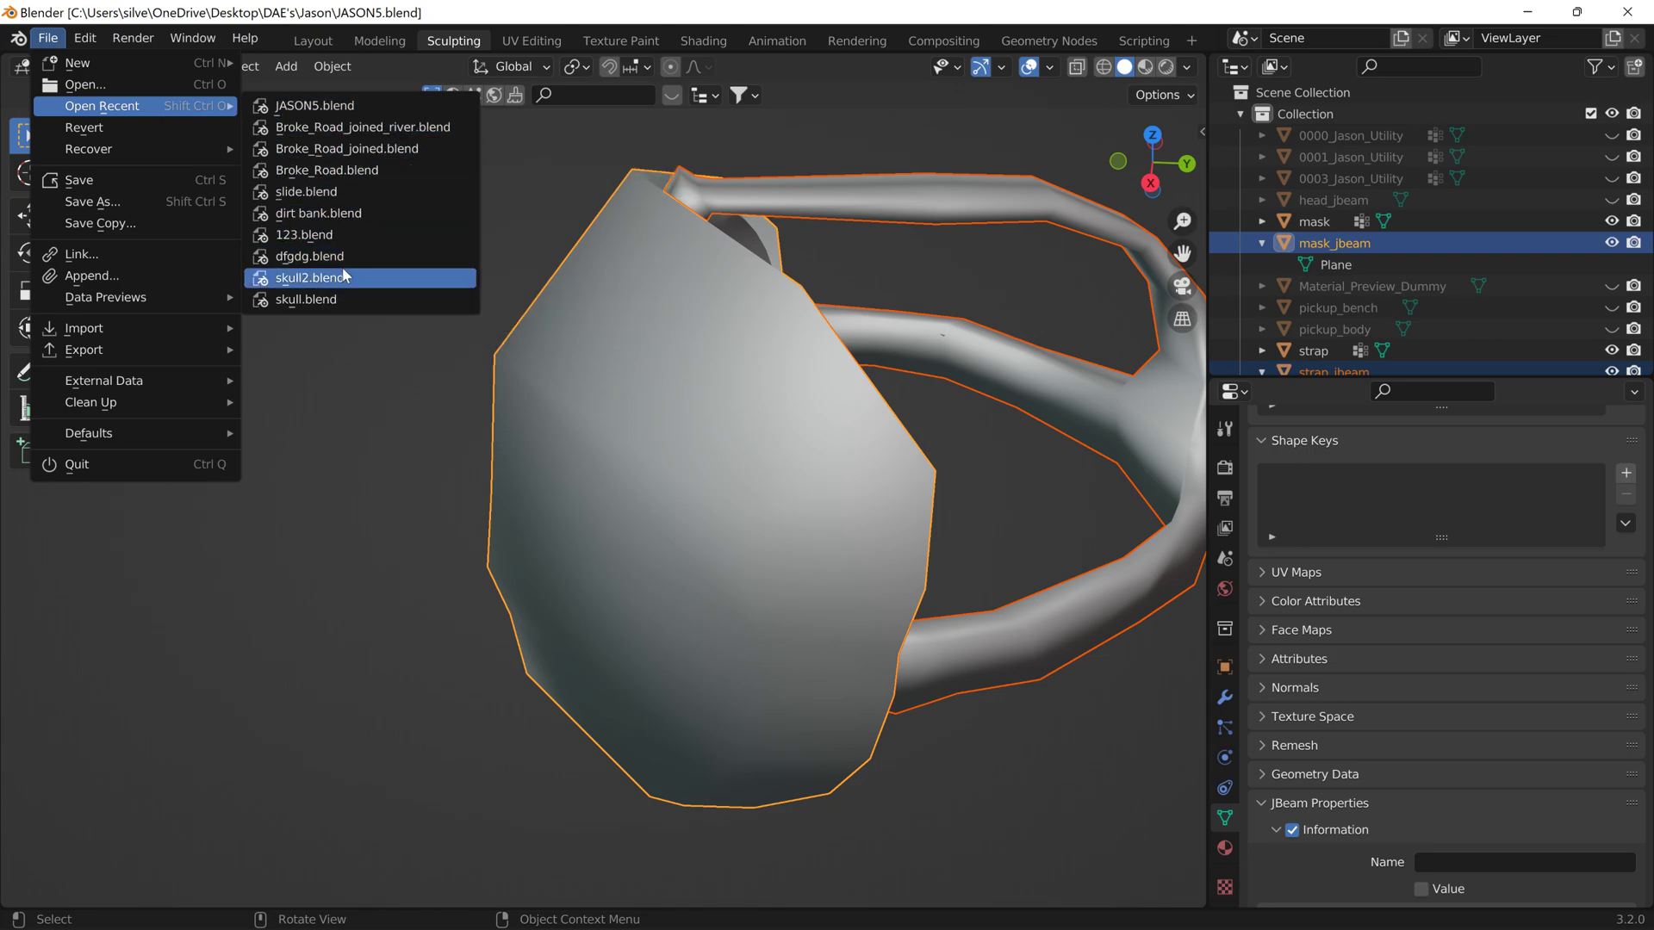
mouse_move(343, 267)
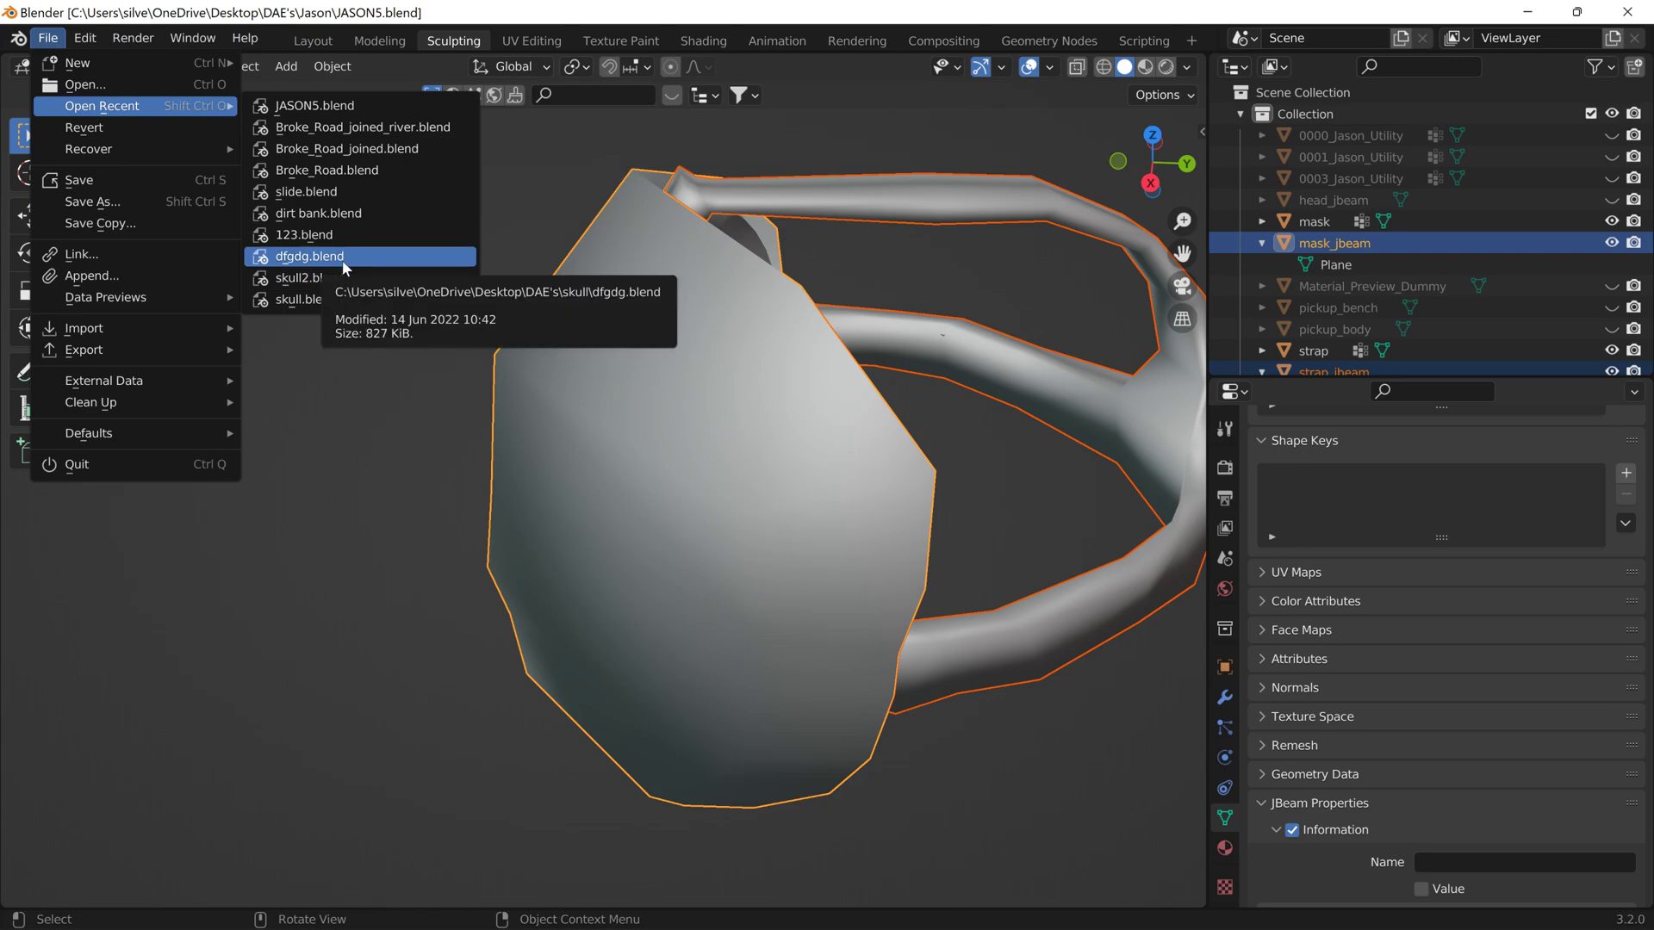